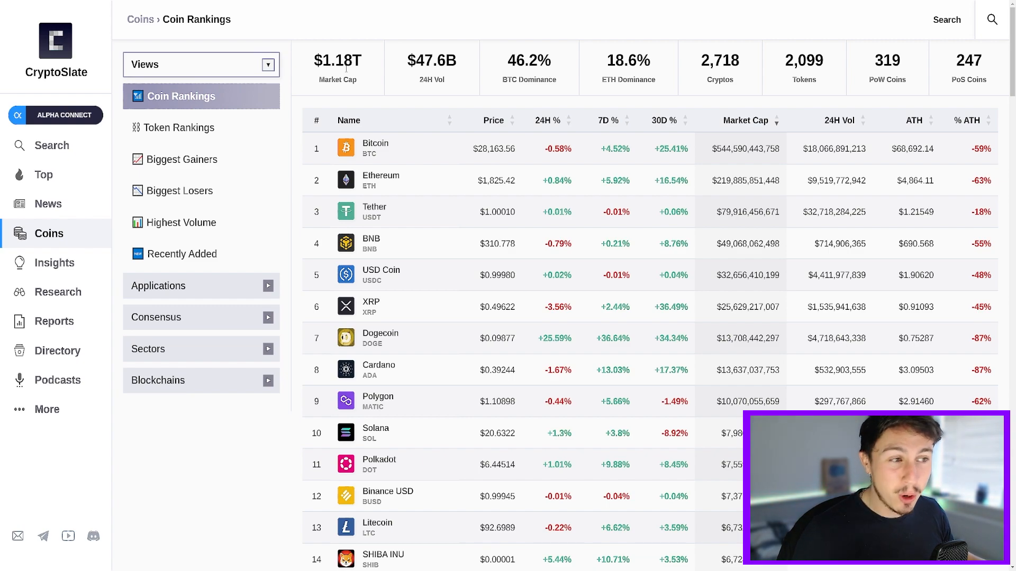
mouse_move(294, 259)
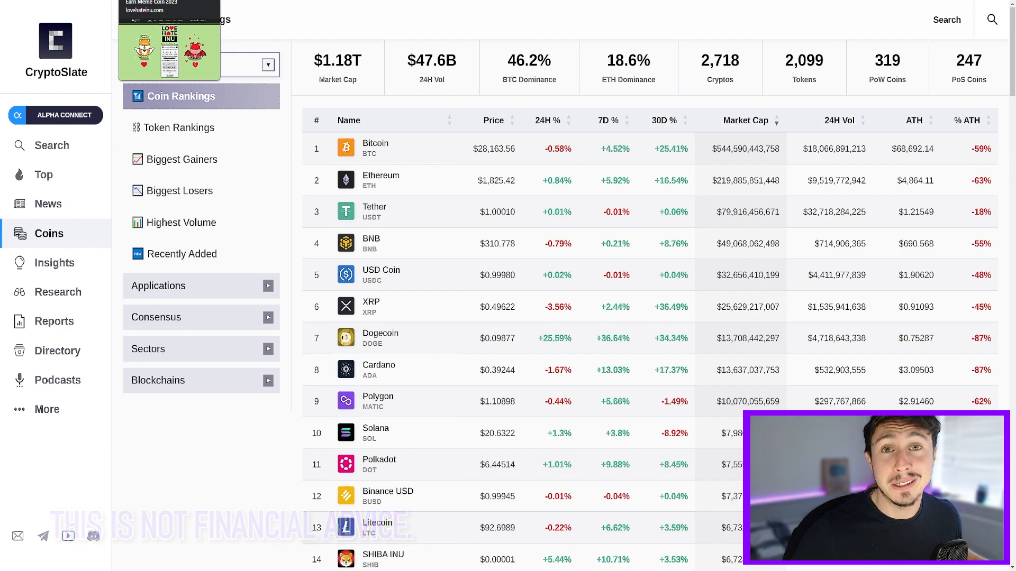
Switch to the Love Hate Inu presale tab and scroll to the love/hate vote bar
left_click(168, 52)
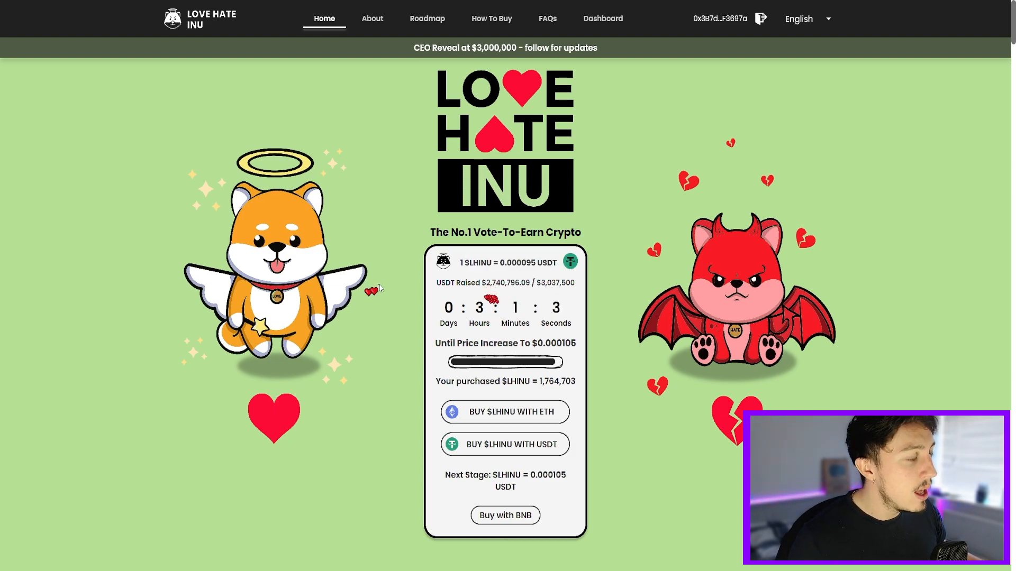
scroll("down", 3)
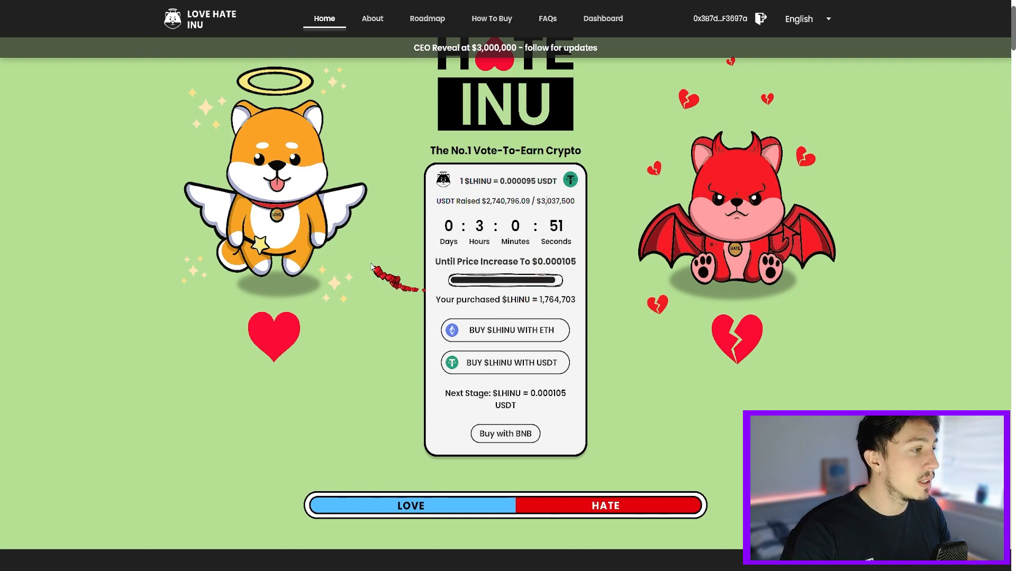
scroll("down", 3)
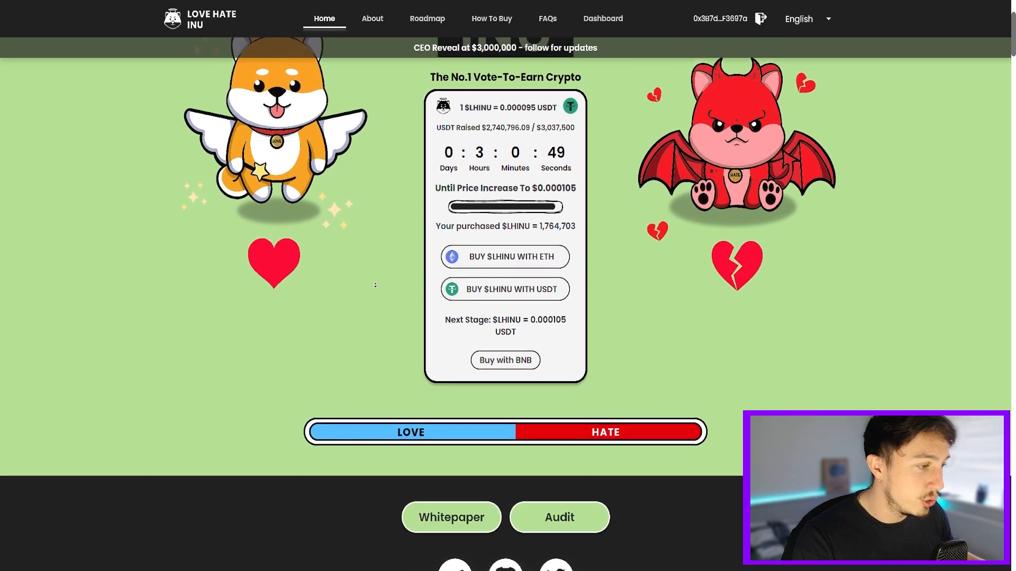
scroll("up", 3)
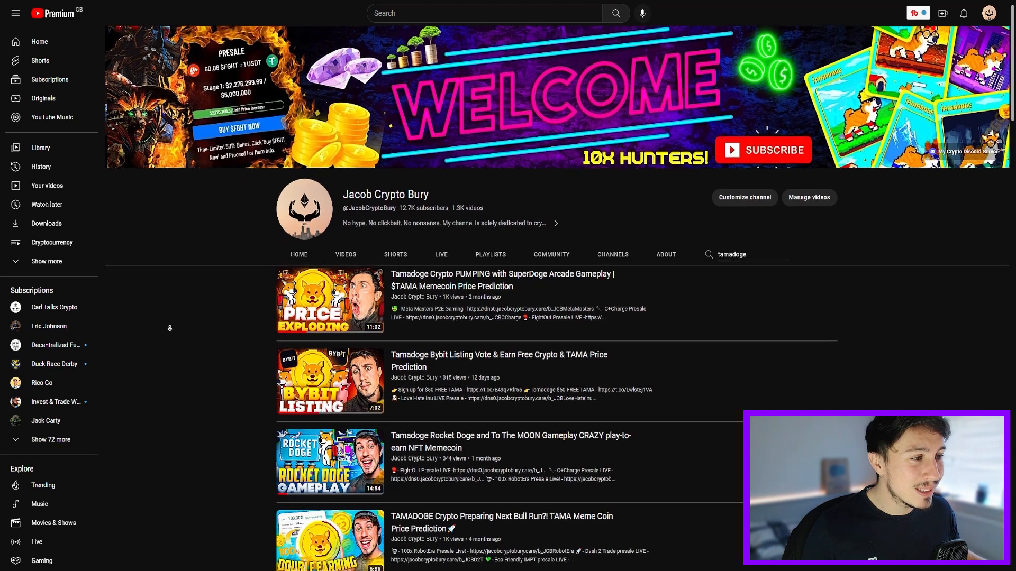
scroll("down", 3)
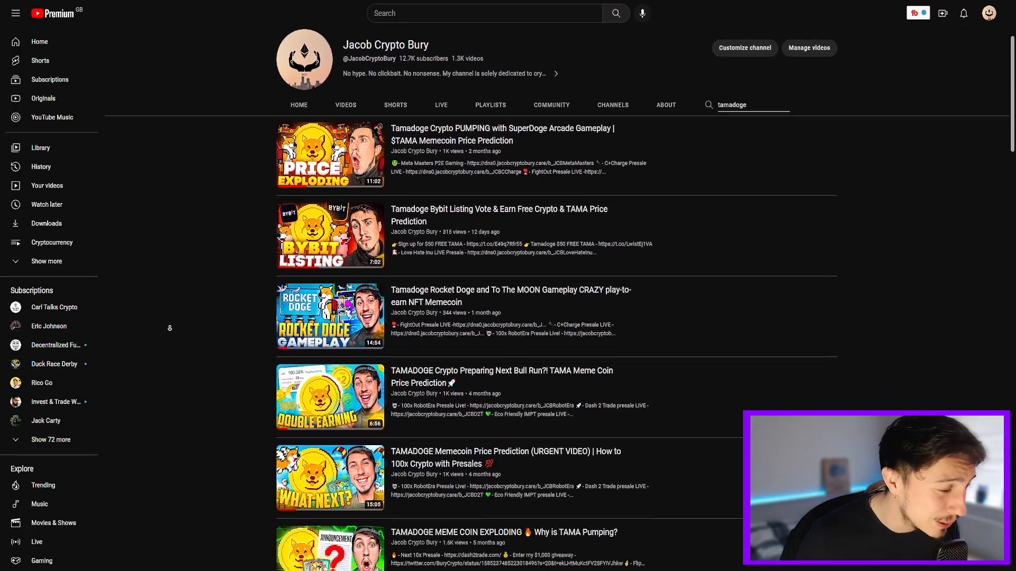
scroll("down", 3)
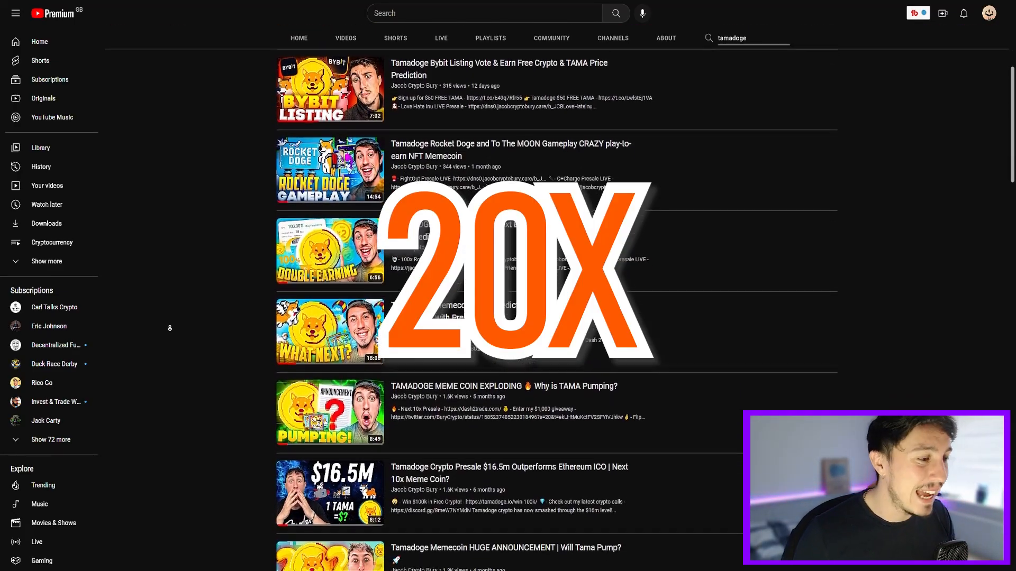
scroll("down", 3)
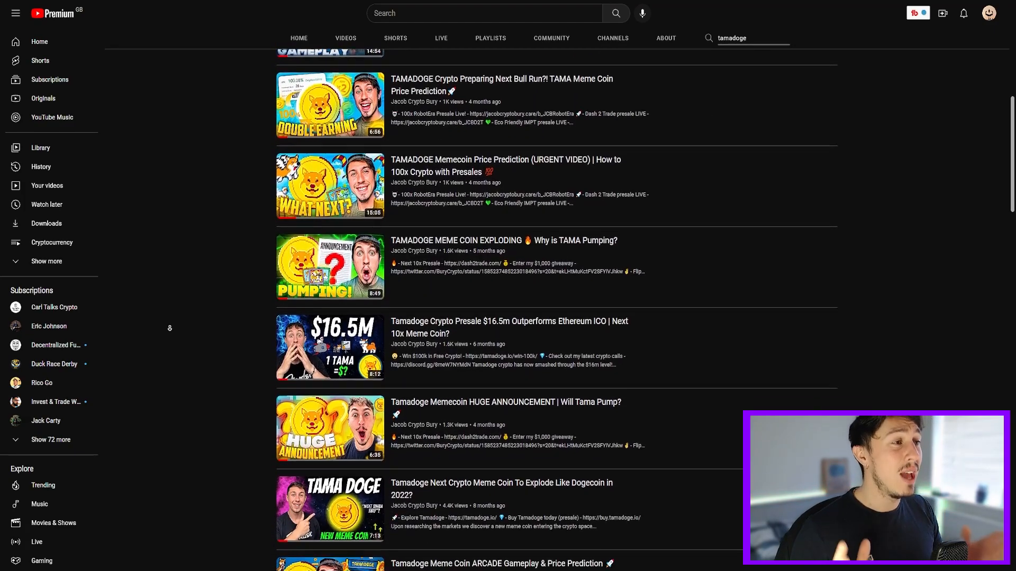
scroll("down", 3)
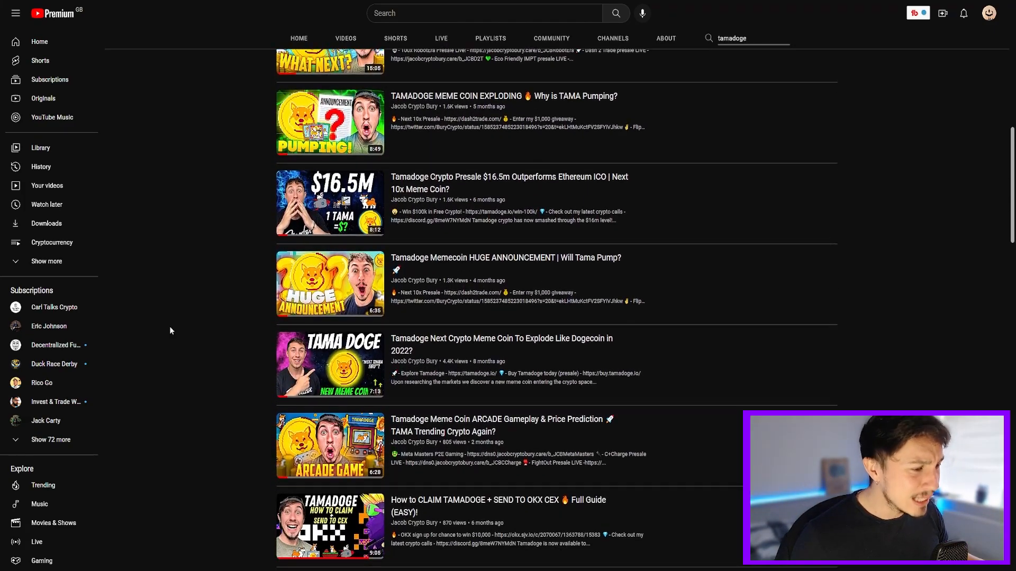
scroll("up", 3)
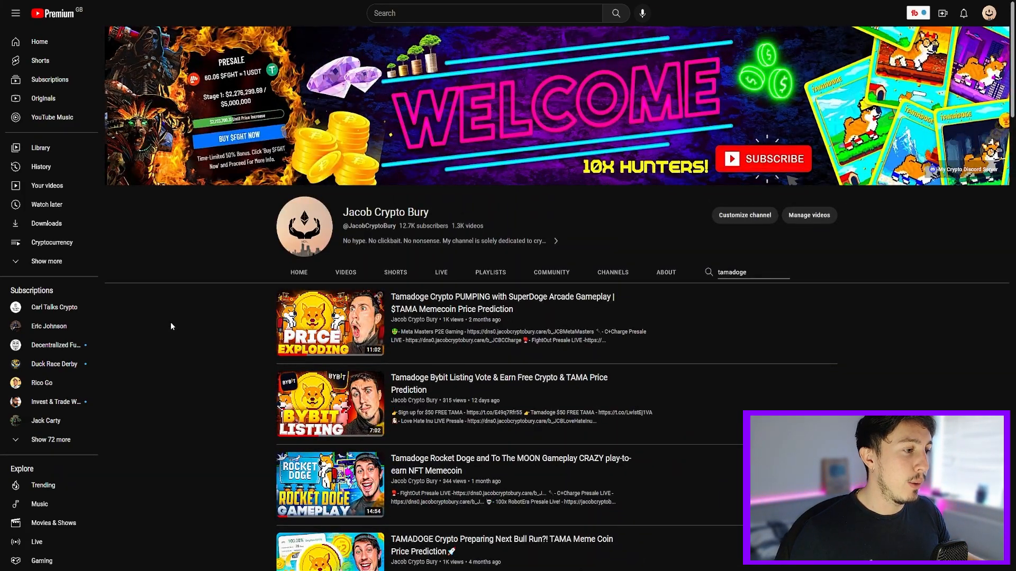
mouse_move(159, 360)
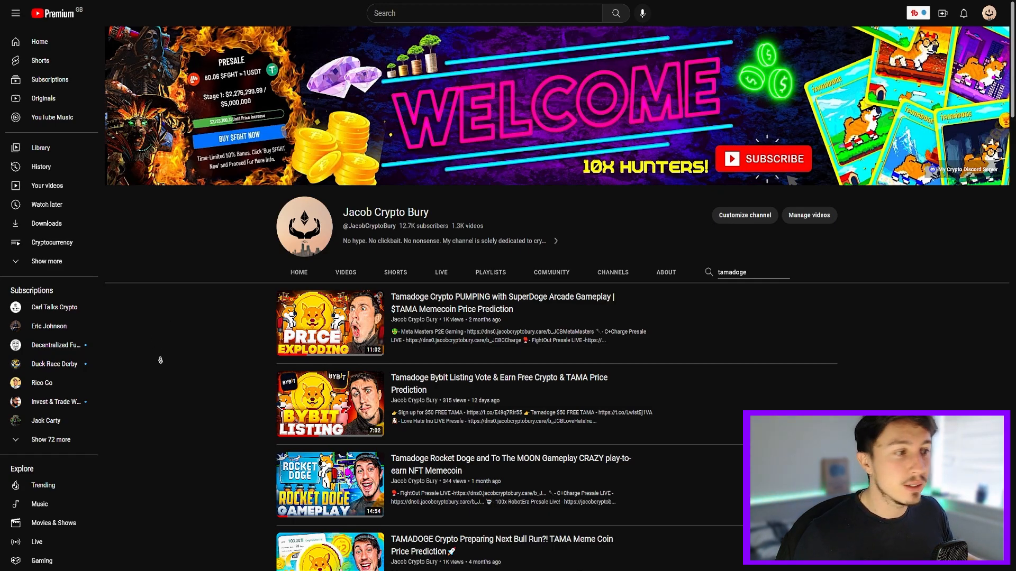
scroll("down", 3)
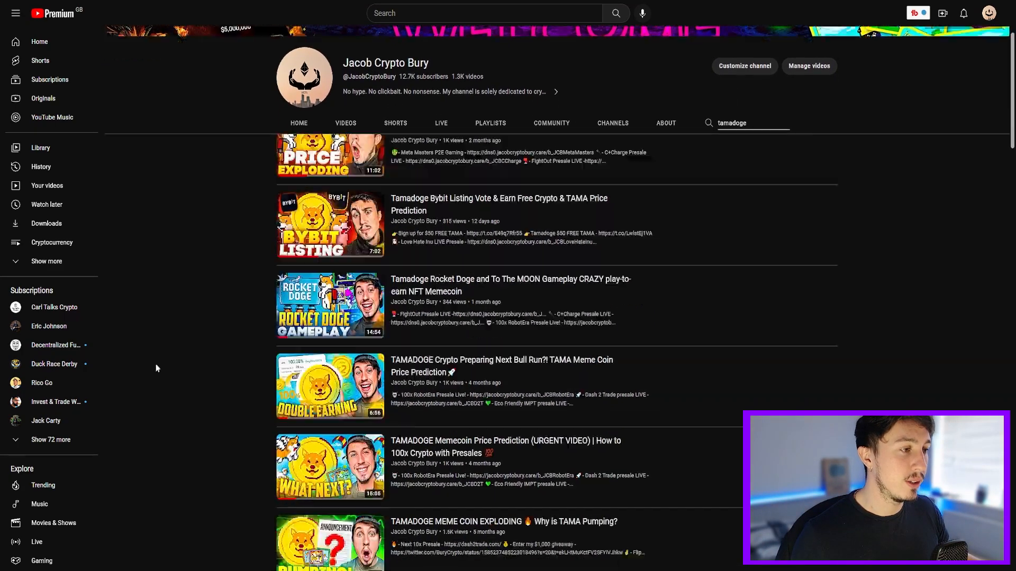
scroll("up", 3)
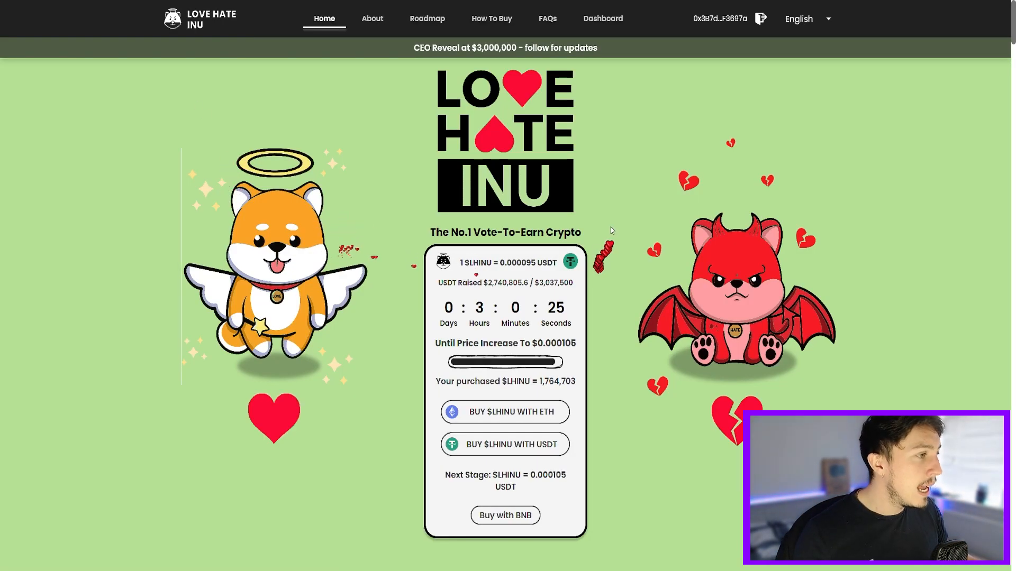
Scroll the Love Hate Inu homepage down to the About and How It Works sections
scroll("down", 3)
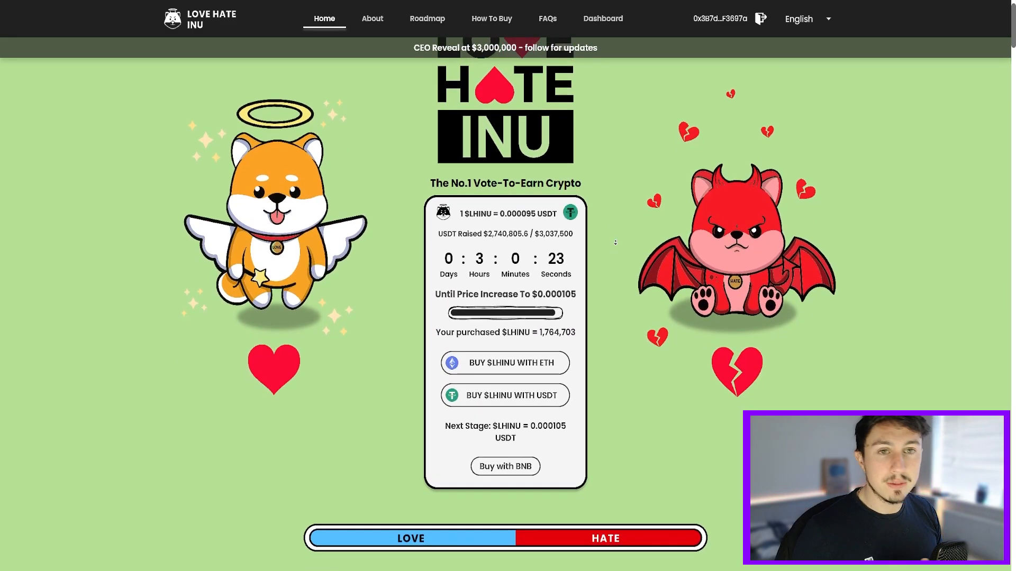
scroll("down", 3)
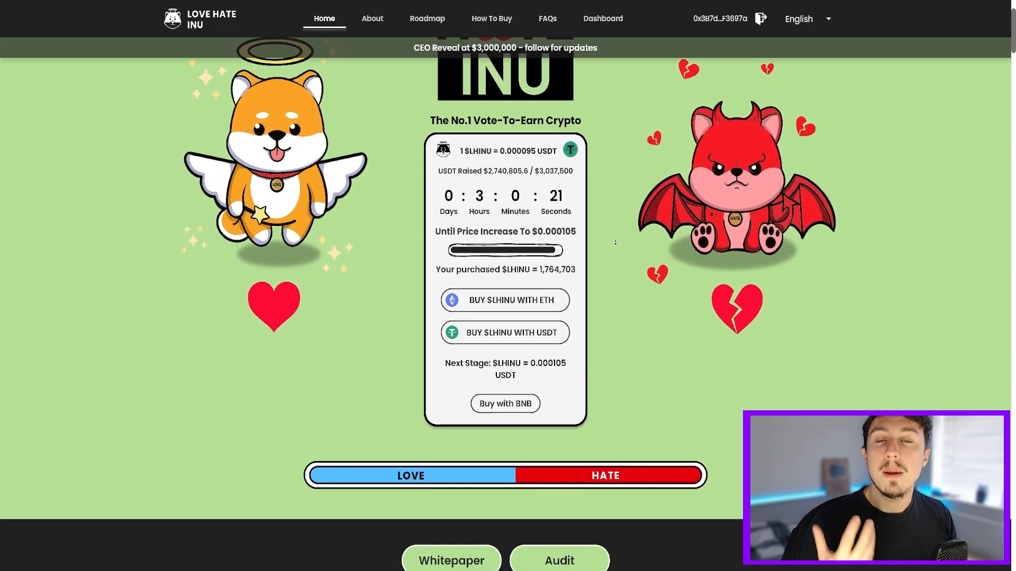
scroll("down", 3)
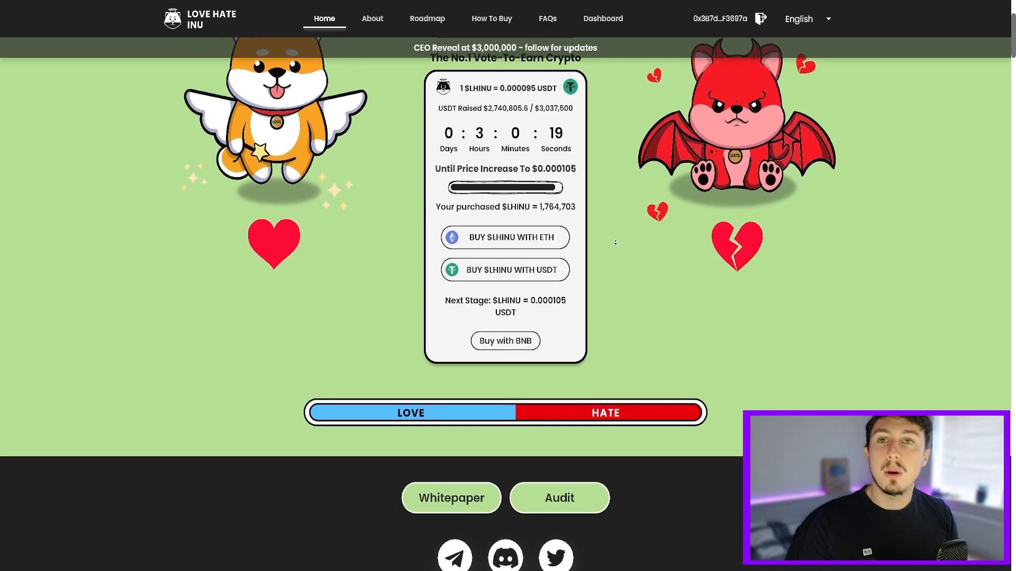
scroll("down", 3)
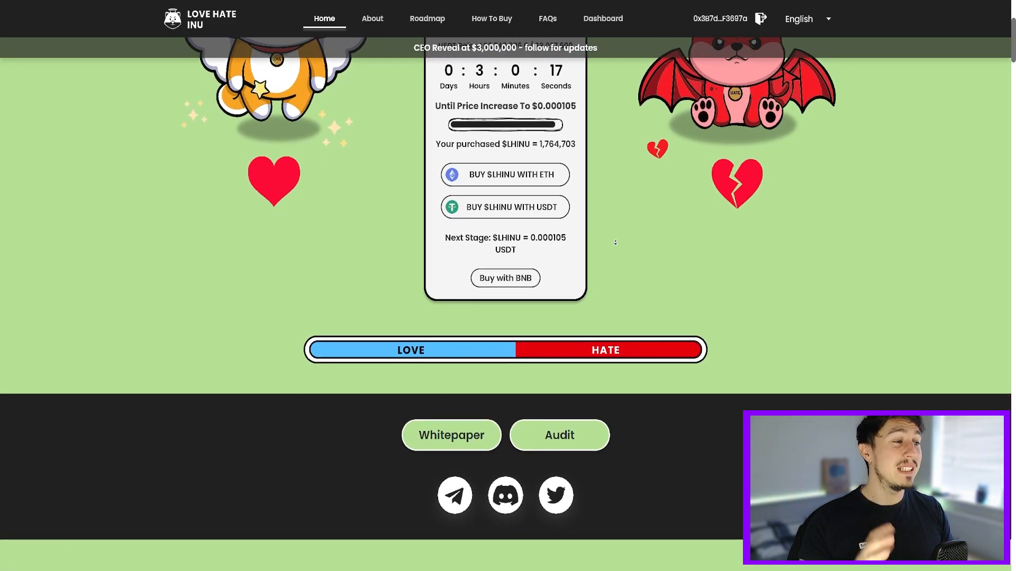
scroll("down", 3)
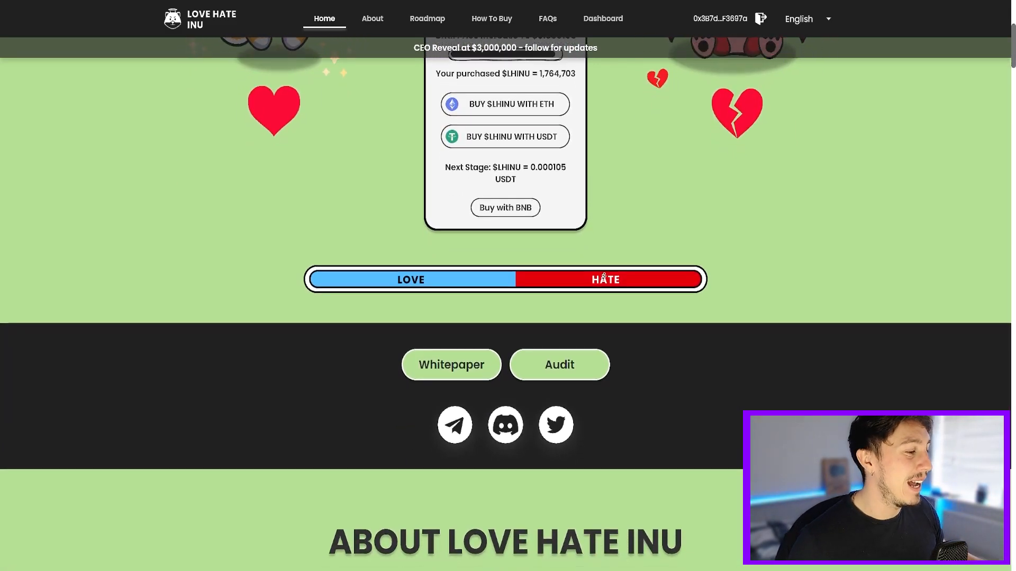
scroll("down", 3)
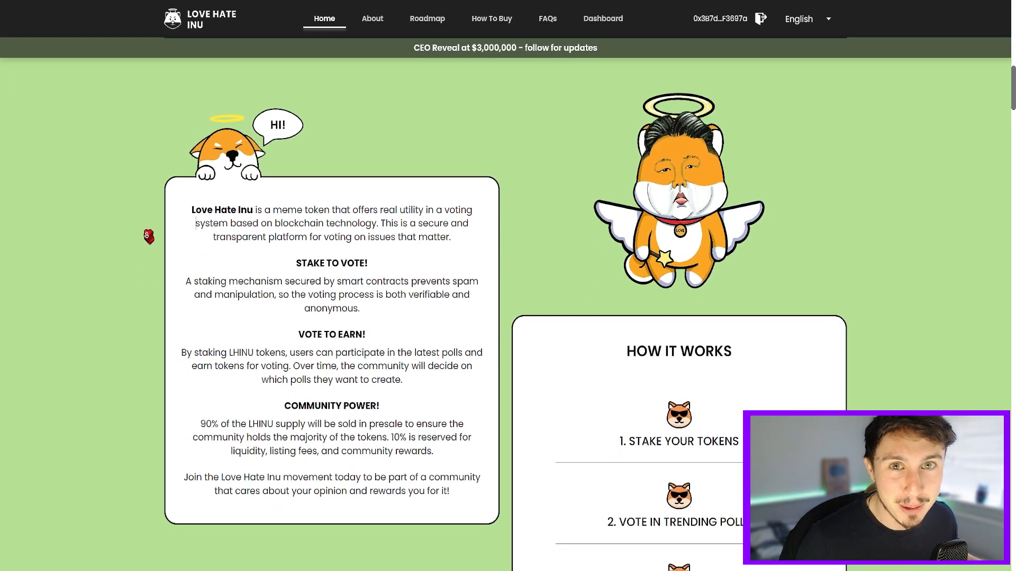
scroll("down", 3)
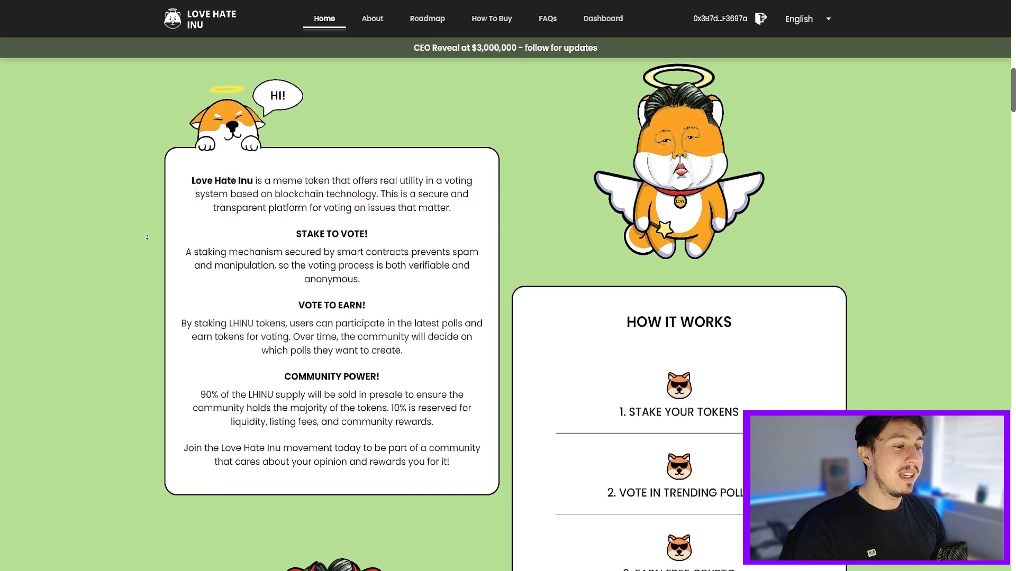
scroll("down", 3)
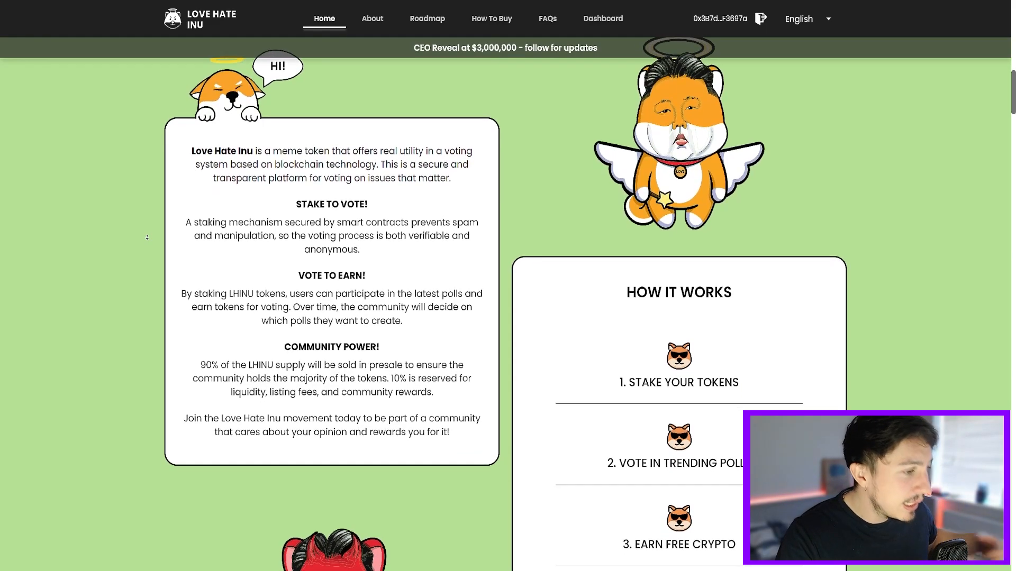
scroll("down", 3)
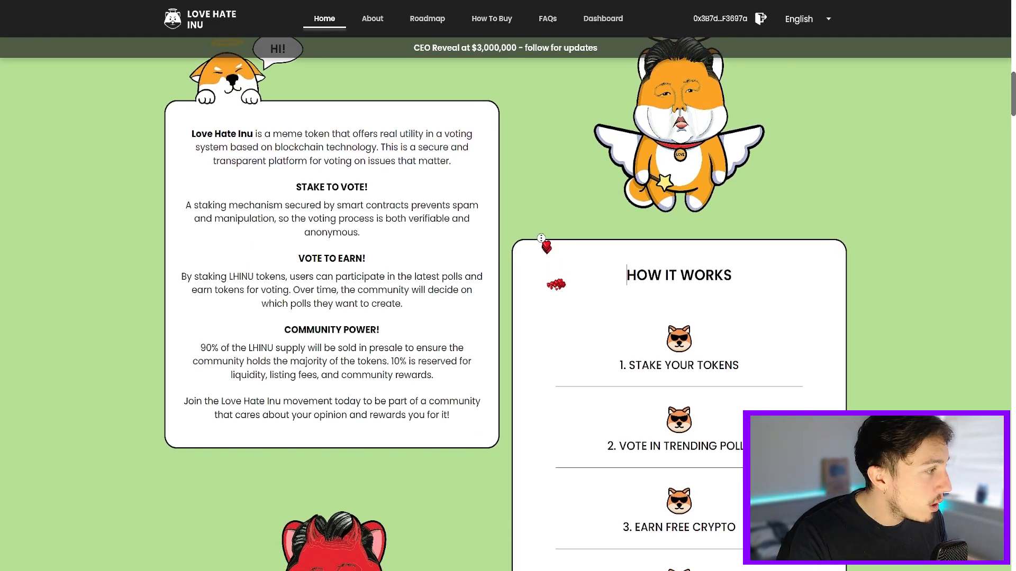
scroll("down", 3)
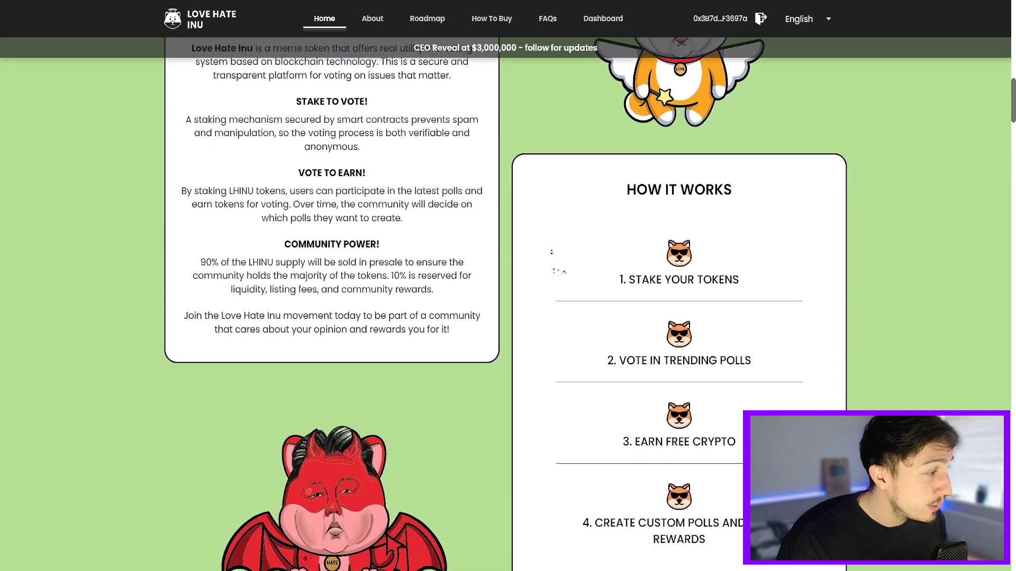
scroll("down", 3)
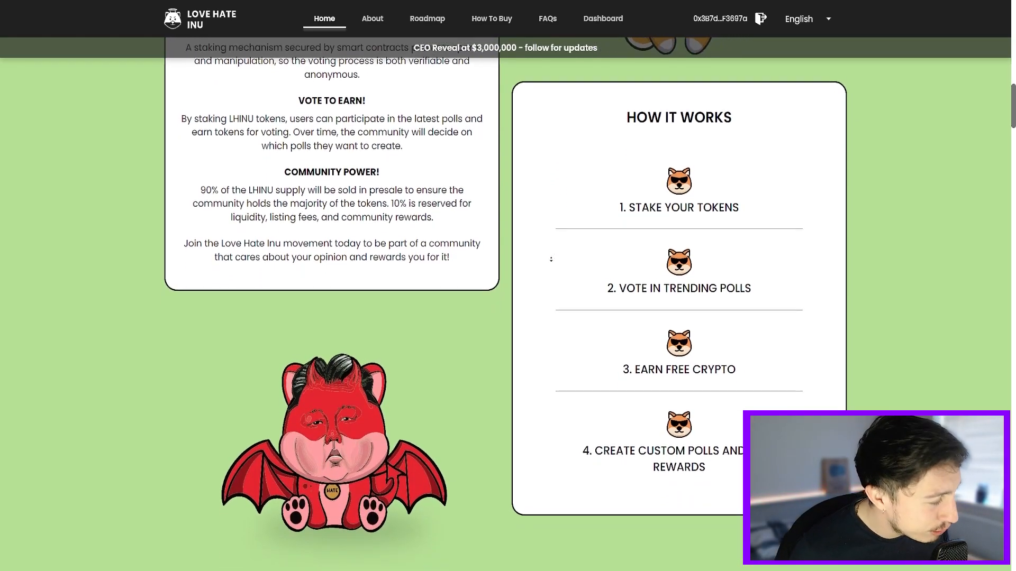
scroll("down", 3)
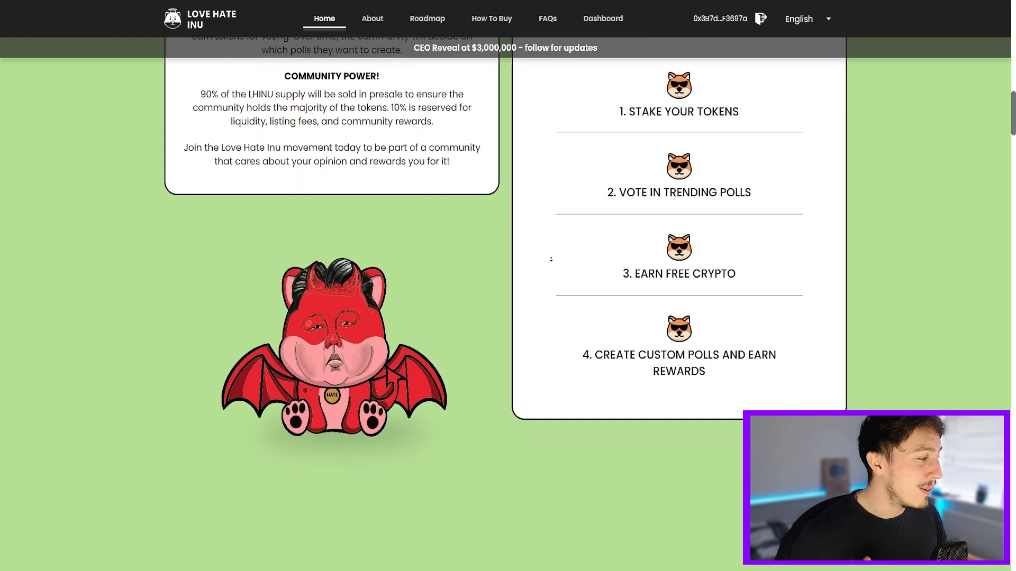
Scroll past the voting dashboard preview down to the Q1 and Q2 2023 roadmap
scroll("down", 3)
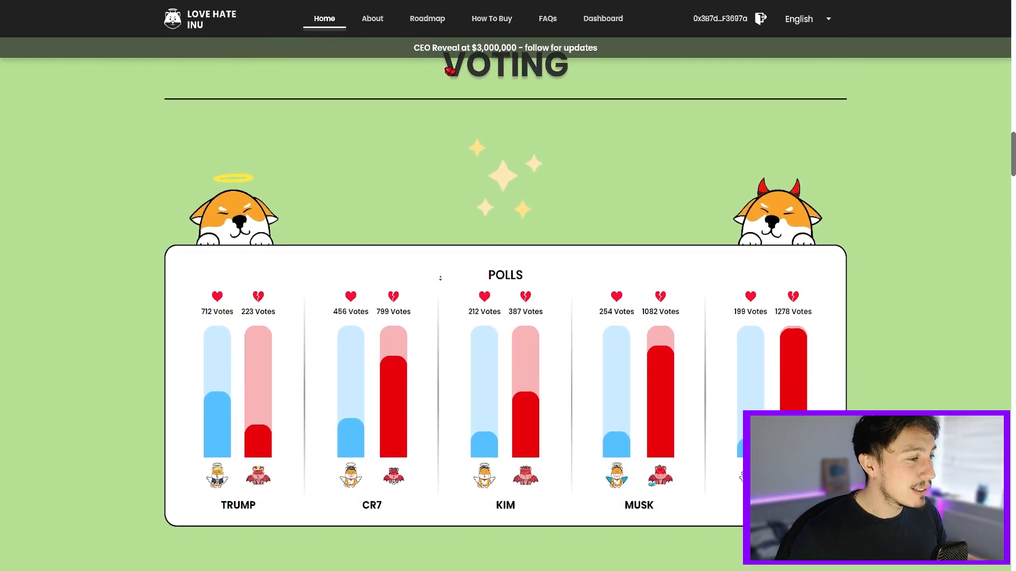
scroll("down", 3)
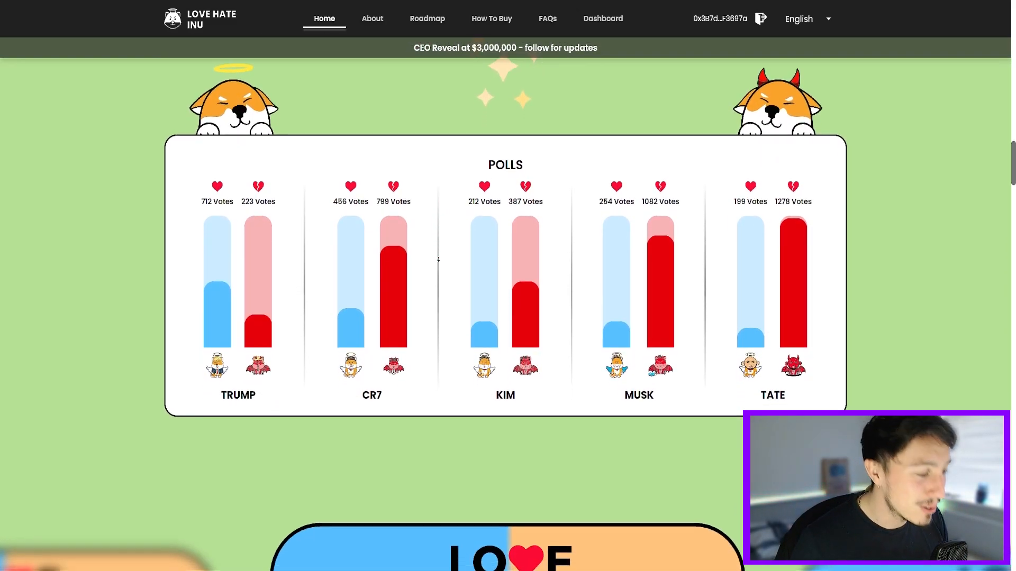
scroll("down", 3)
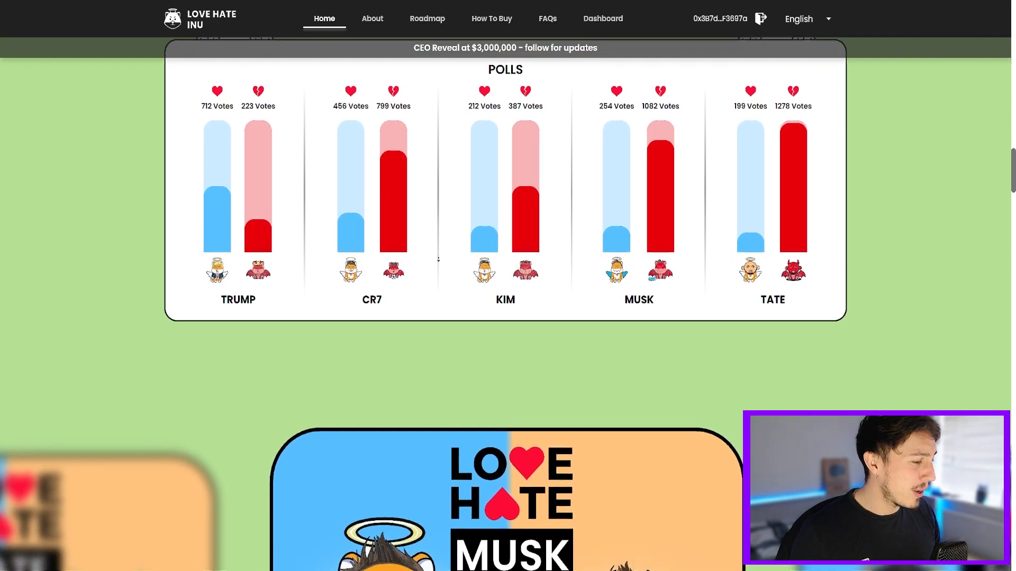
scroll("down", 3)
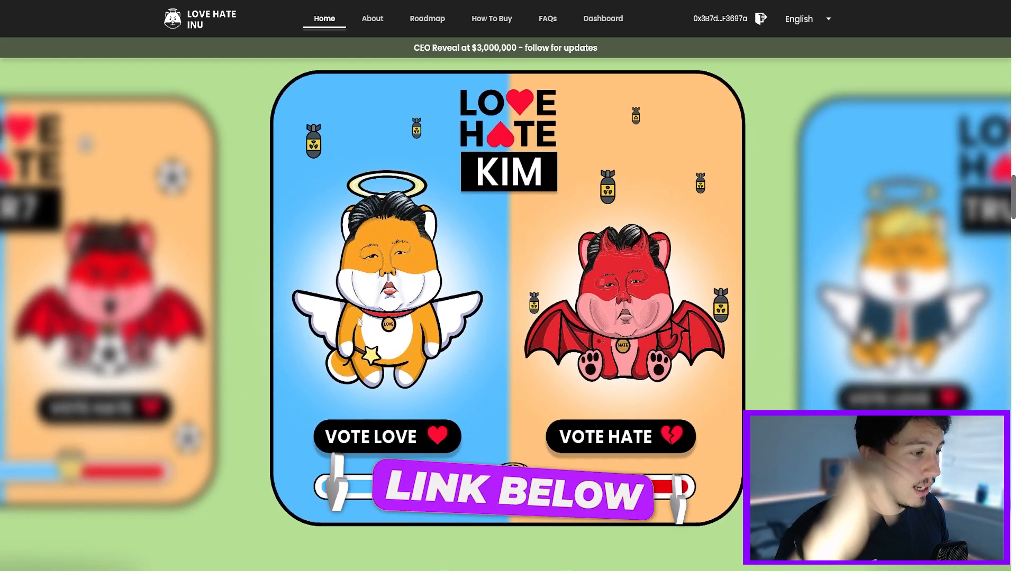
scroll("down", 3)
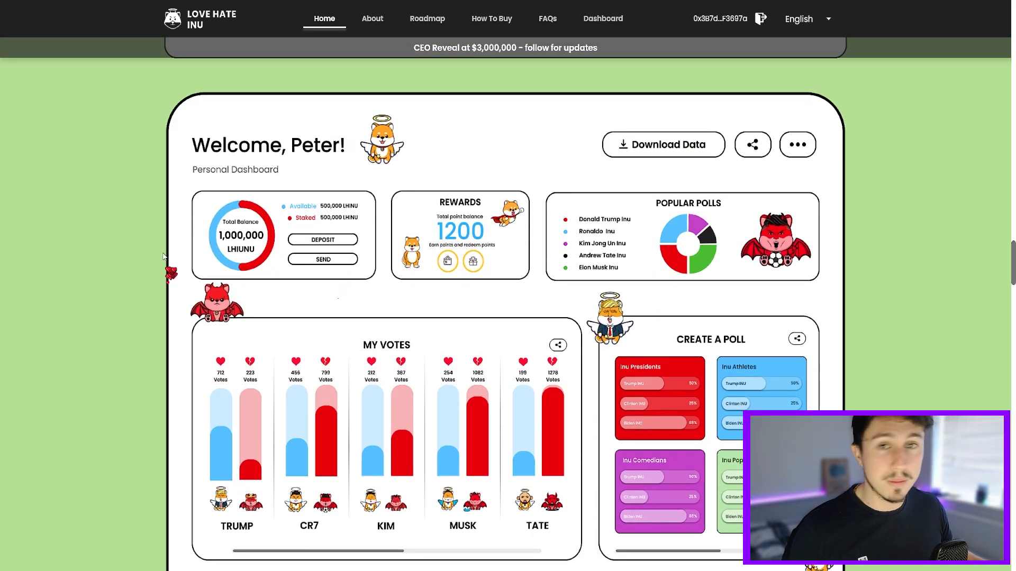
scroll("down", 3)
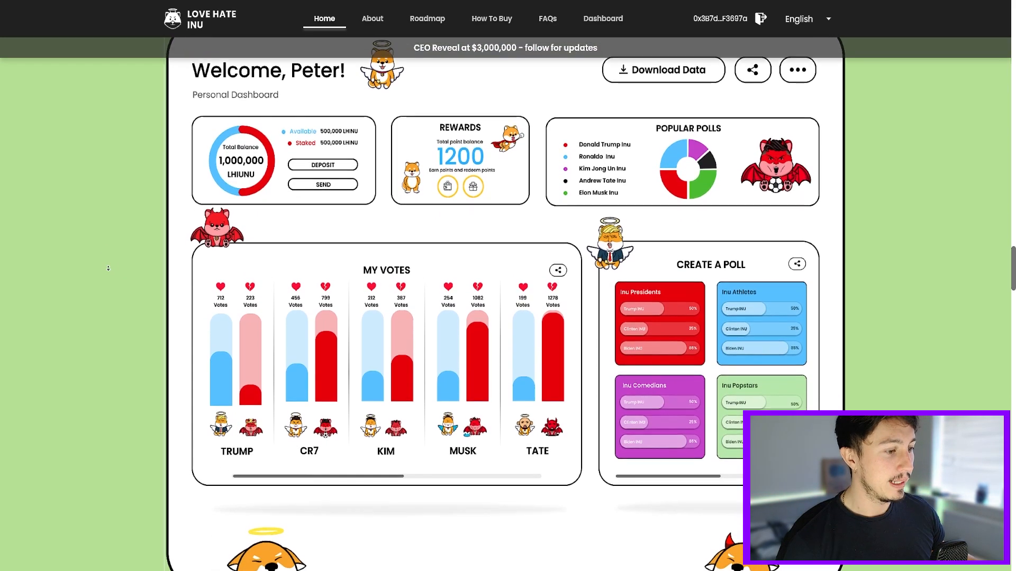
scroll("up", 3)
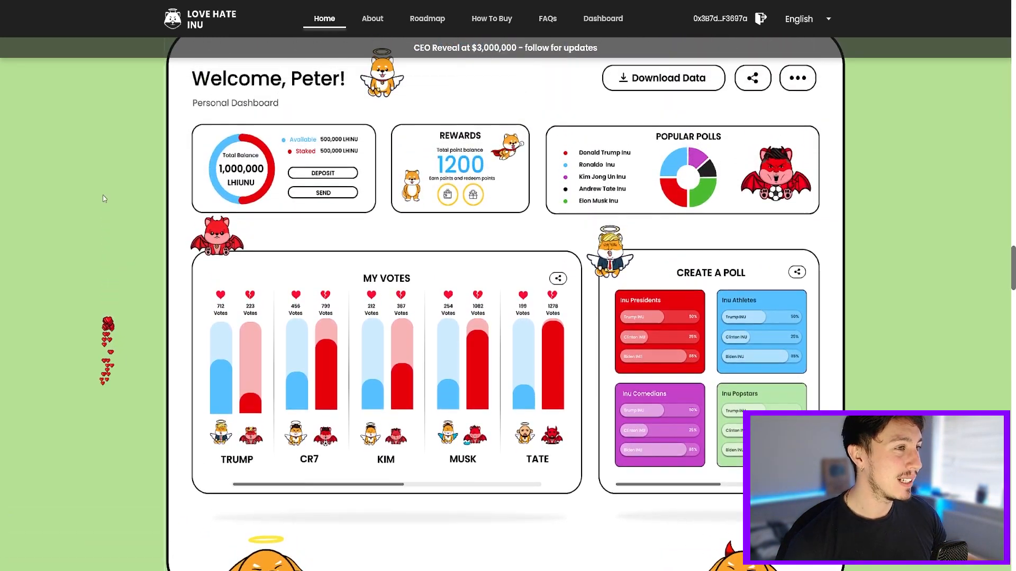
scroll("down", 3)
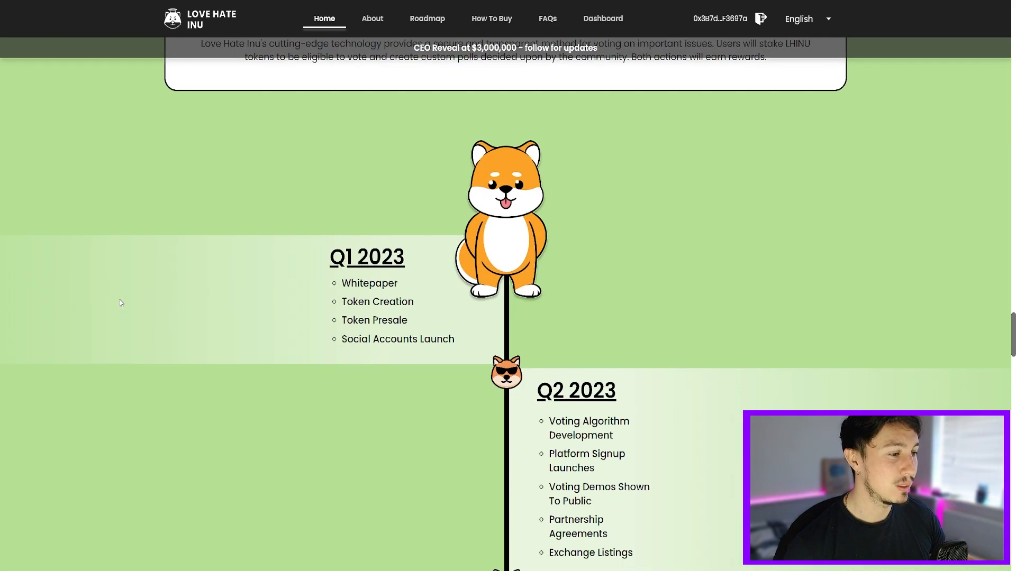
scroll("down", 3)
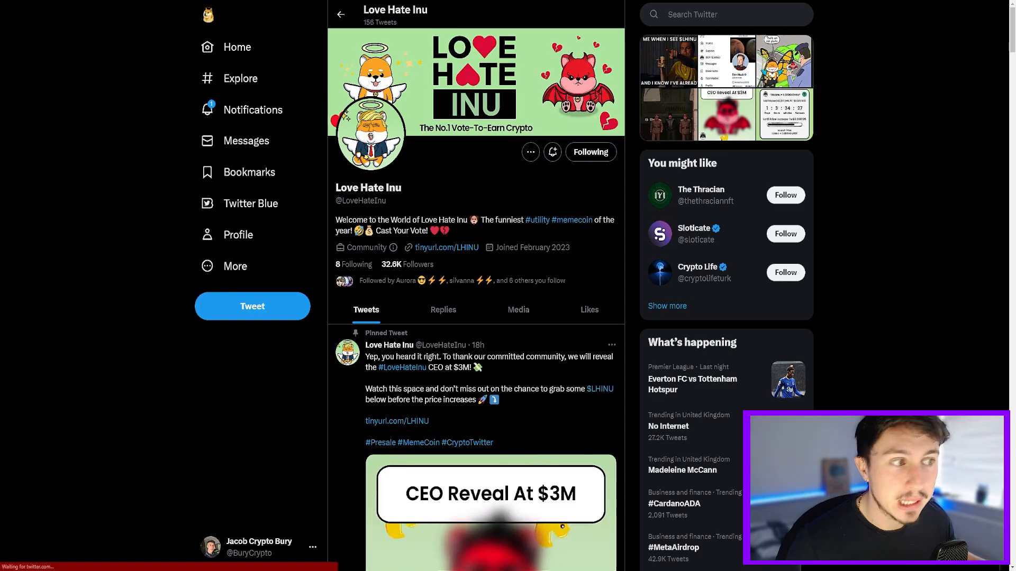
Scroll through the pinned 'CEO Reveal At $3M' tweet and recent Love Hate Inu tweets
scroll("down", 3)
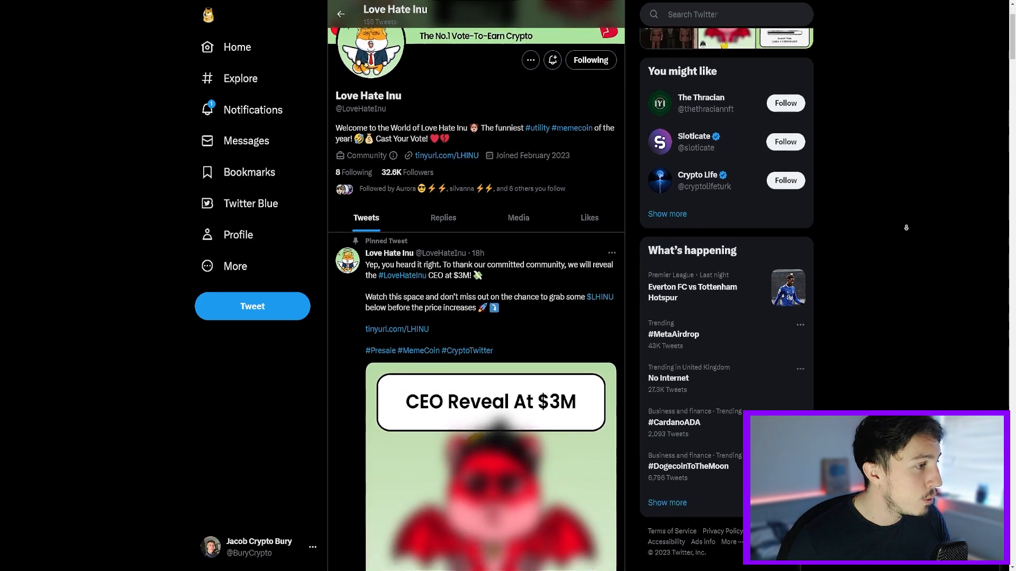
scroll("down", 3)
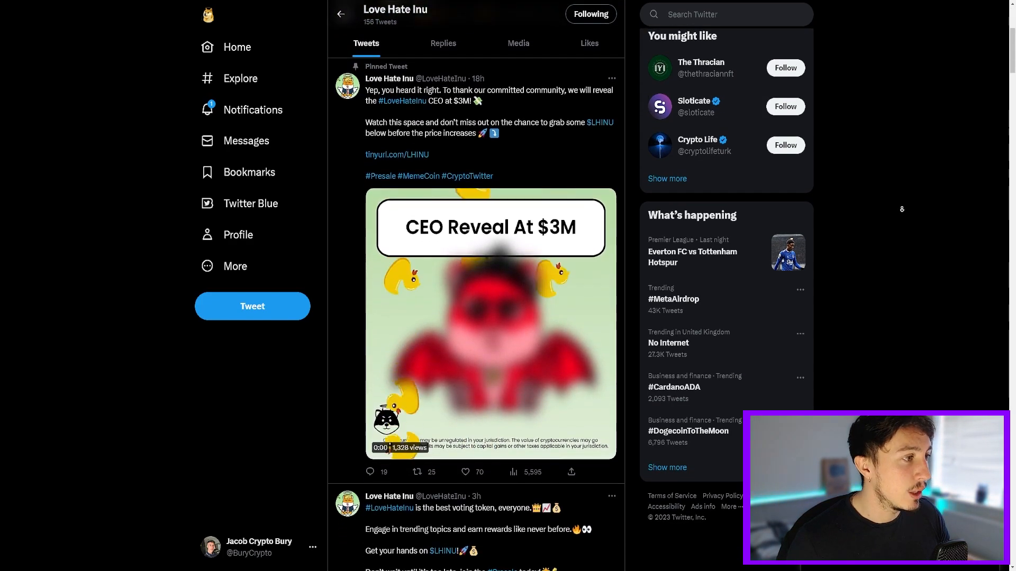
scroll("down", 3)
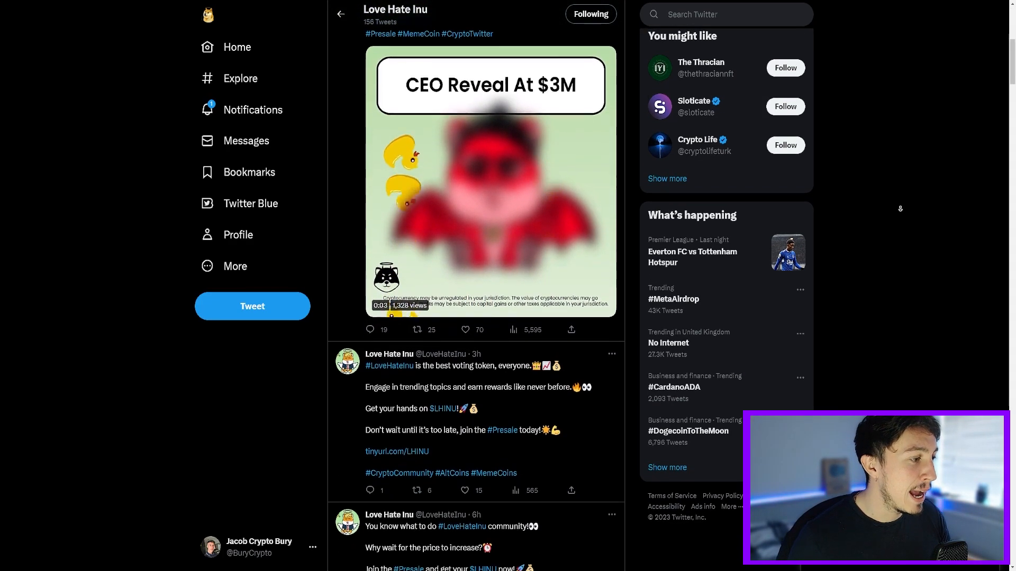
left_click(491, 182)
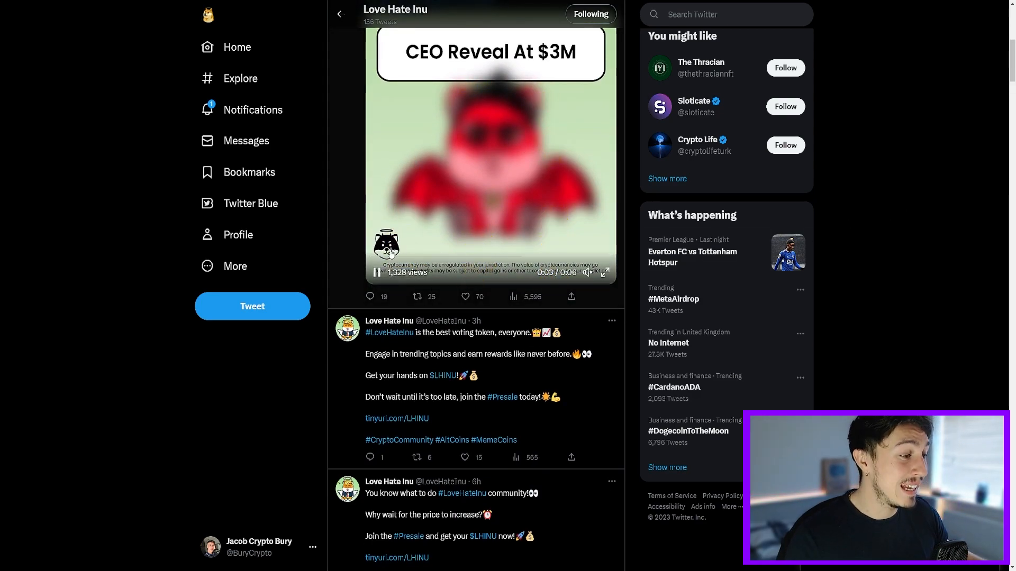
scroll("down", 3)
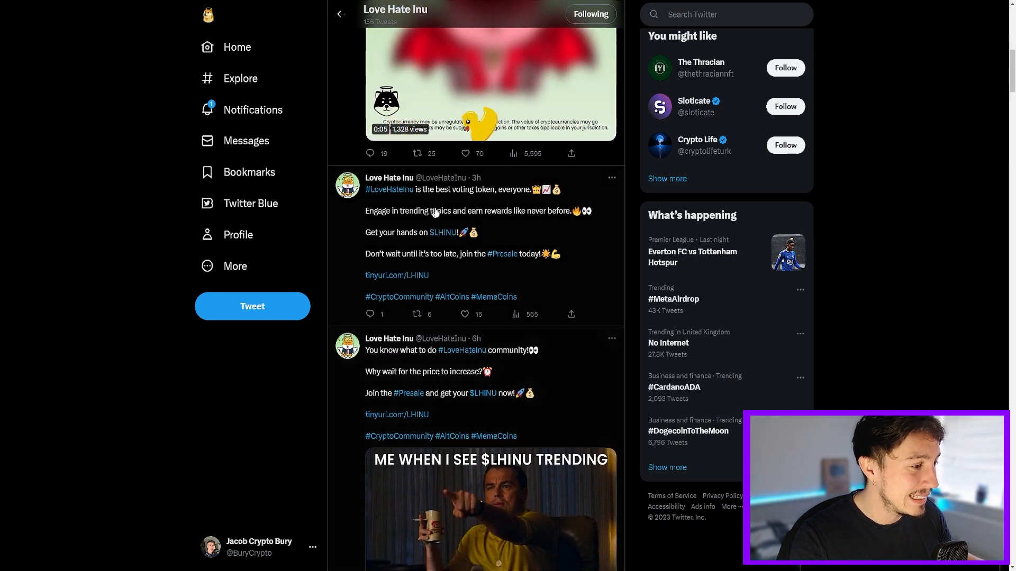
scroll("down", 3)
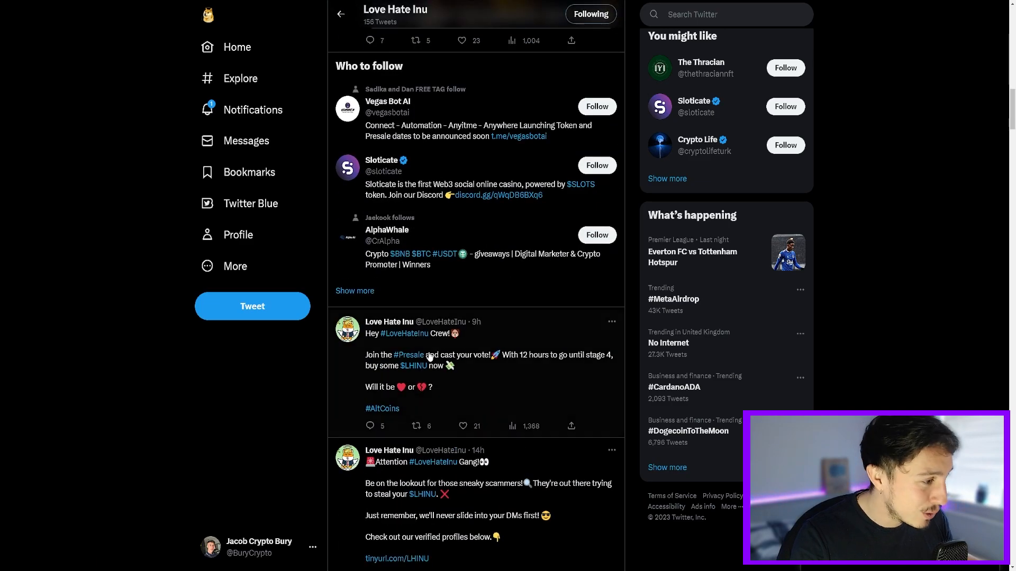
scroll("up", 3)
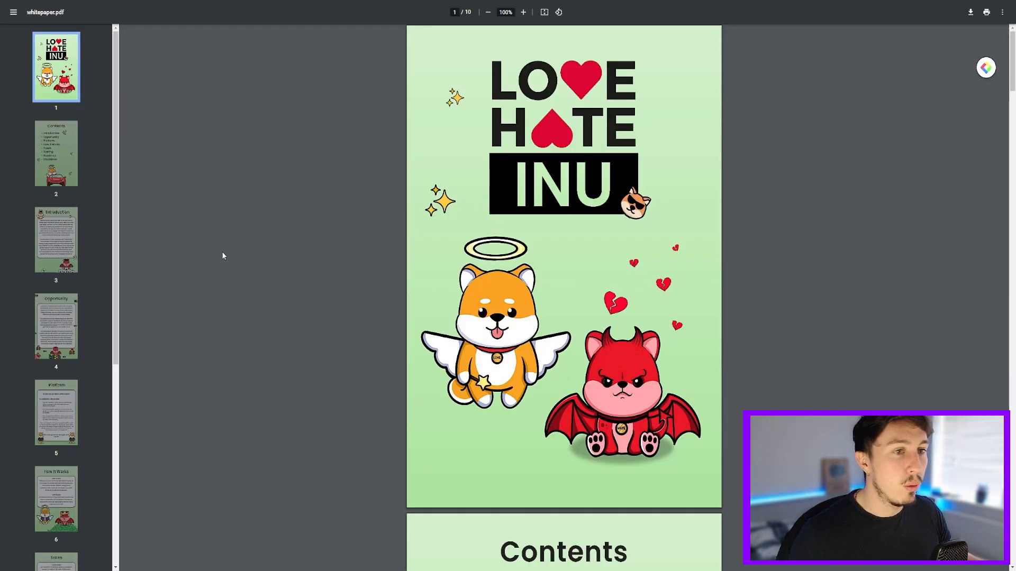
Scroll the whitepaper from its cover page down to page 6, How It Works
scroll("down", 3)
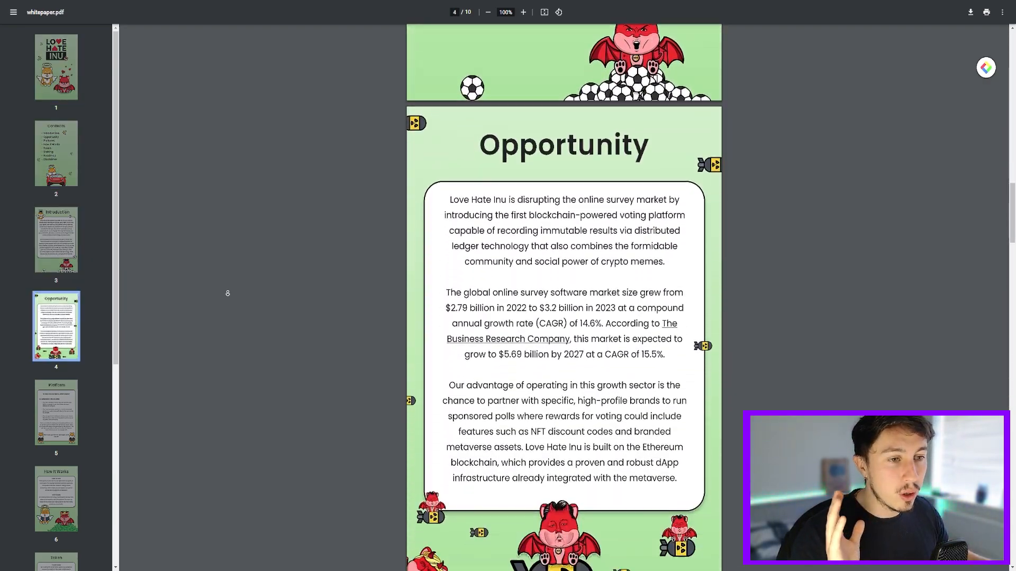
scroll("down", 3)
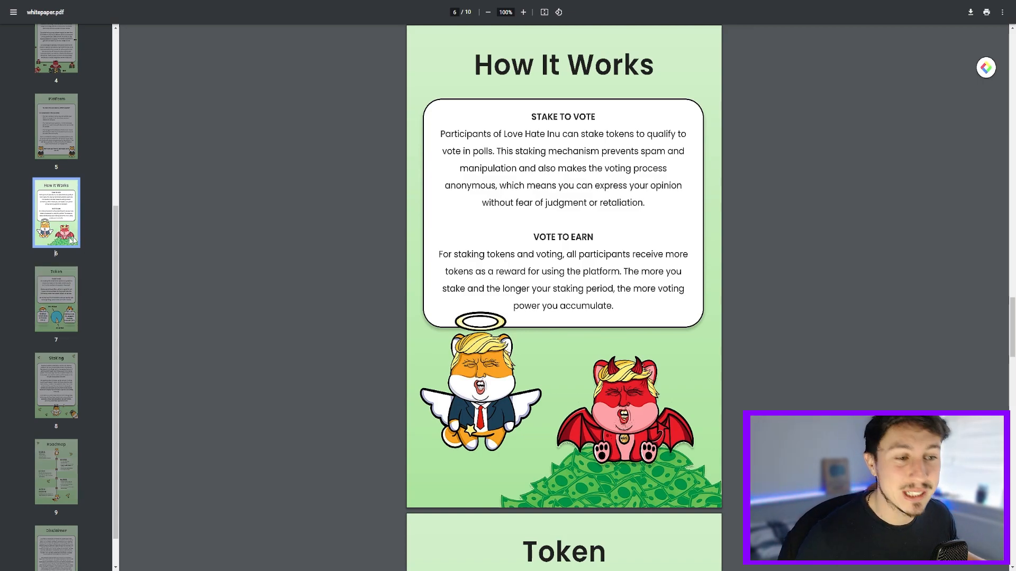
scroll("down", 3)
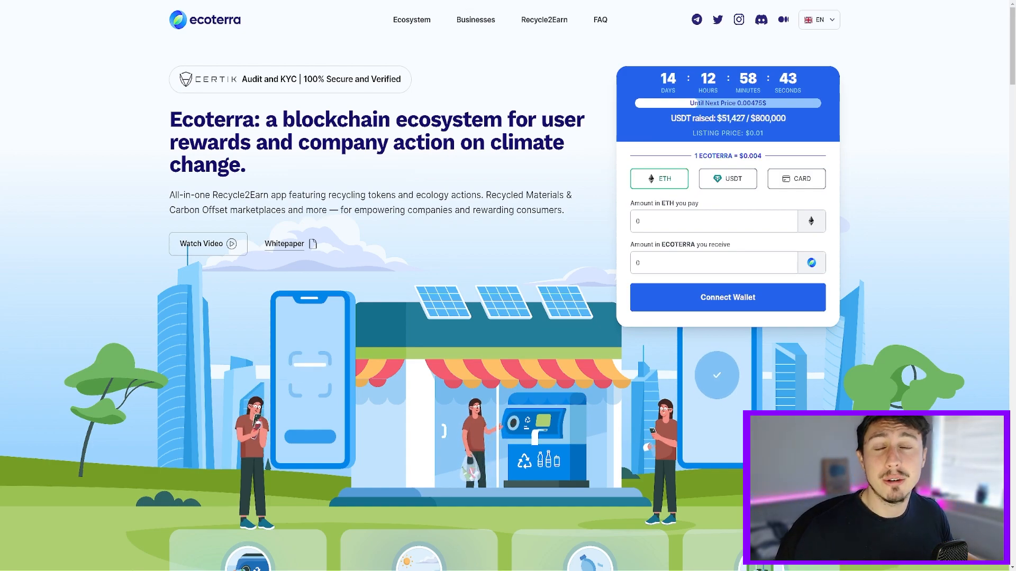
Scroll to Ecoterra's four feature cards and highlight the carbon offset marketplace heading
scroll("down", 3)
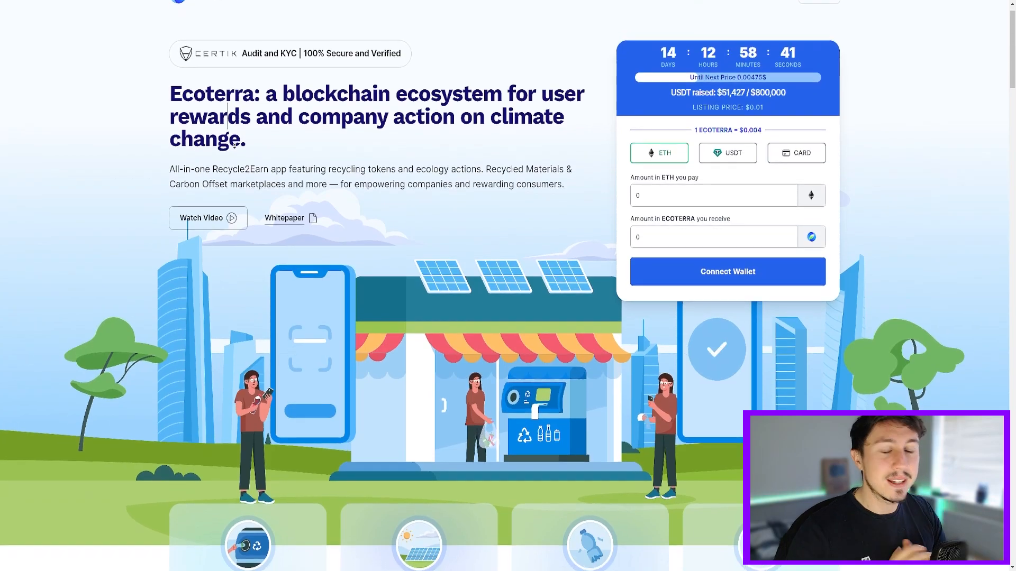
scroll("down", 3)
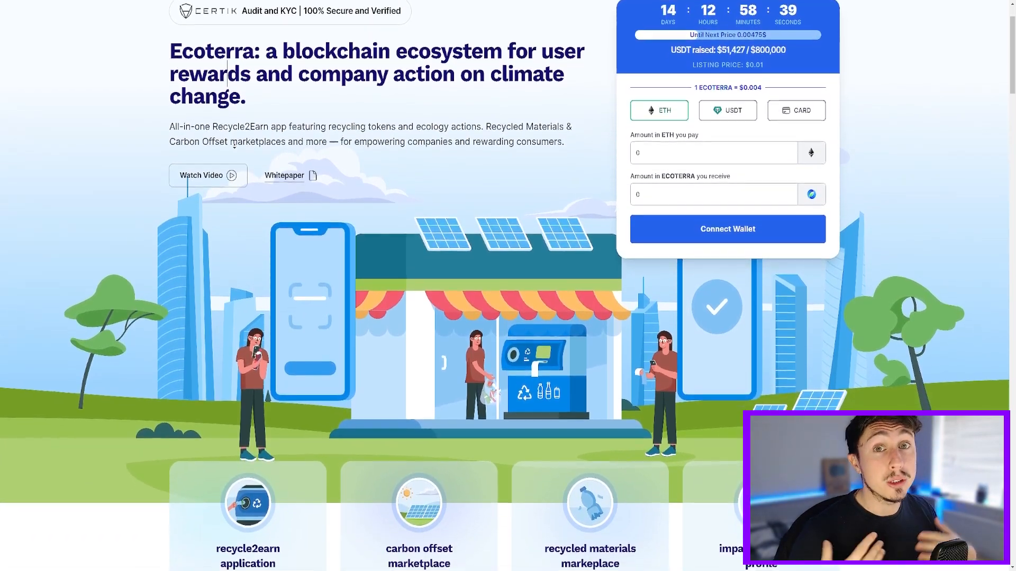
scroll("down", 3)
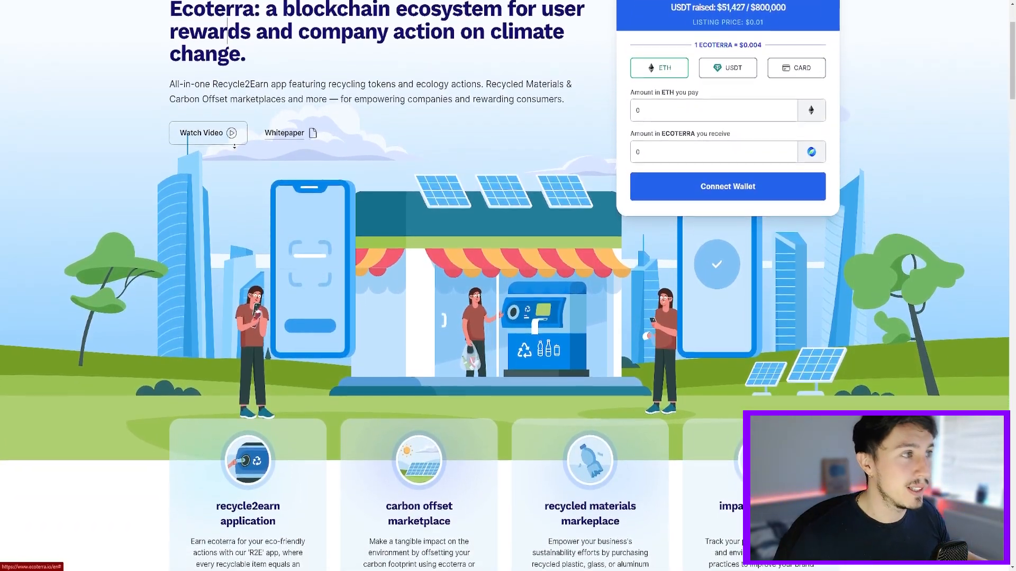
scroll("up", 3)
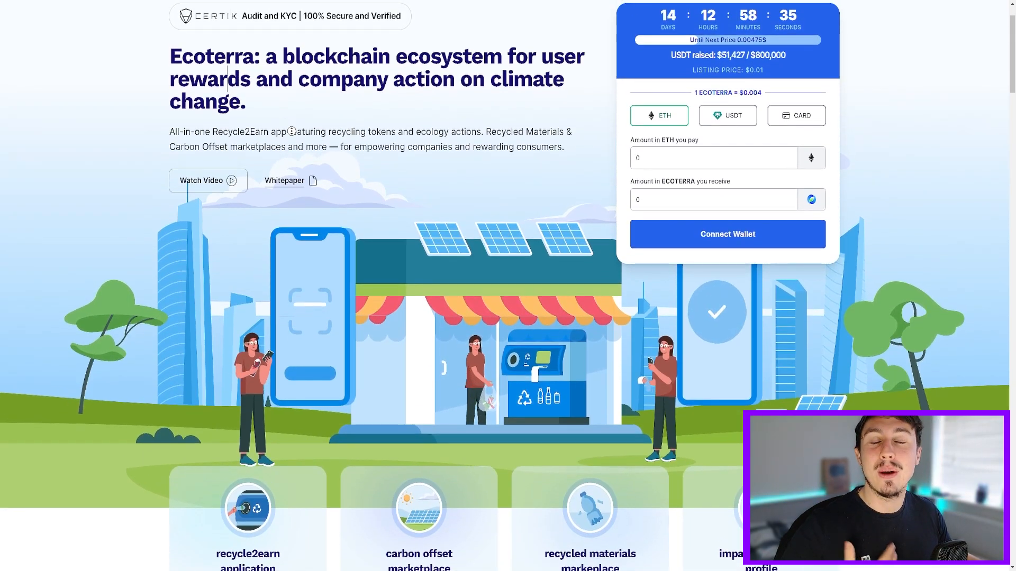
scroll("down", 3)
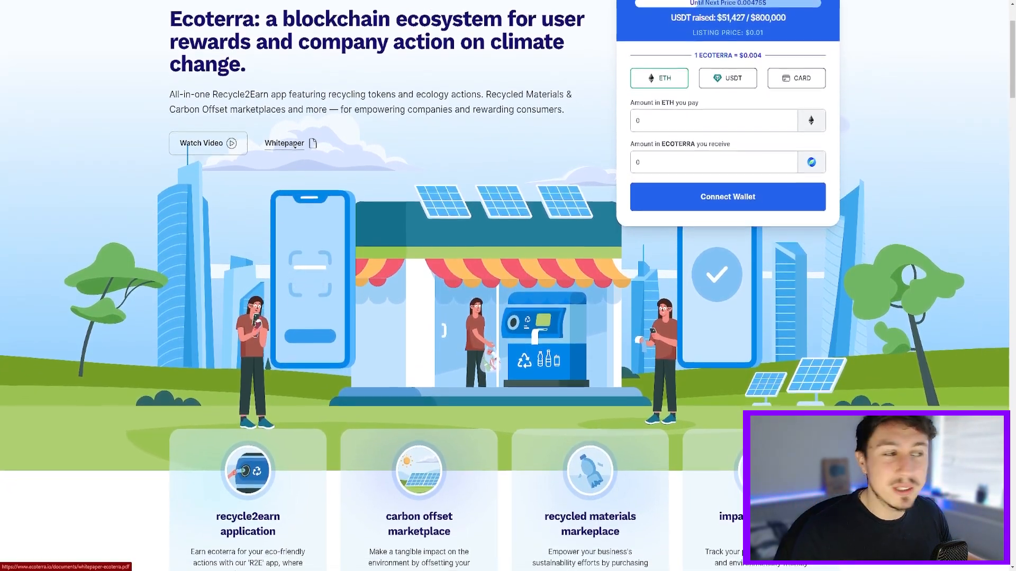
scroll("down", 3)
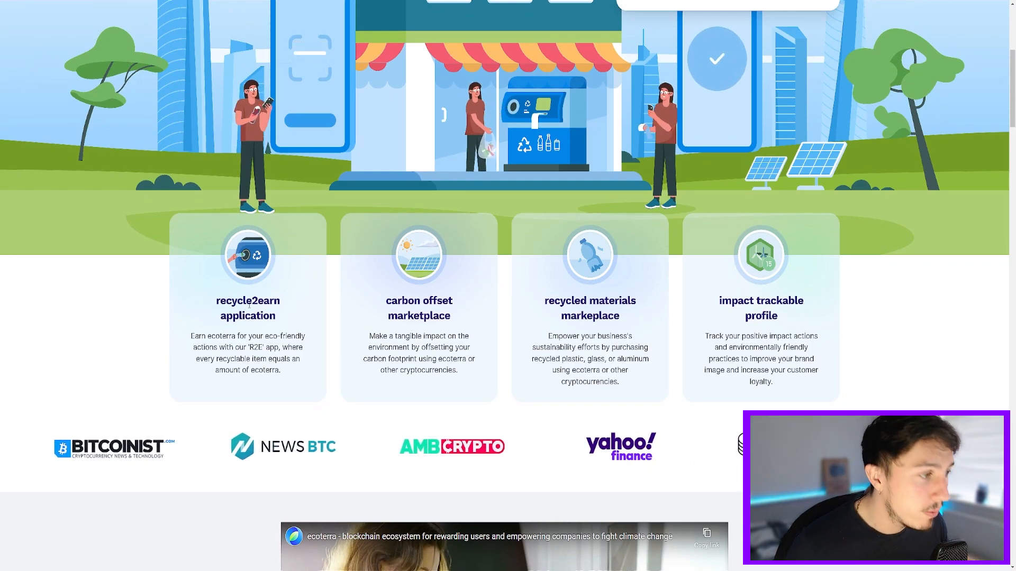
double_click(419, 300)
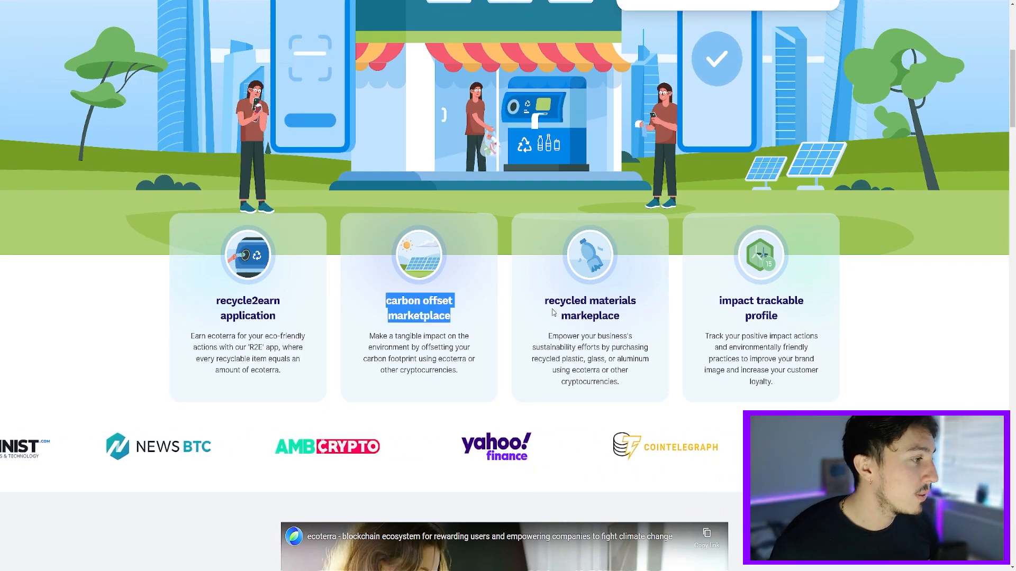
scroll("up", 3)
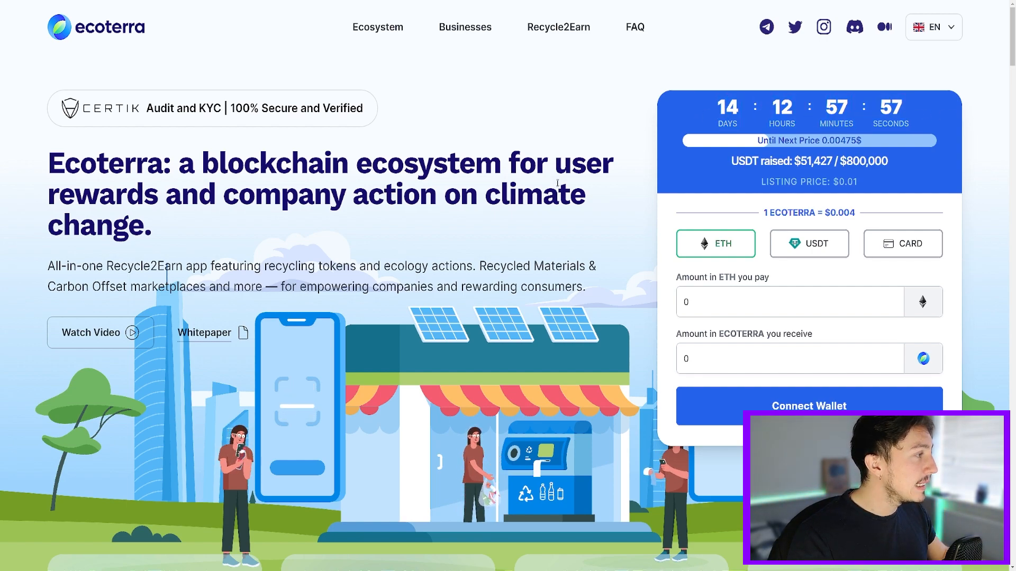
Scroll down to the Ecoterra promo video and seek it forward to about 0:28
scroll("down", 3)
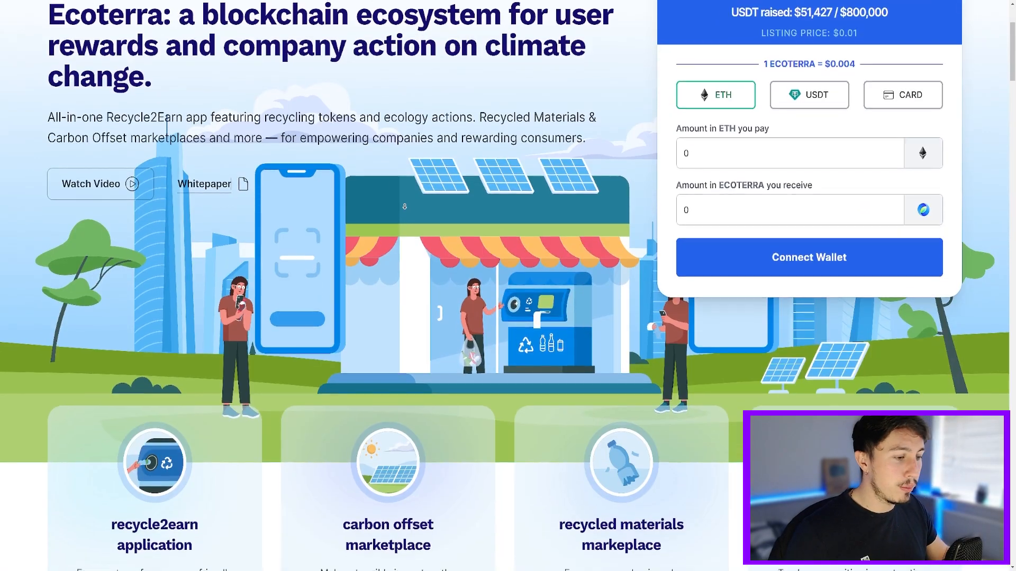
scroll("down", 3)
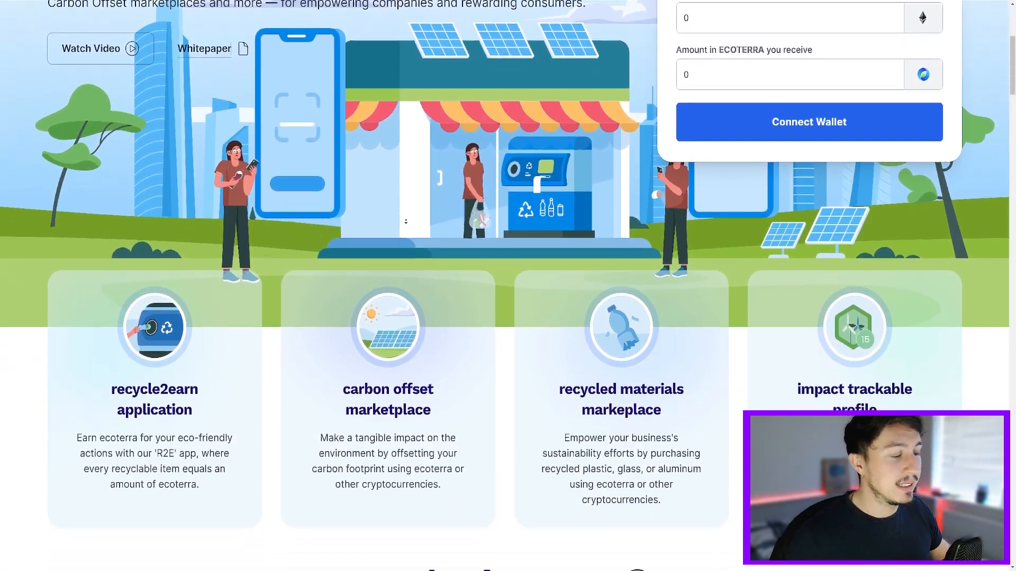
scroll("down", 3)
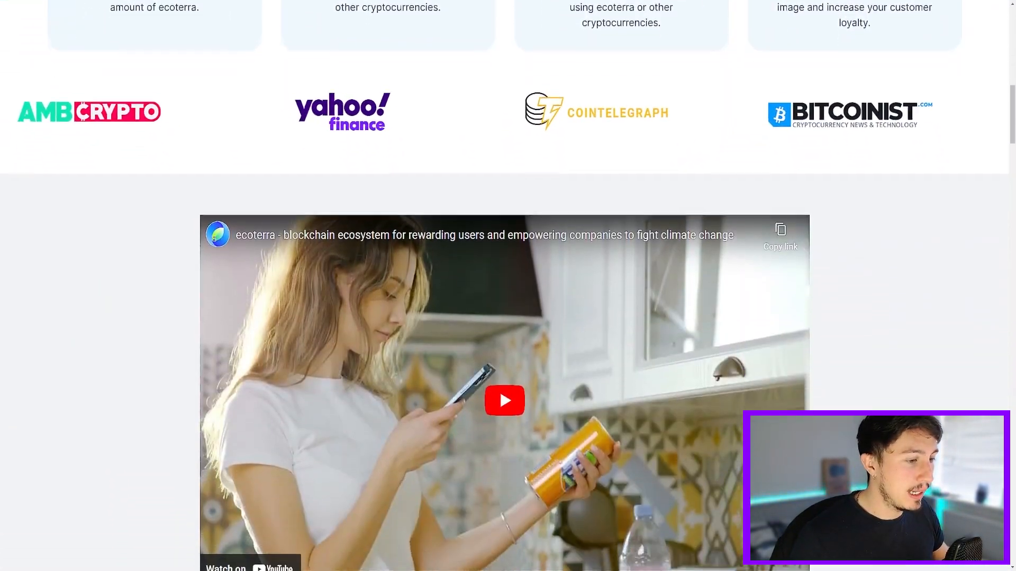
scroll("down", 3)
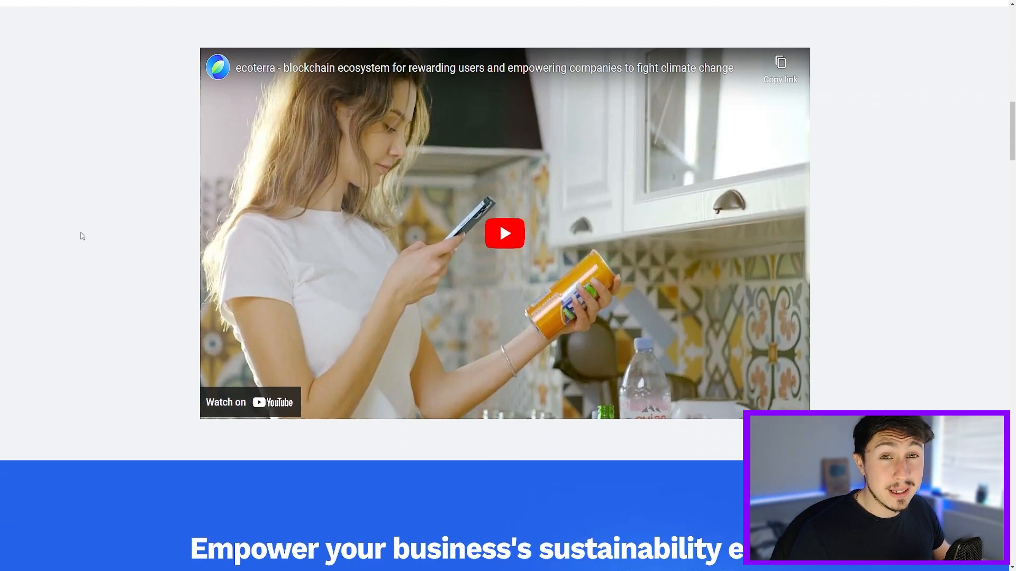
scroll("down", 3)
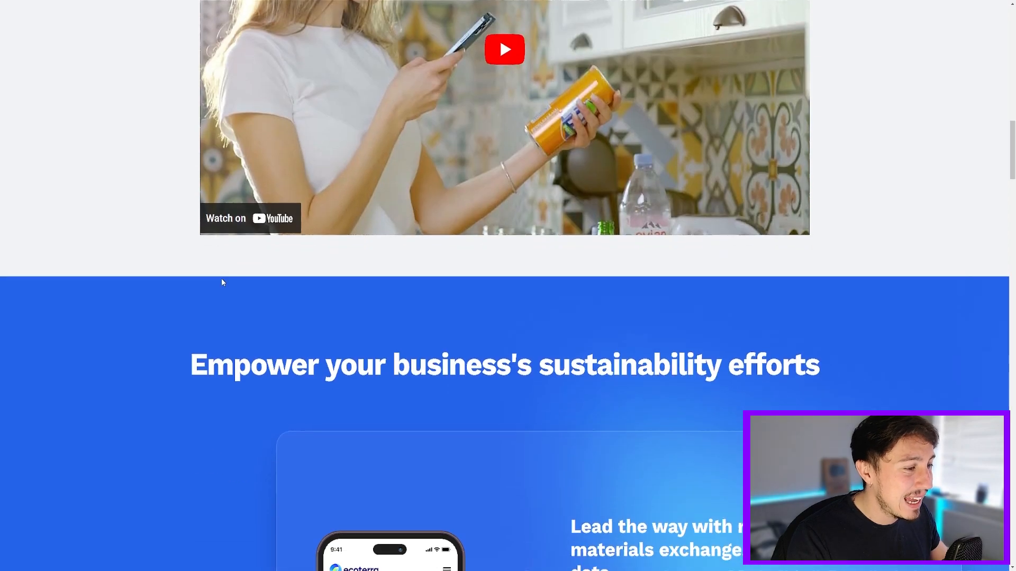
left_click(504, 49)
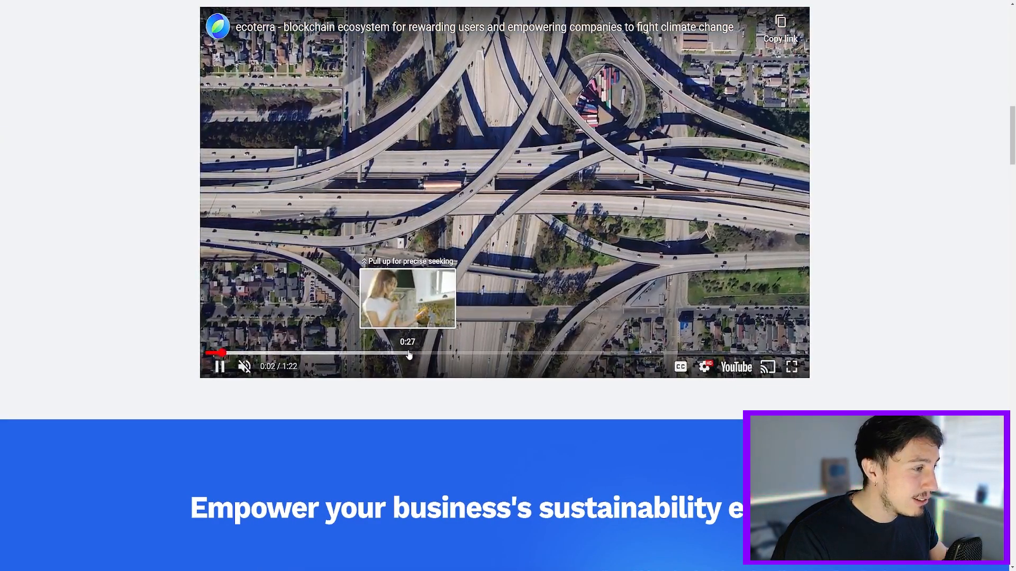
left_click(415, 353)
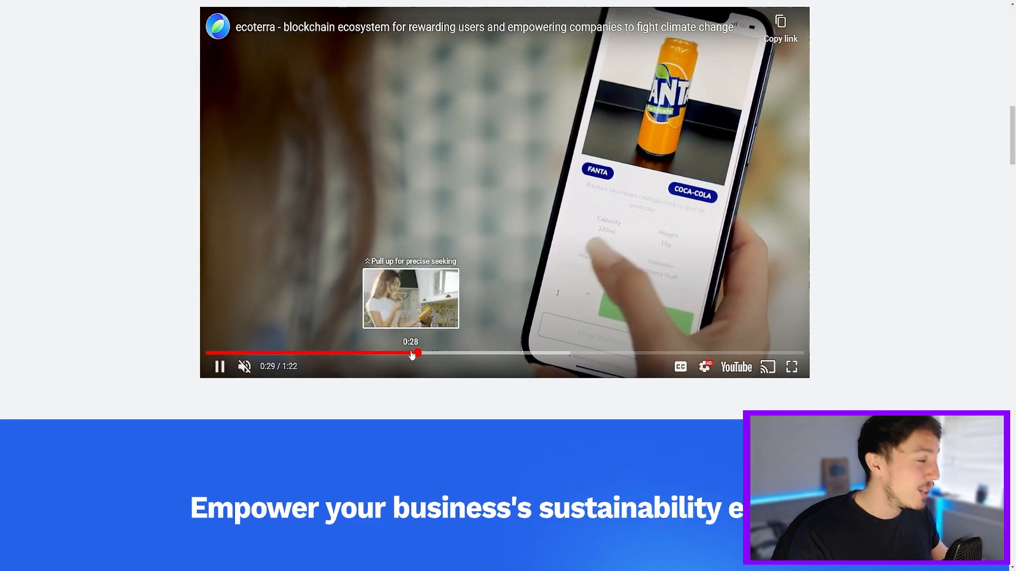
scroll("up", 3)
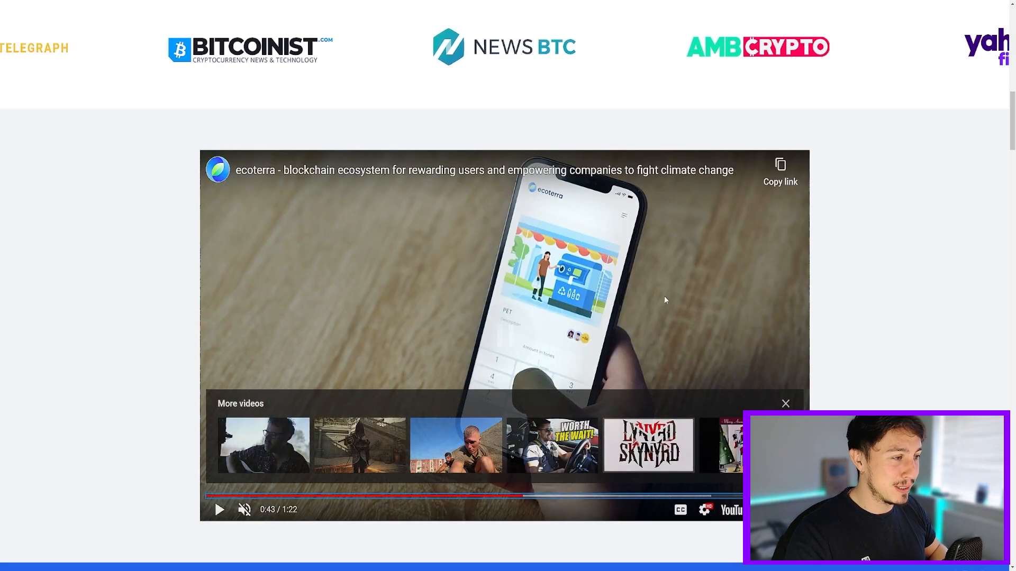
View the Recycled materials and Carbon offset marketplace tabs, then scroll to Recycle and earn
scroll("down", 3)
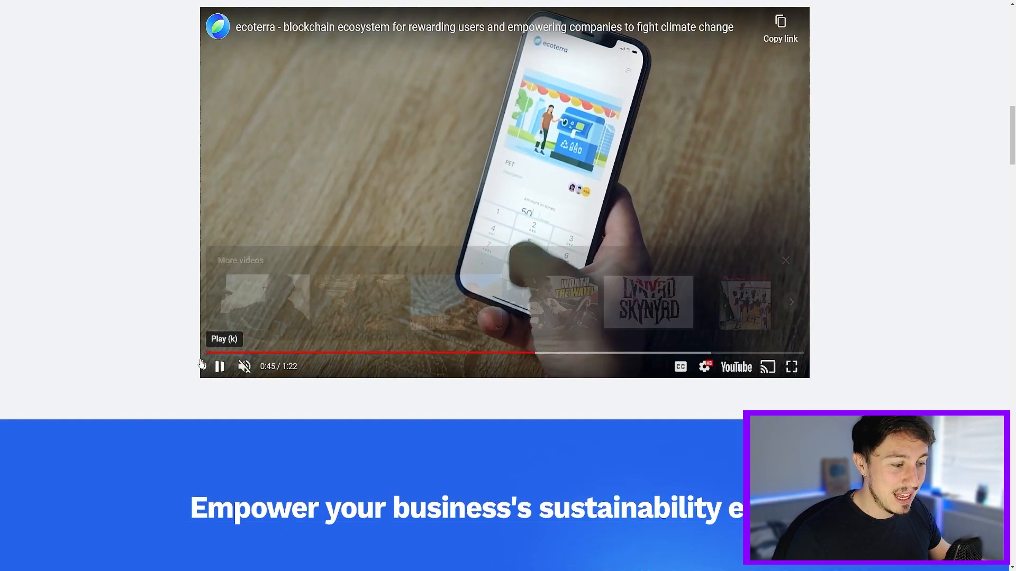
scroll("down", 3)
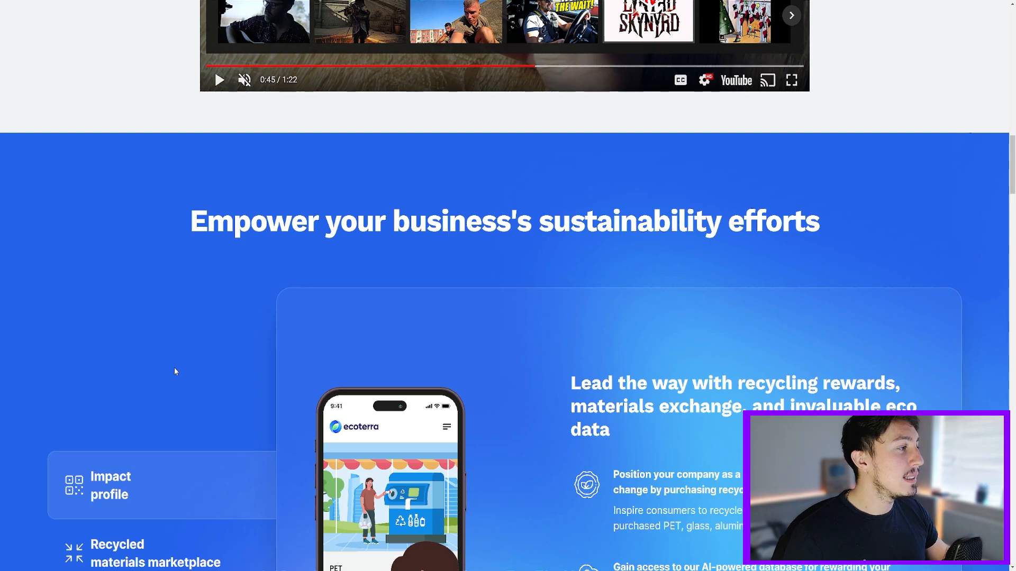
scroll("down", 3)
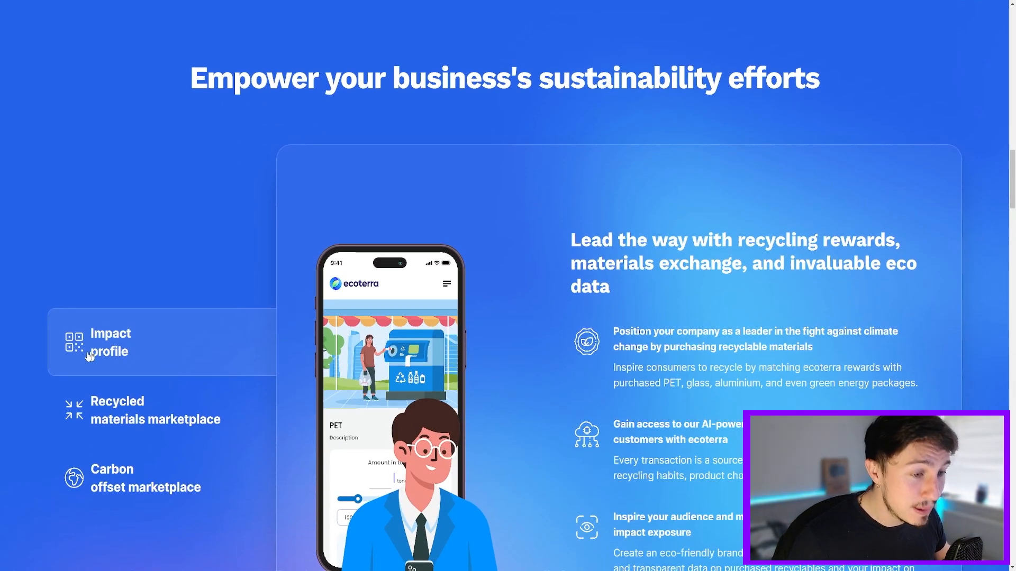
scroll("down", 3)
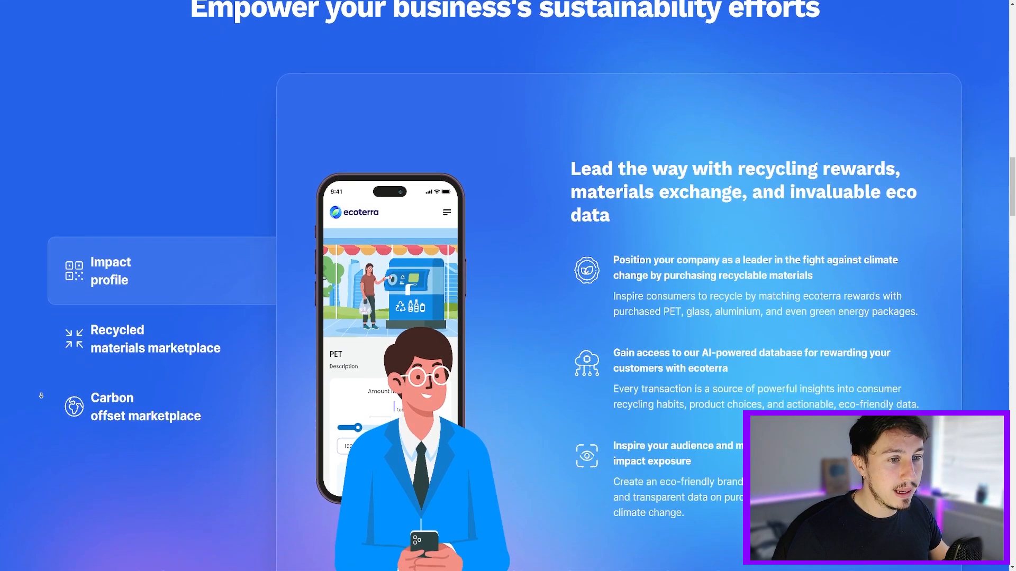
scroll("down", 3)
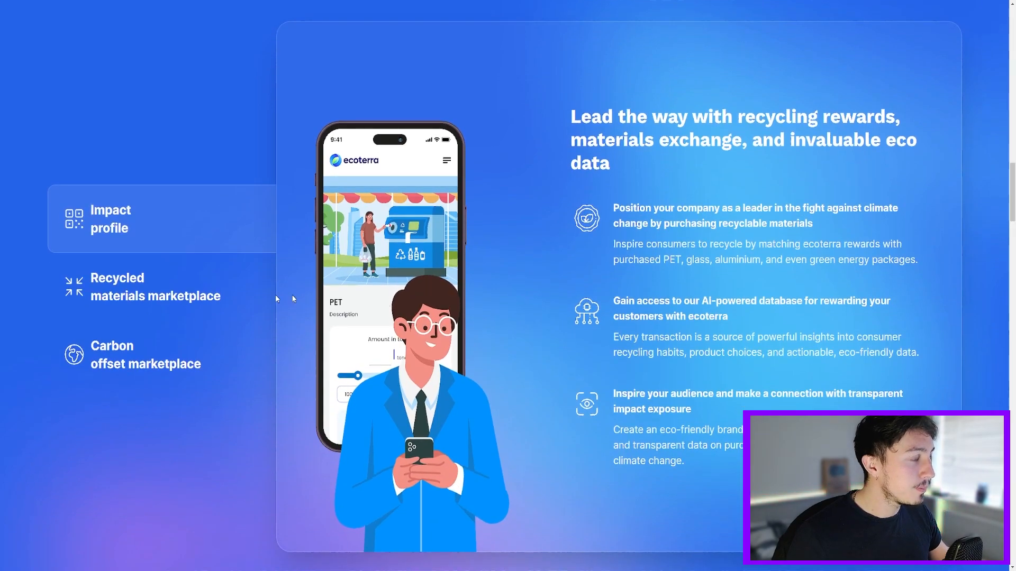
left_click(156, 287)
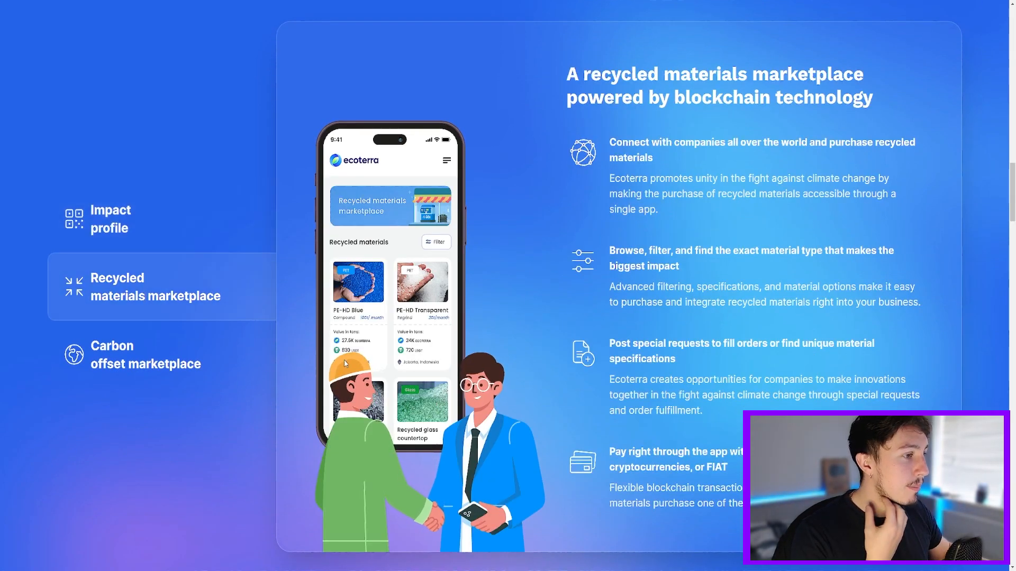
left_click(145, 355)
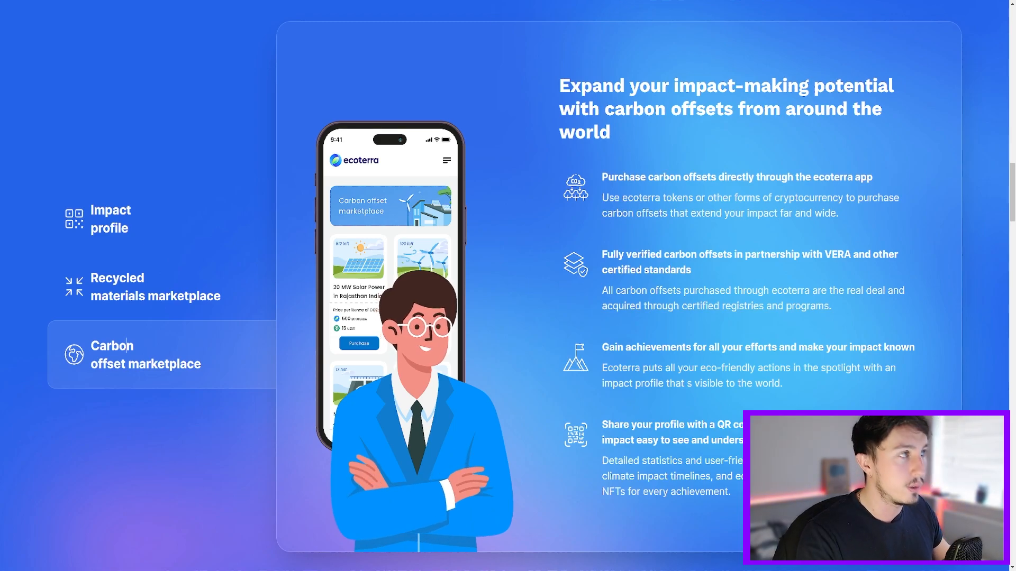
scroll("up", 3)
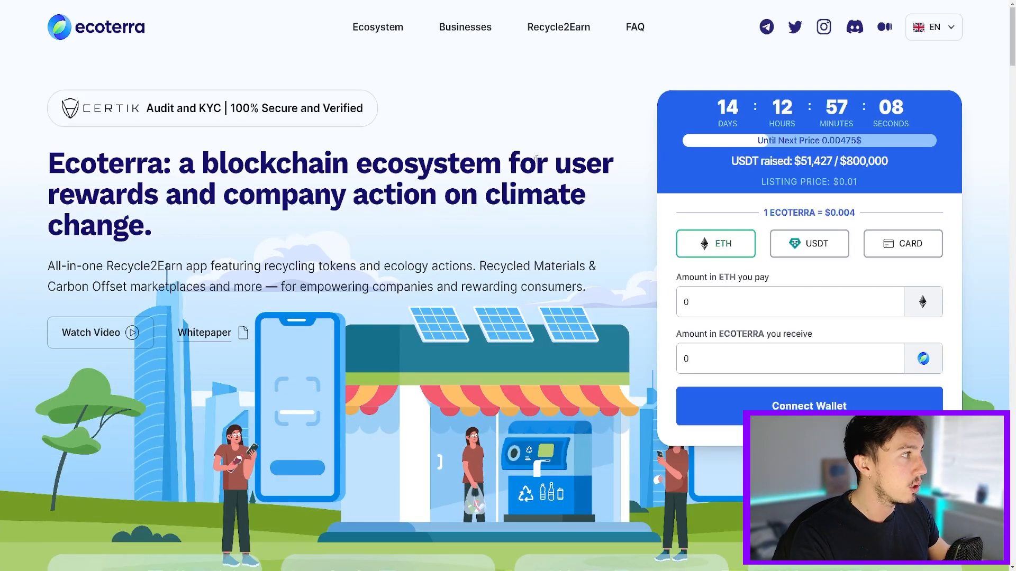
scroll("down", 3)
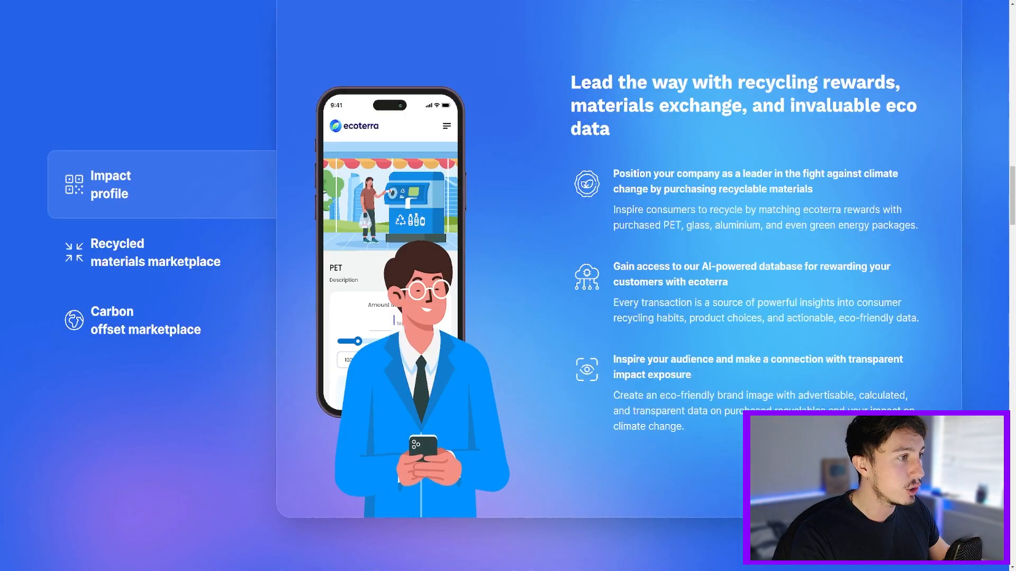
scroll("down", 3)
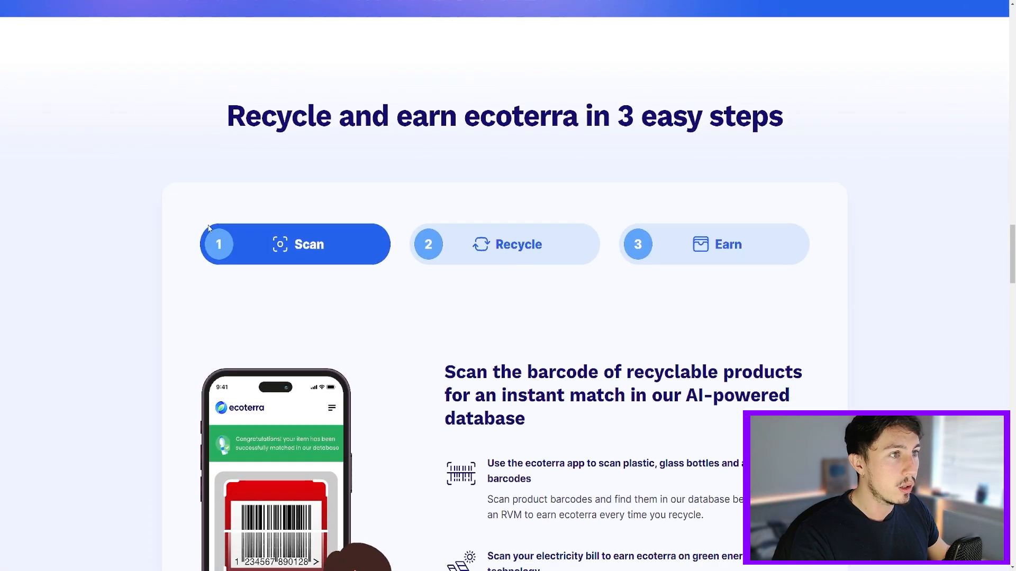
Select the '3 Earn' tab in 'Recycle and earn ecoterra in 3 easy steps'
scroll("down", 3)
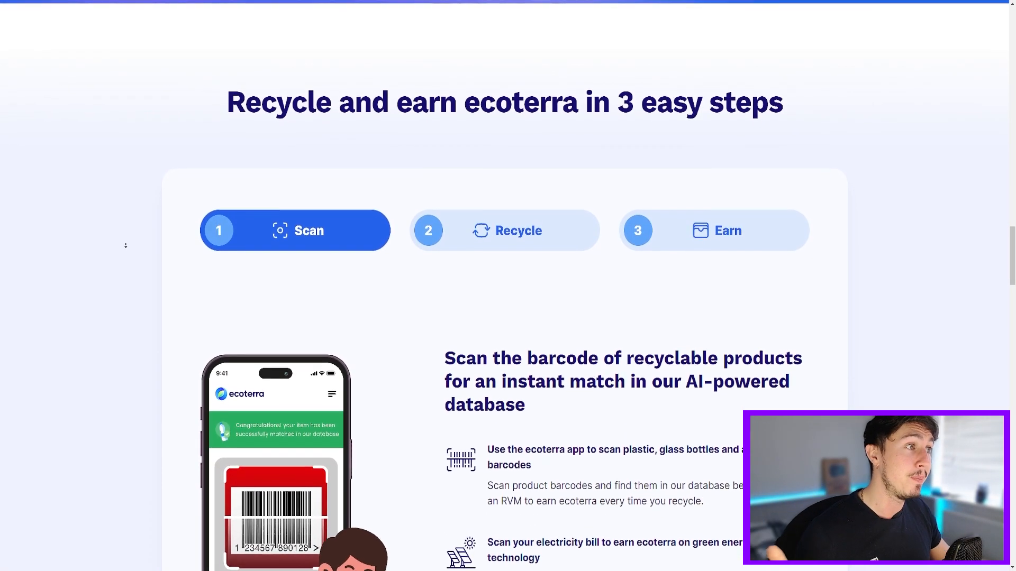
scroll("down", 3)
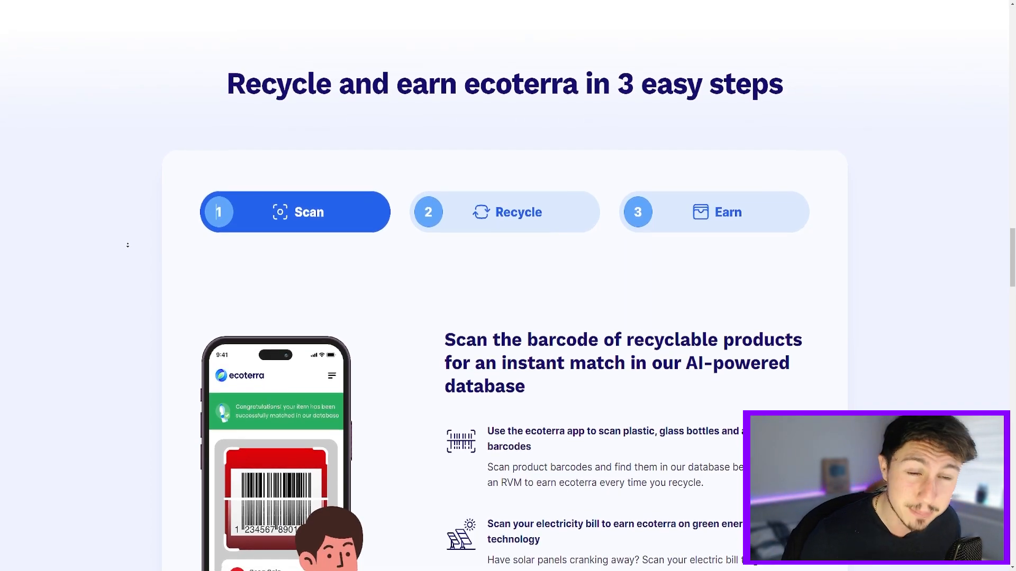
scroll("down", 3)
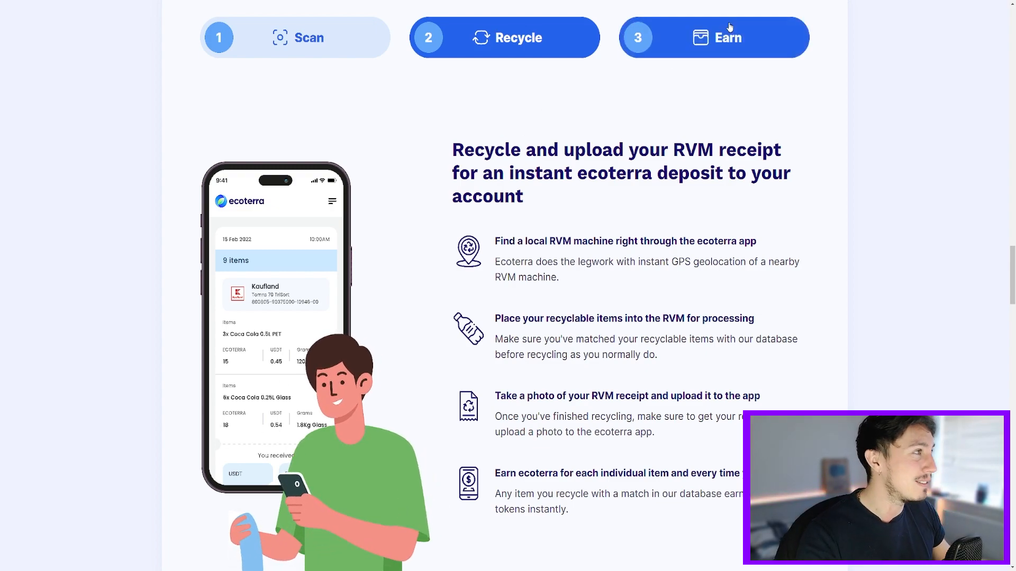
left_click(713, 37)
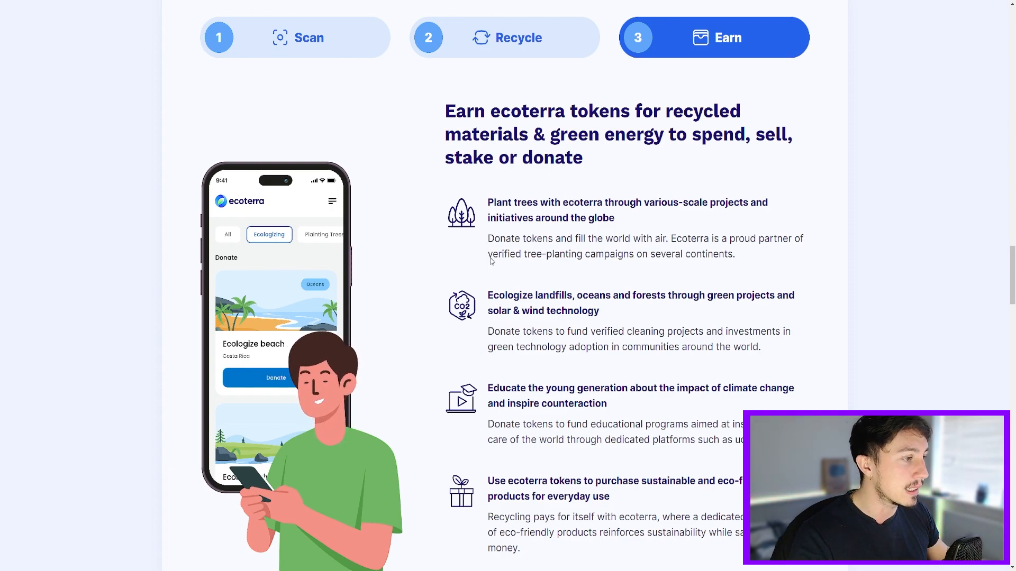
scroll("down", 3)
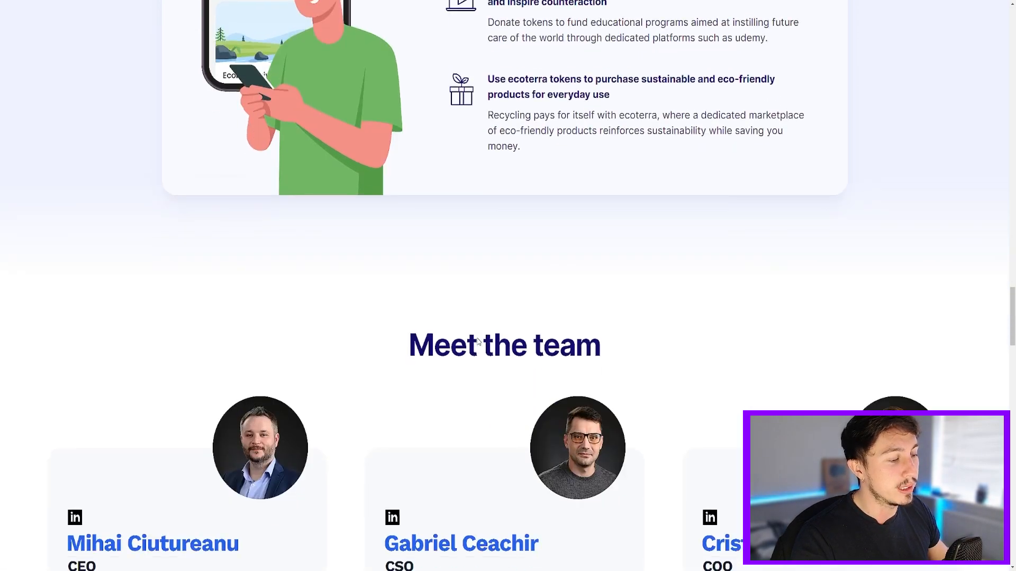
scroll("down", 3)
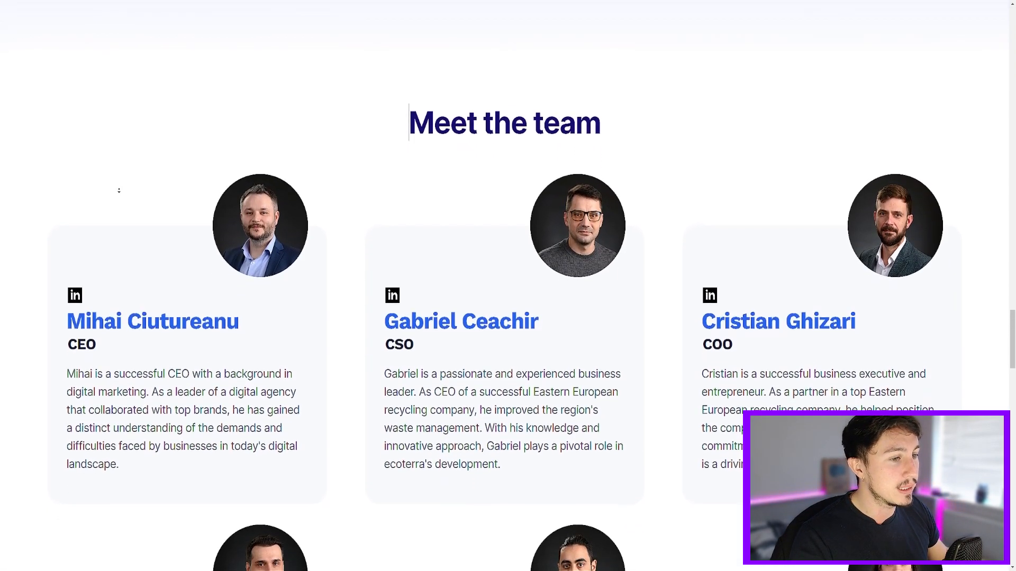
scroll("down", 3)
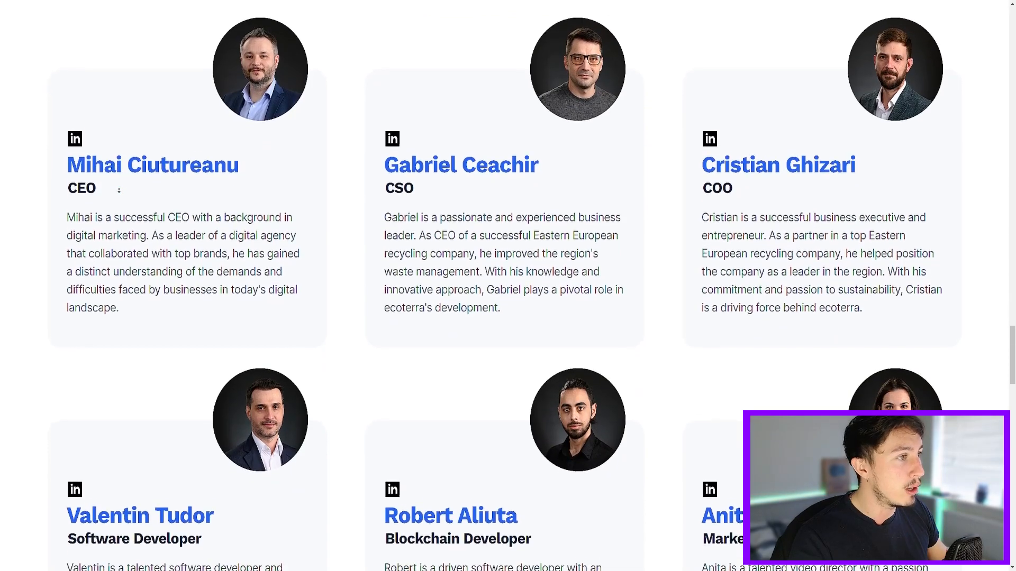
scroll("down", 3)
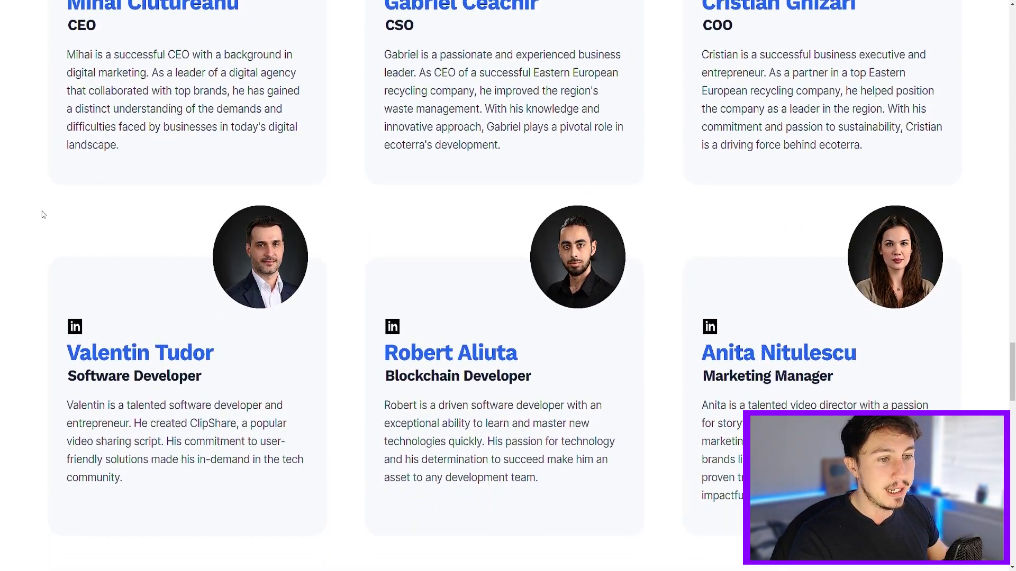
scroll("down", 3)
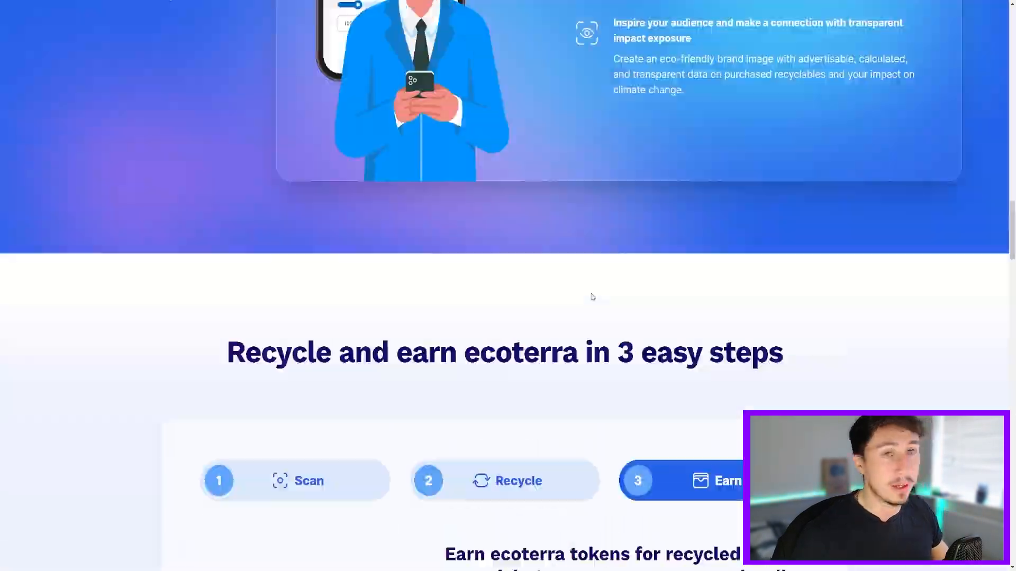
scroll("down", 3)
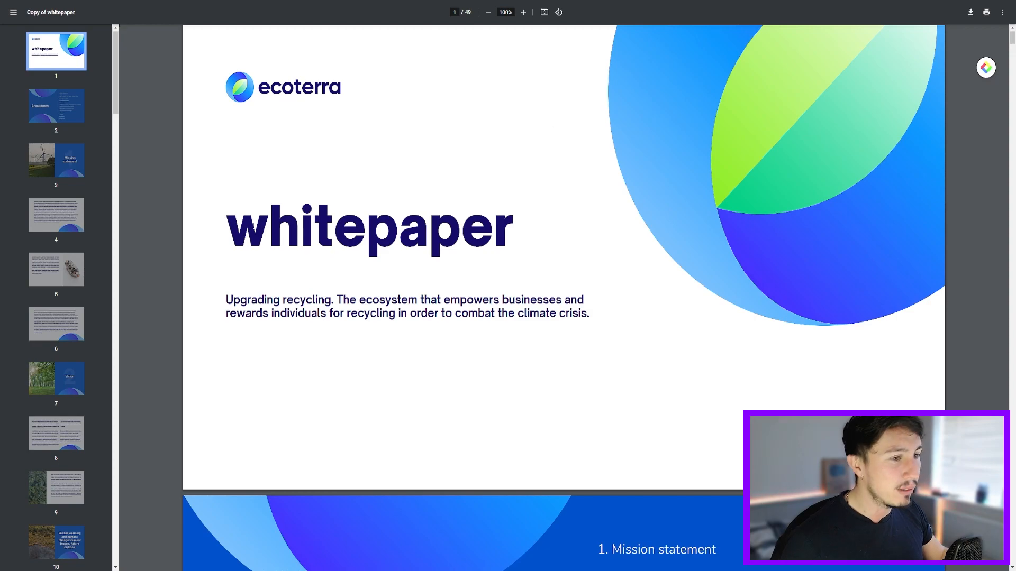
Use whitepaper thumbnails to reach page 42, then the page 46 tokenomics pie chart
scroll("down", 3)
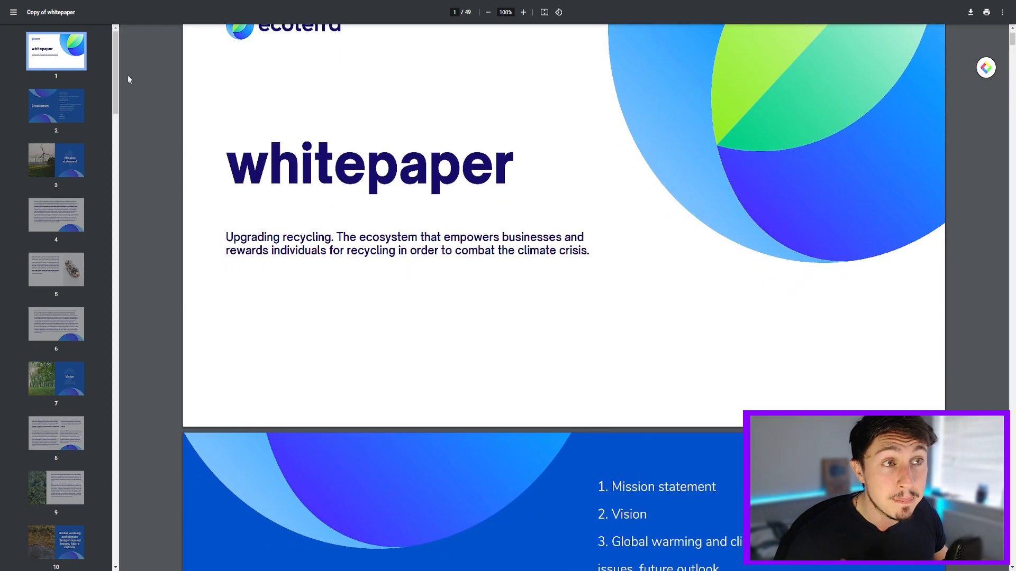
scroll("down", 3)
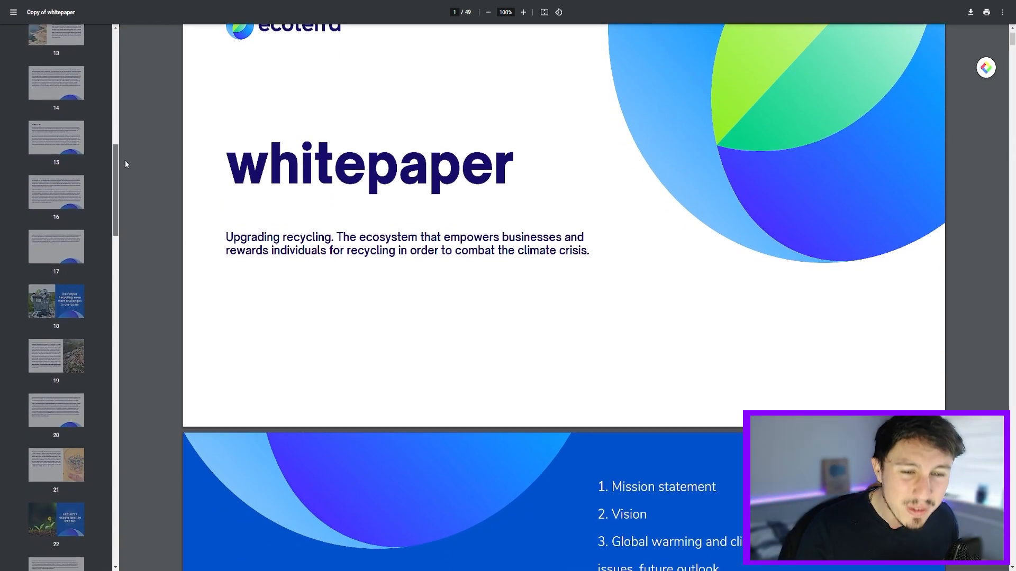
scroll("down", 3)
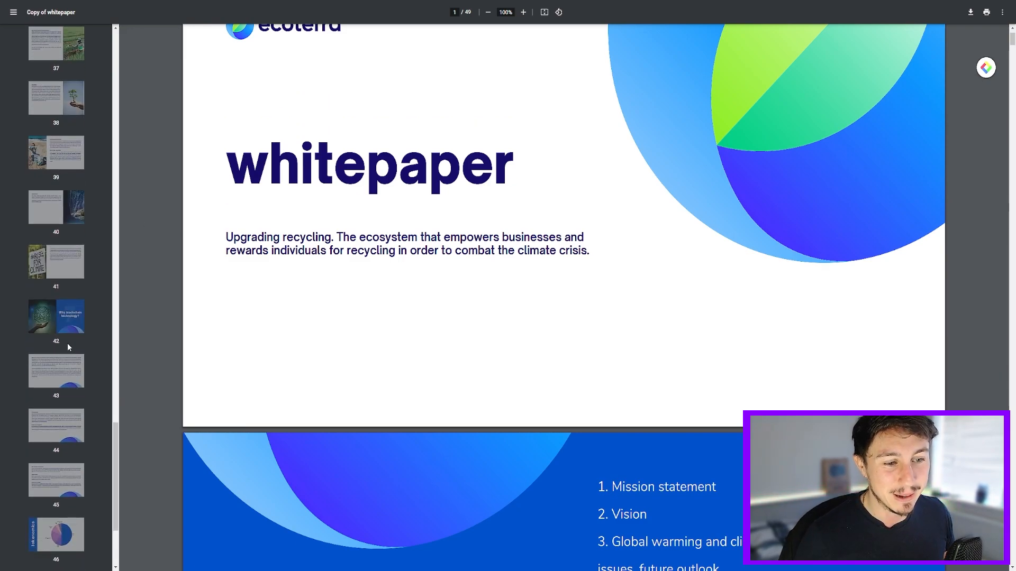
left_click(56, 316)
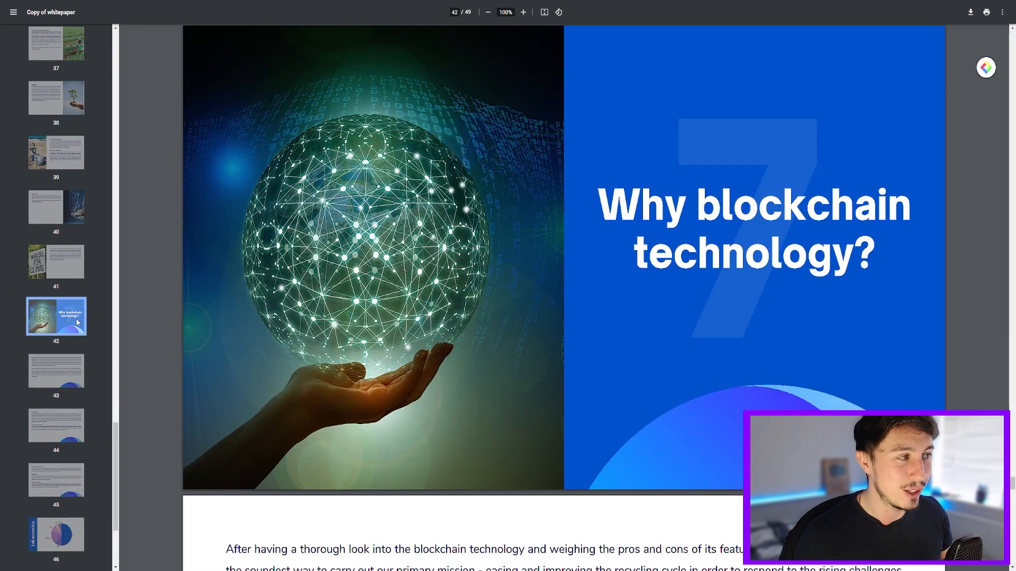
scroll("down", 3)
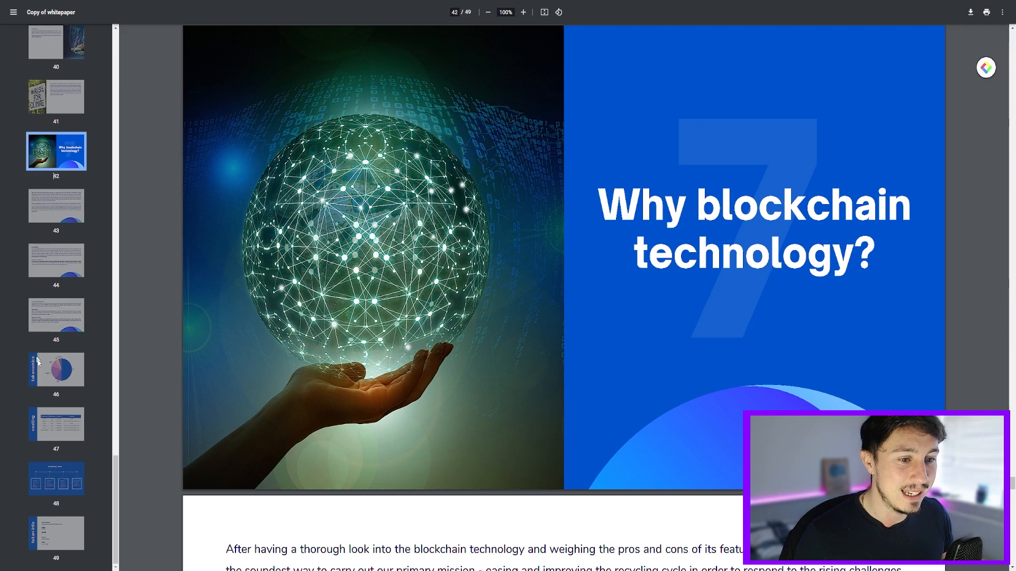
left_click(55, 370)
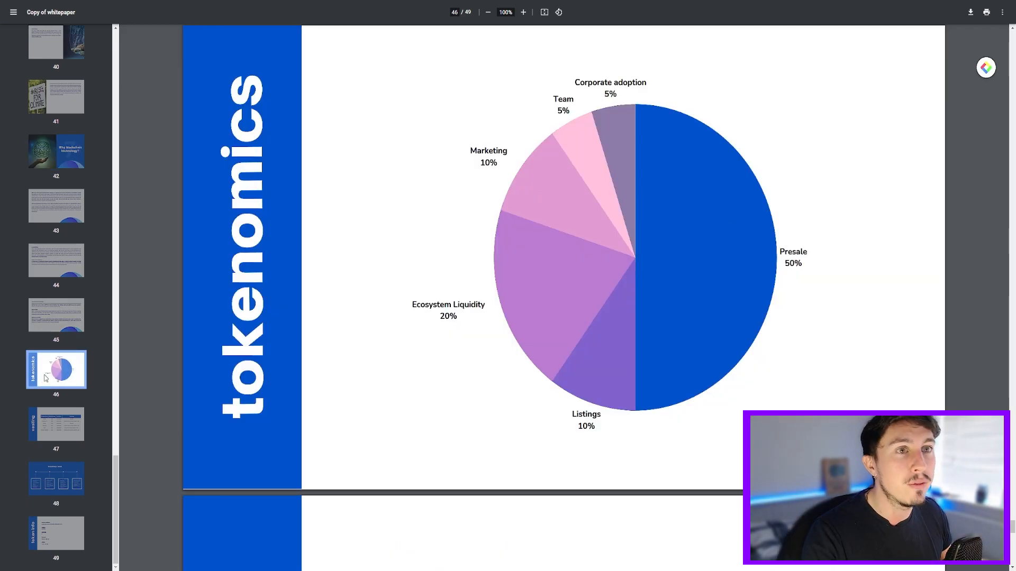
mouse_move(6, 315)
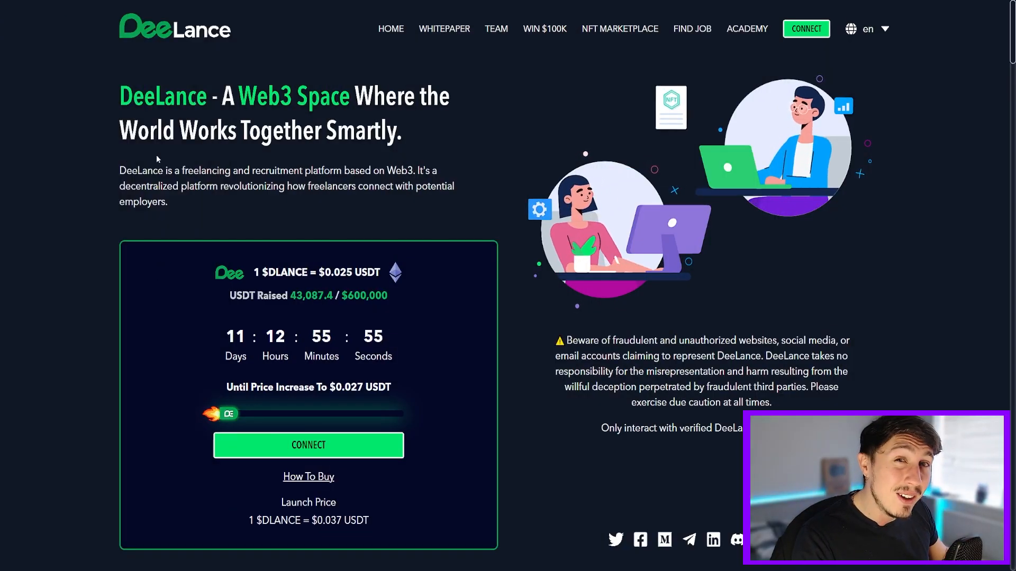
mouse_move(109, 147)
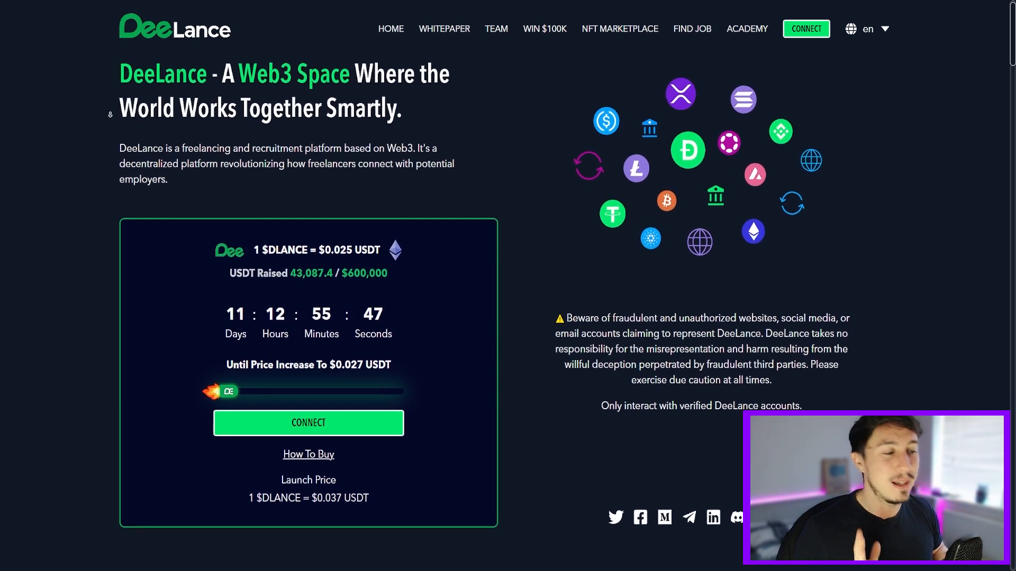
Scroll past the presale widget through Key Features and press logos to About Us
scroll("down", 3)
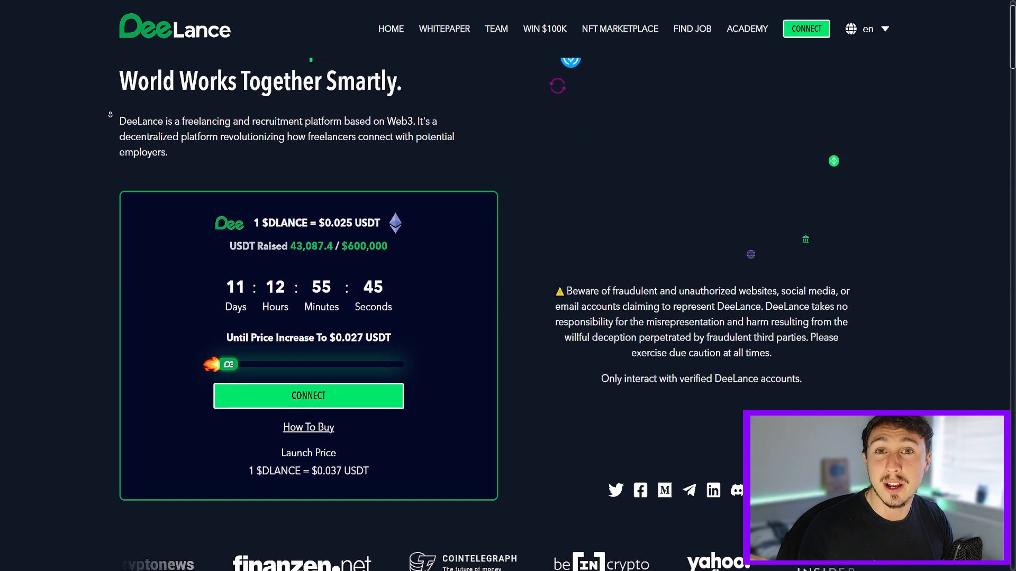
scroll("down", 3)
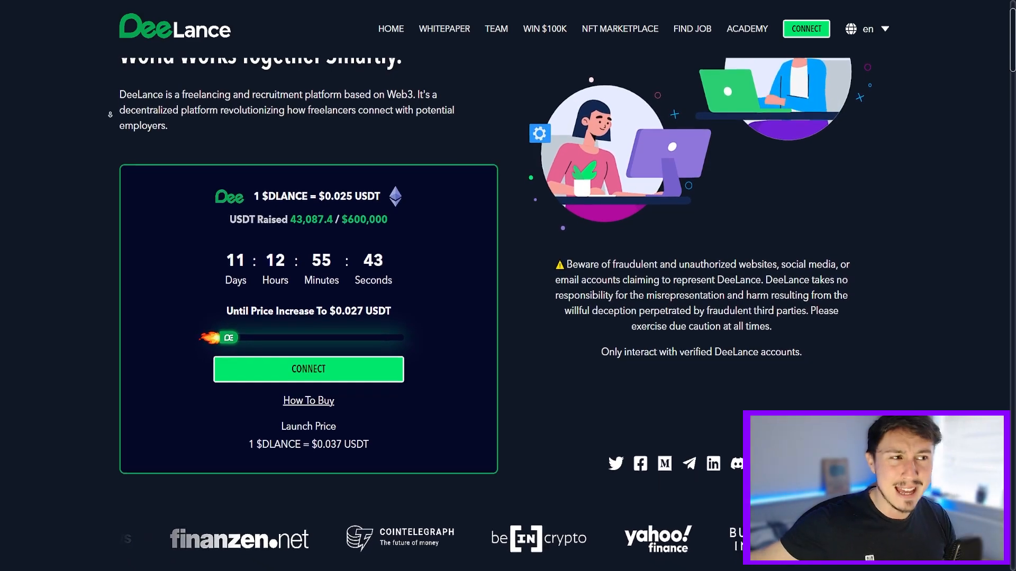
scroll("down", 3)
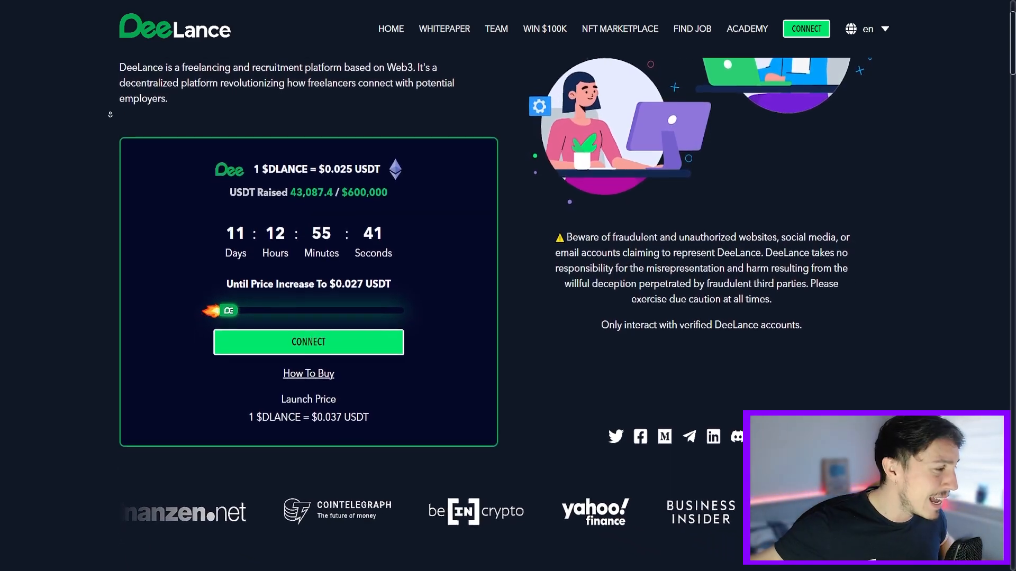
scroll("down", 3)
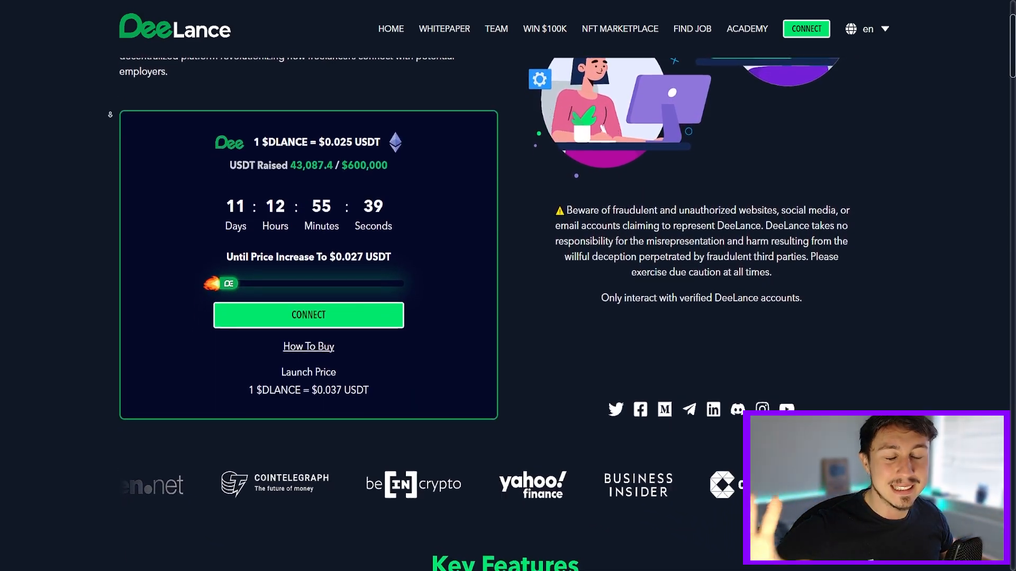
scroll("down", 3)
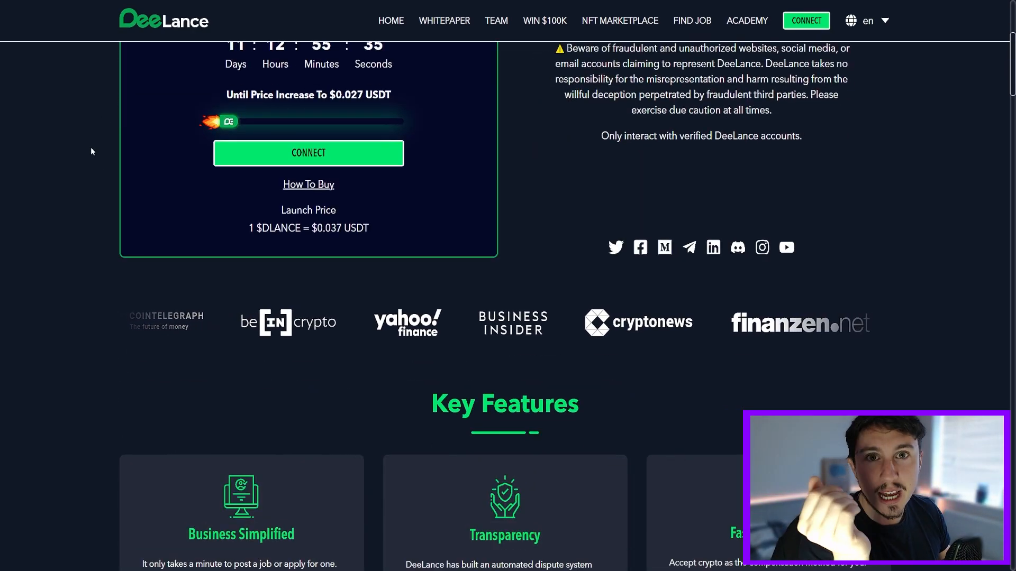
scroll("up", 3)
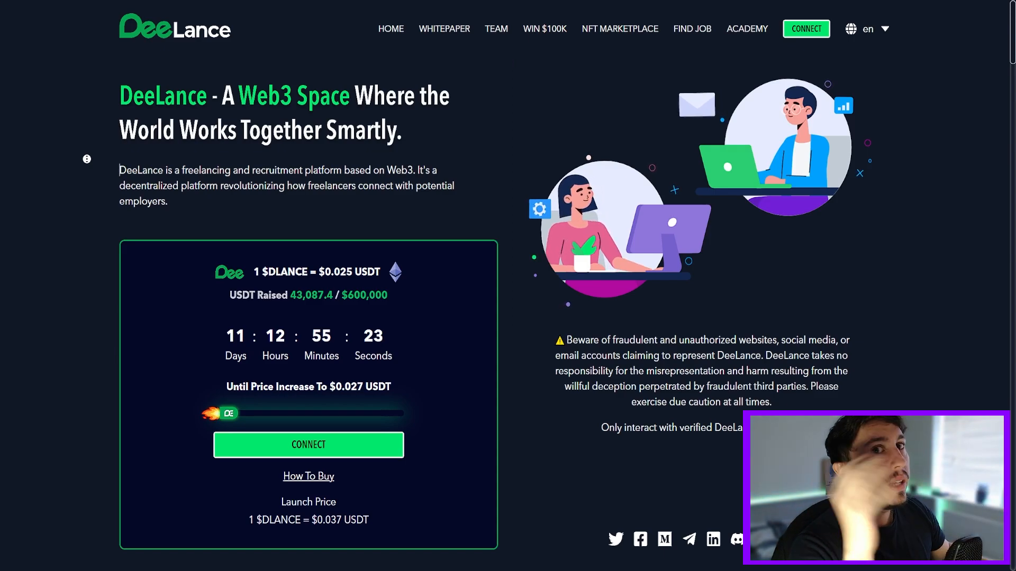
scroll("down", 3)
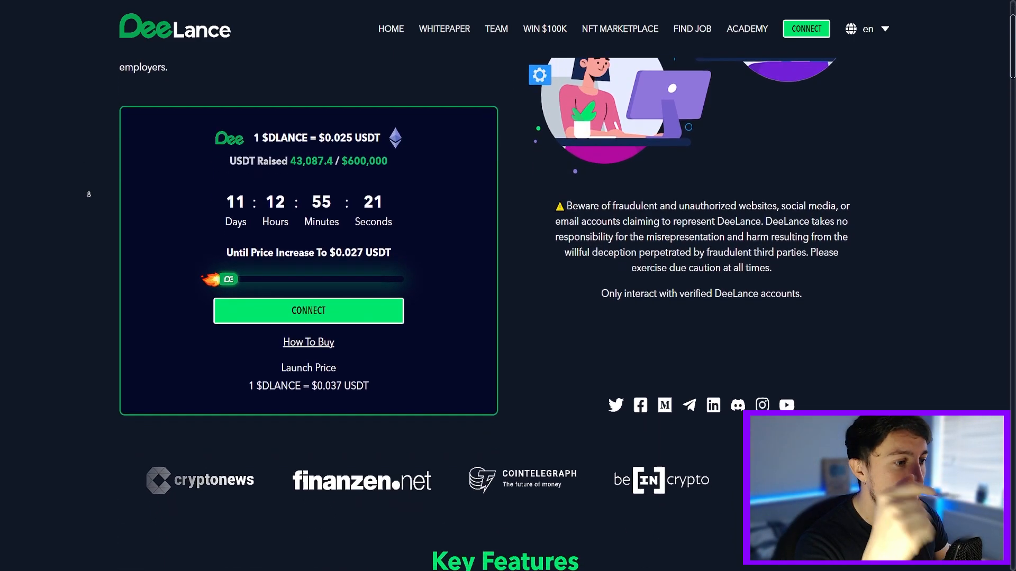
scroll("down", 3)
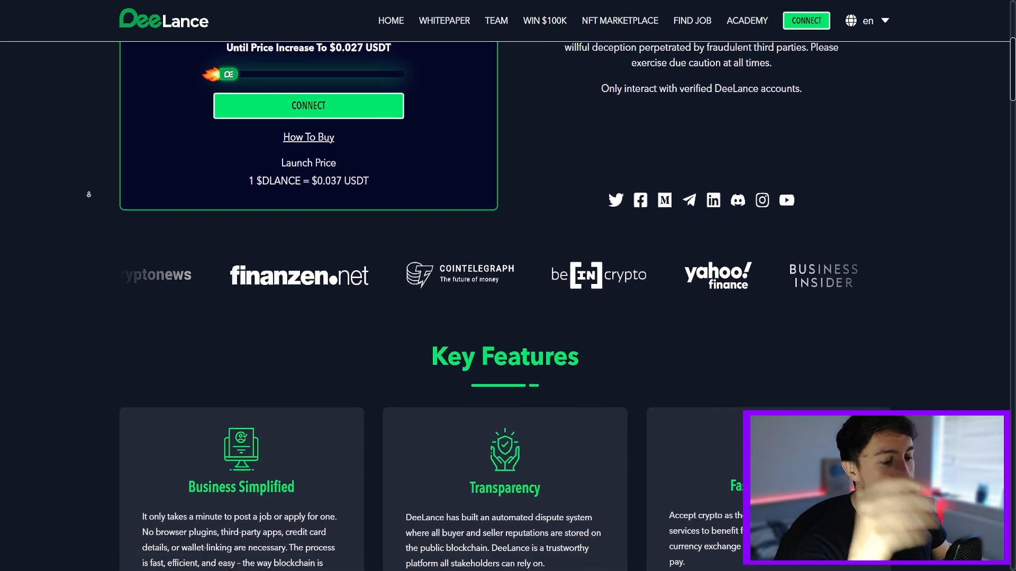
scroll("down", 3)
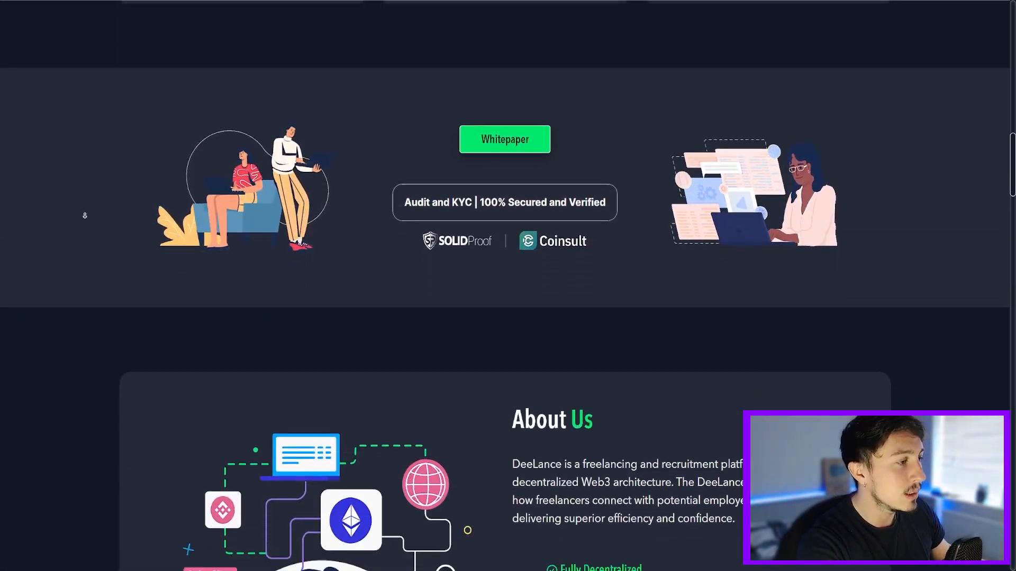
Scroll past the Metaverse section to the 'Why DeeLance?' fee comparison table
scroll("down", 3)
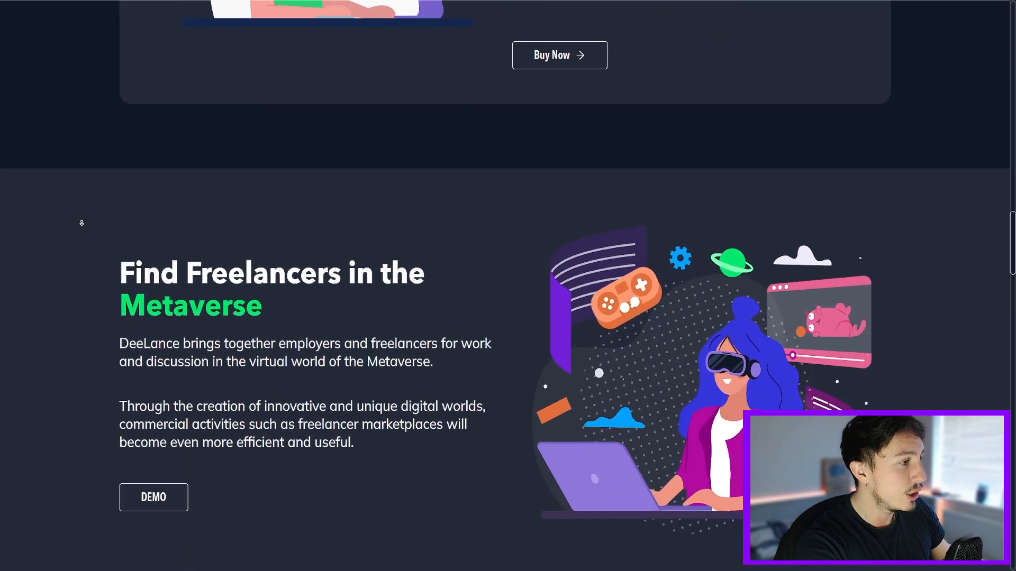
scroll("down", 3)
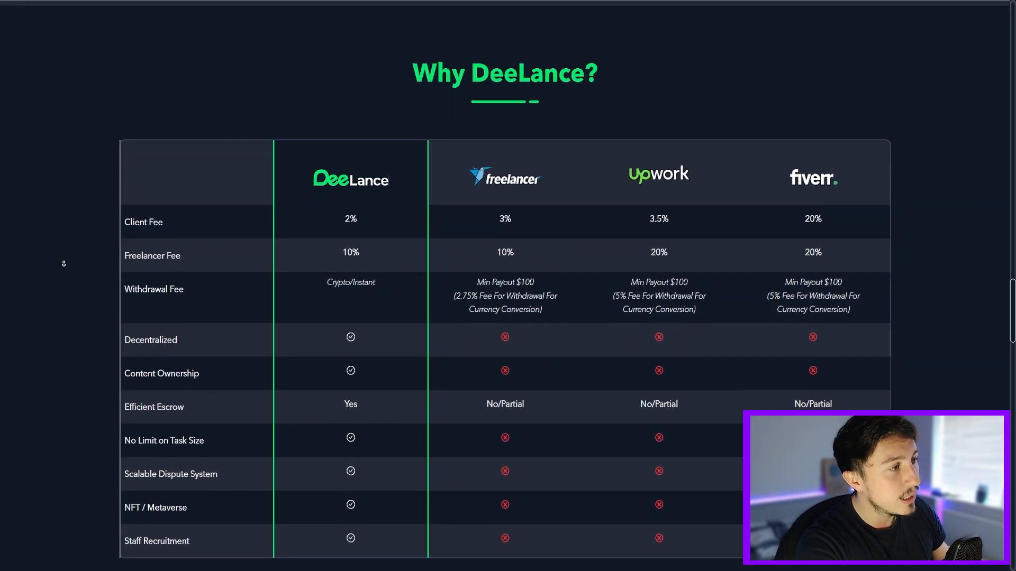
scroll("down", 3)
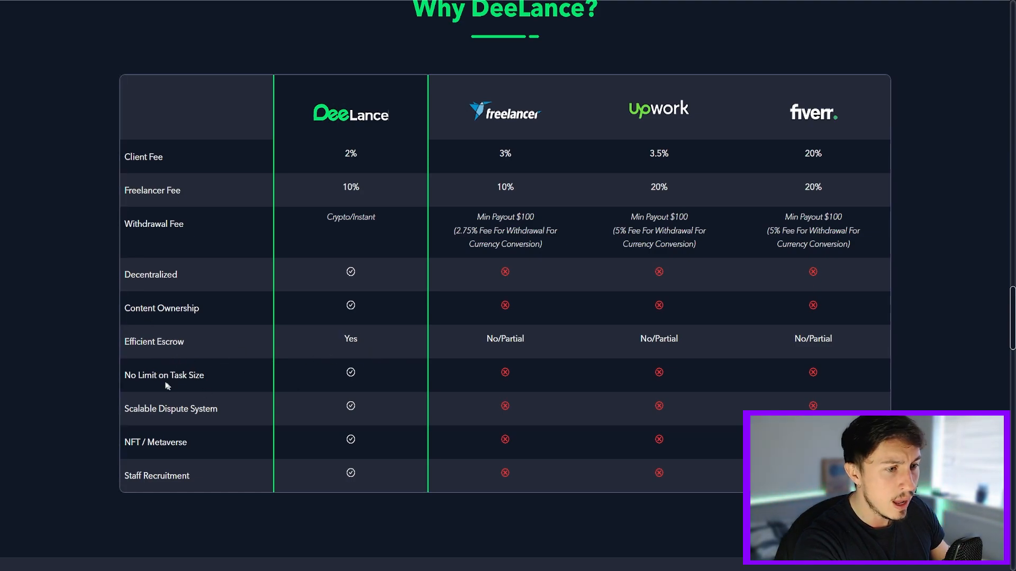
mouse_move(140, 465)
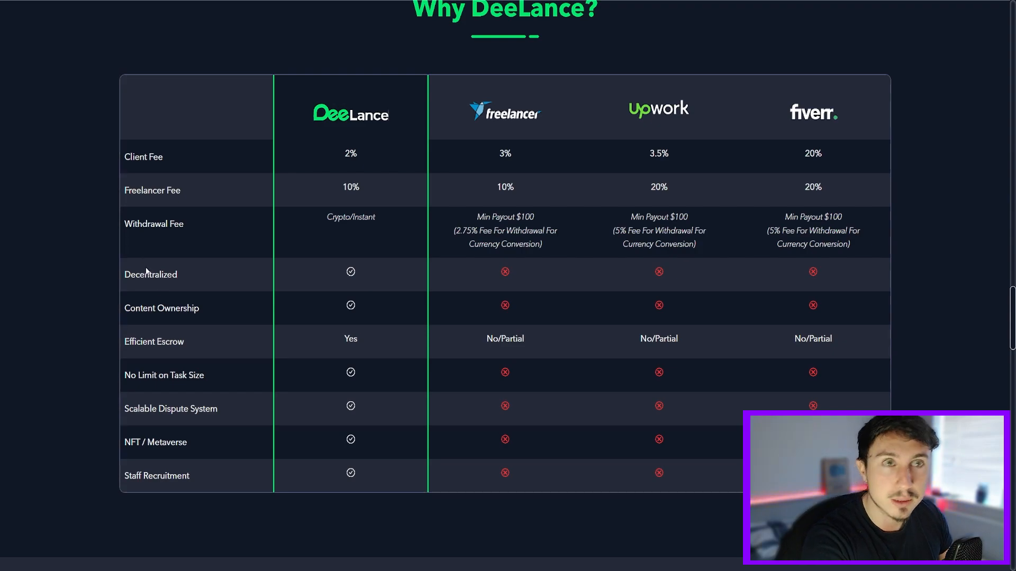
double_click(337, 216)
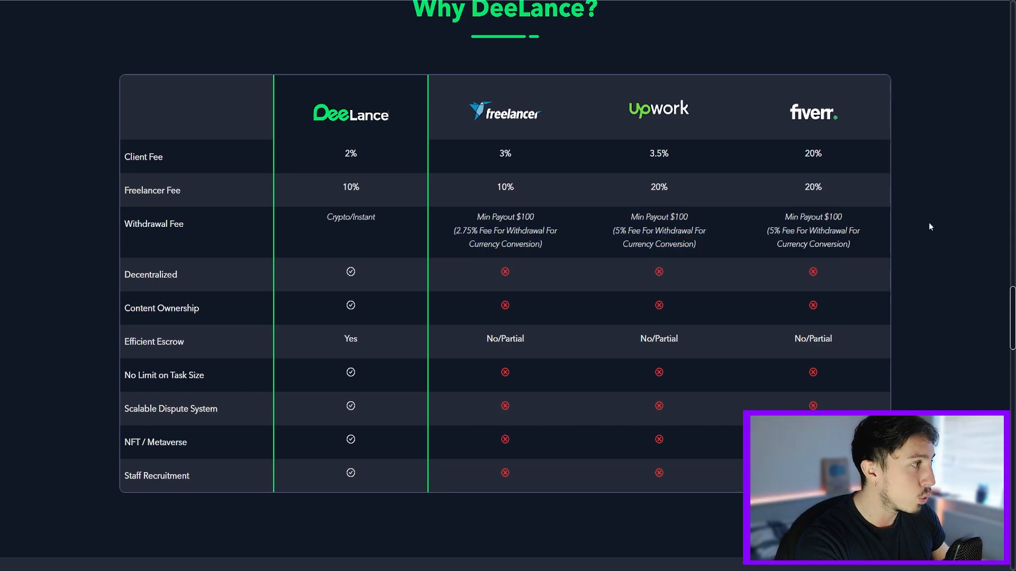
mouse_move(219, 277)
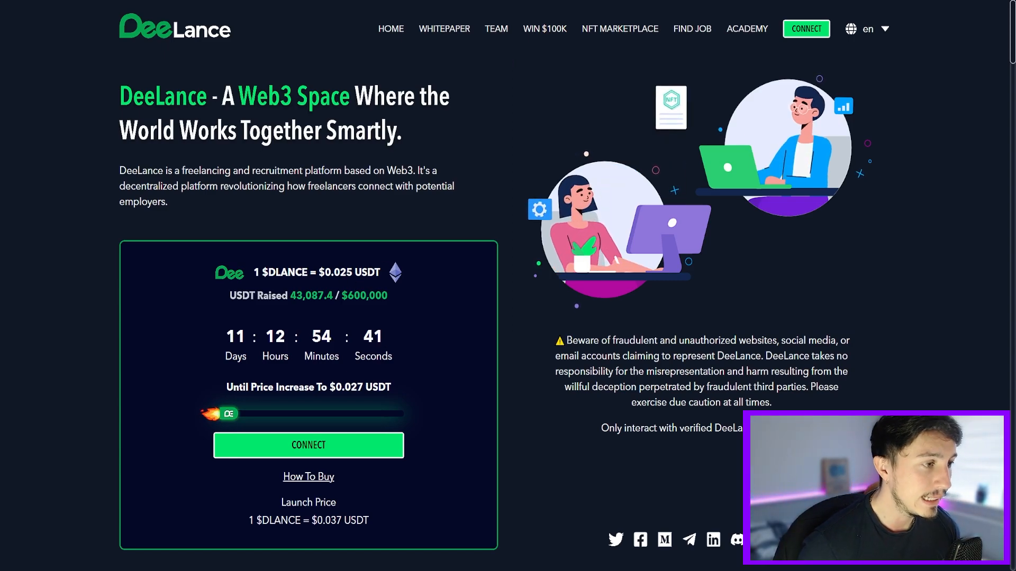
Scroll from the presale panel through Key Features, About Us and Metaverse to Tokenomics
scroll("down", 3)
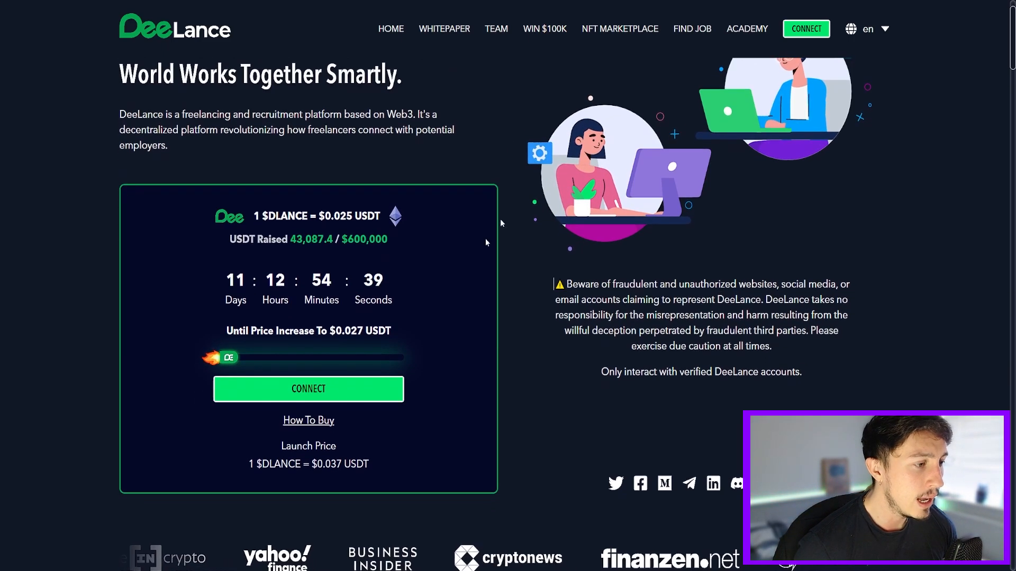
scroll("down", 3)
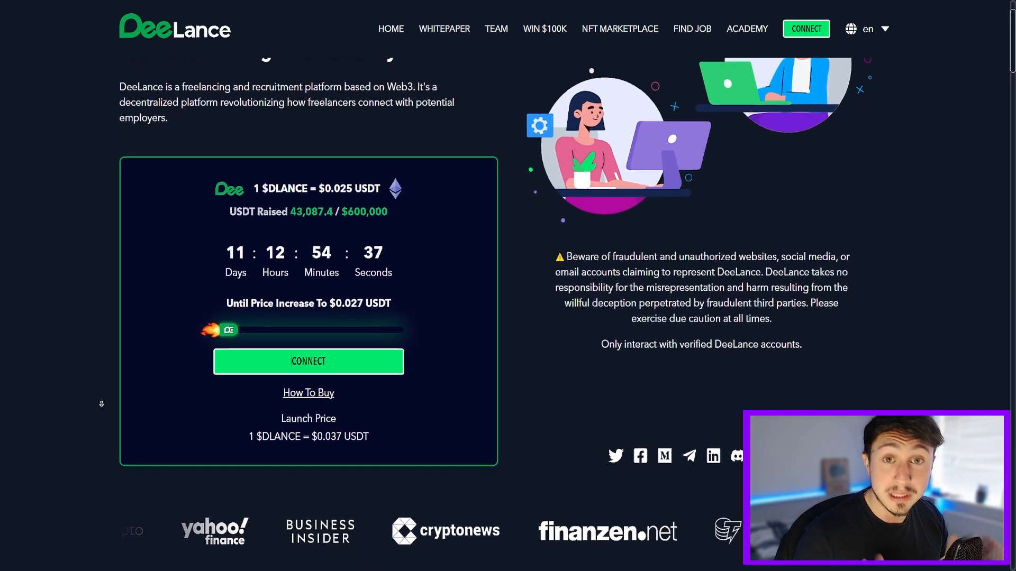
scroll("down", 3)
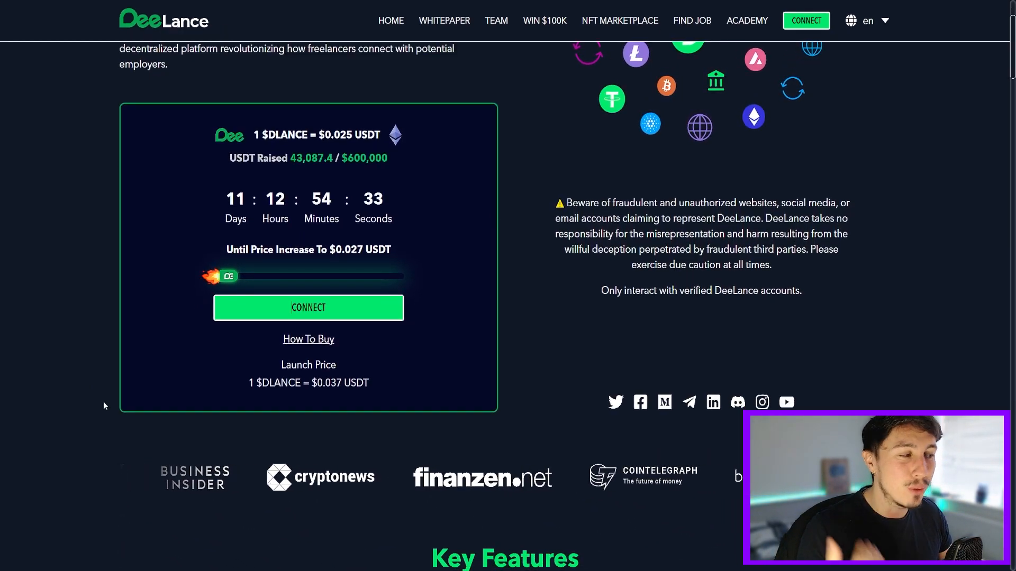
scroll("down", 3)
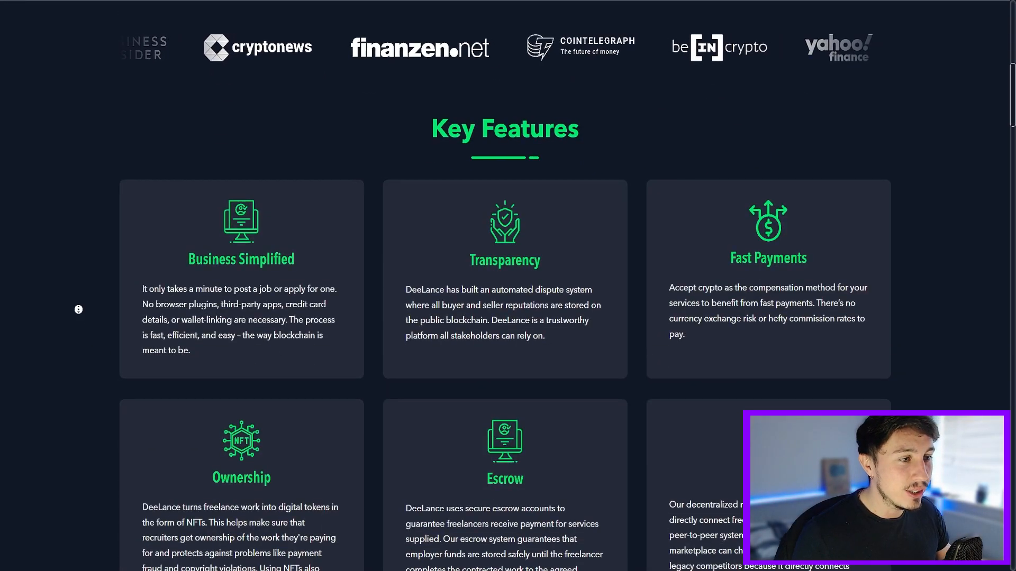
scroll("down", 3)
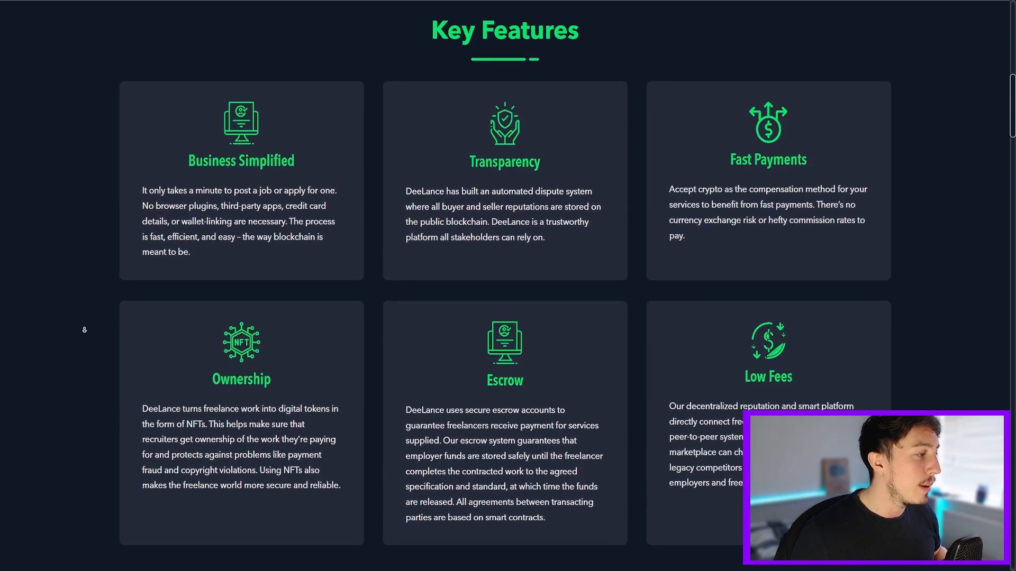
scroll("down", 3)
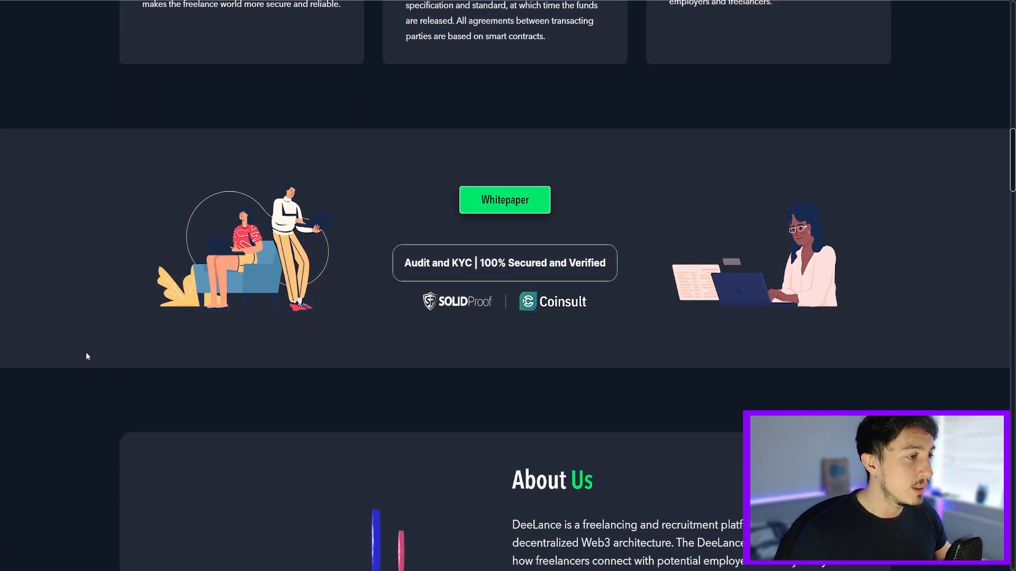
scroll("down", 3)
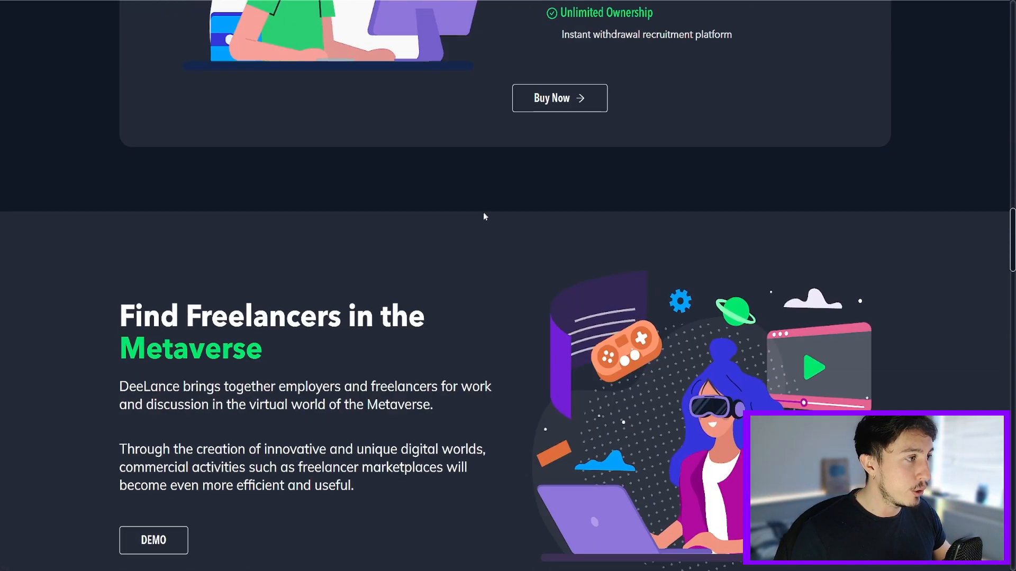
scroll("down", 3)
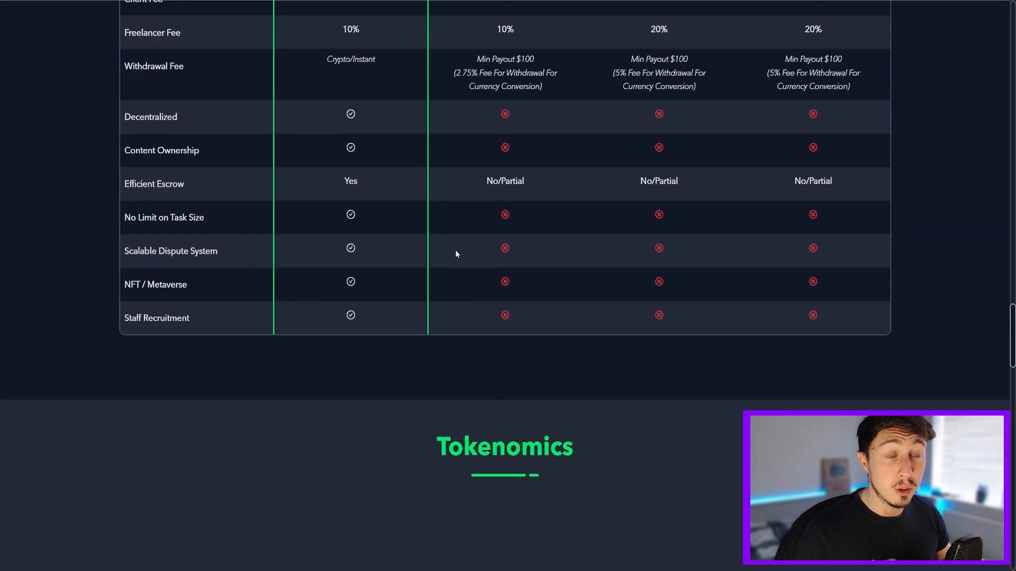
Scroll past the contract details, 2023 roadmap and FAQs down to the footer
scroll("down", 3)
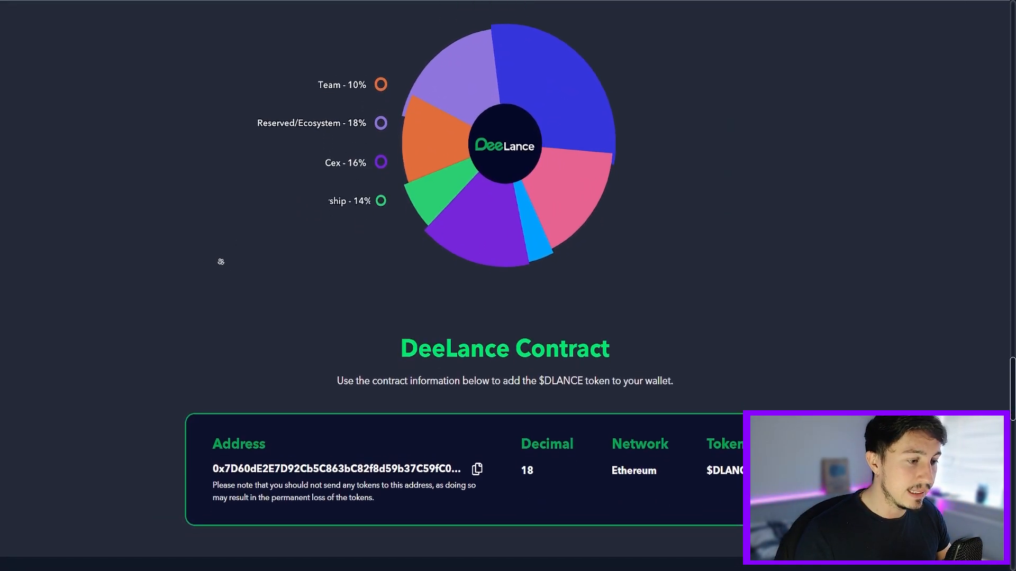
scroll("down", 3)
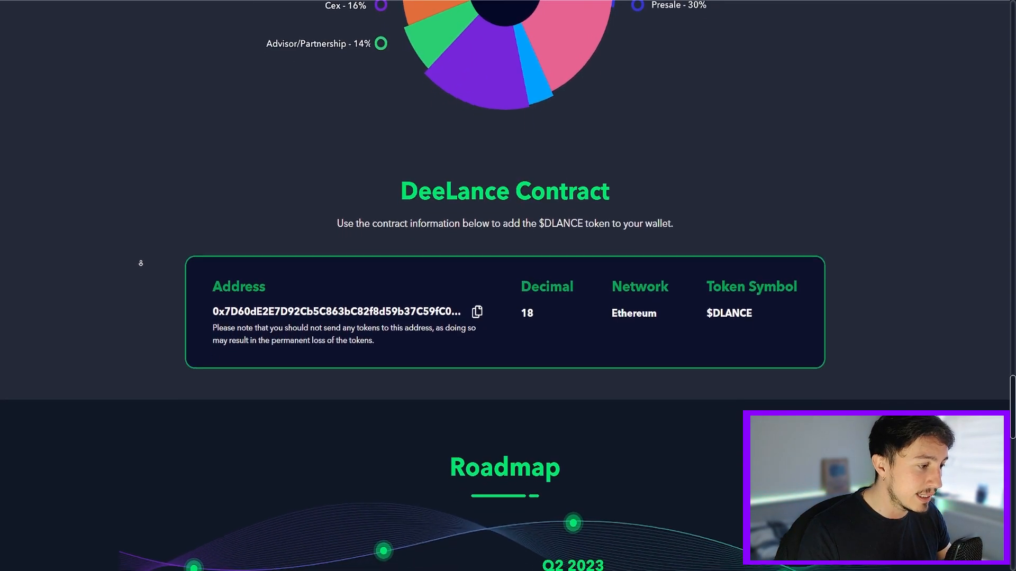
scroll("down", 3)
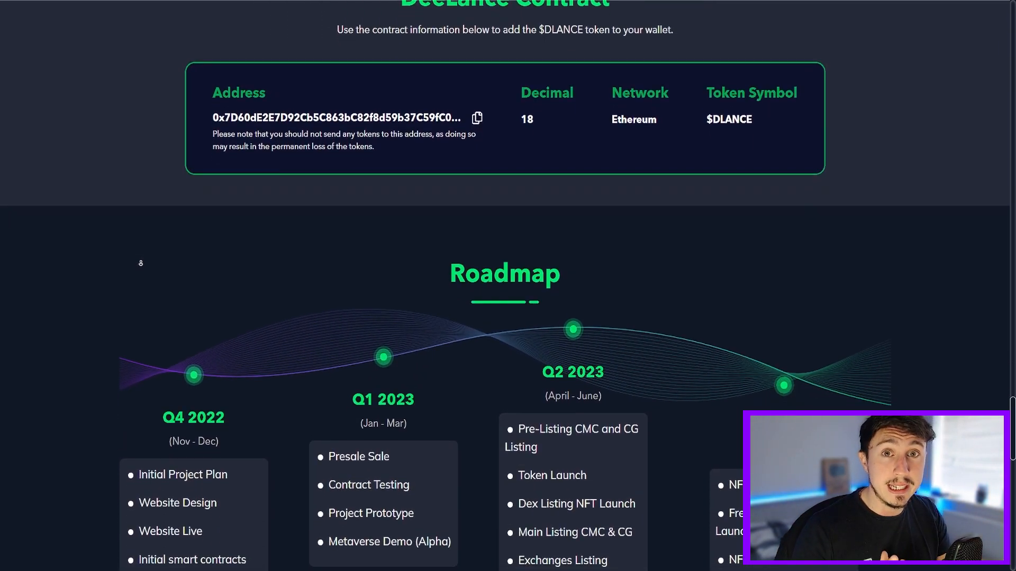
scroll("down", 3)
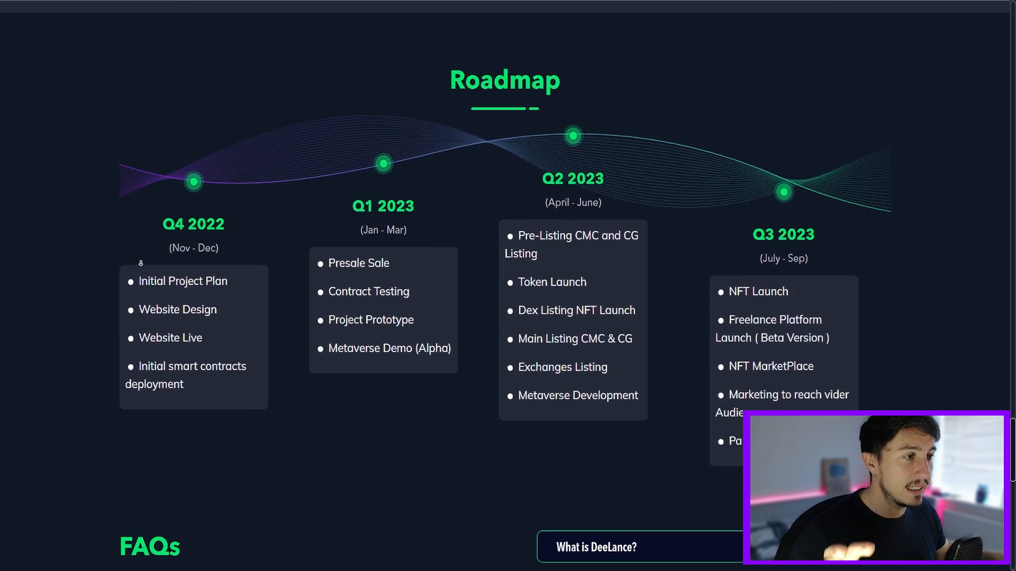
scroll("down", 3)
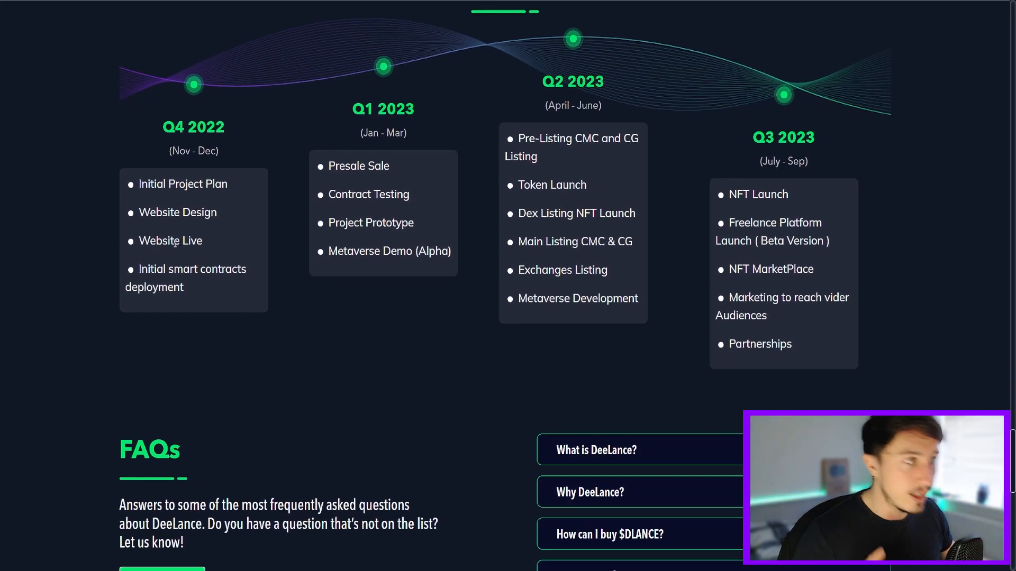
mouse_move(528, 175)
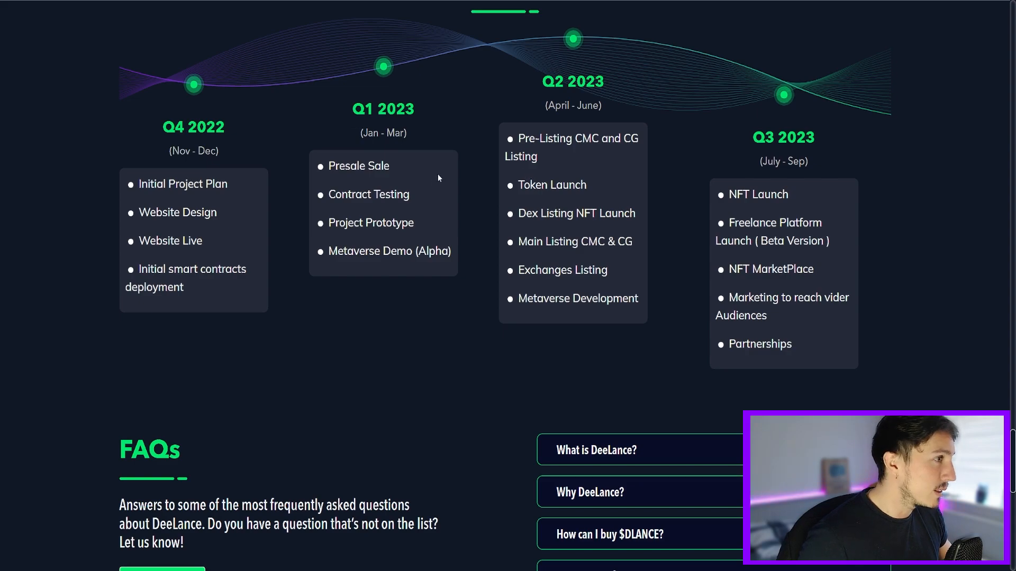
scroll("up", 3)
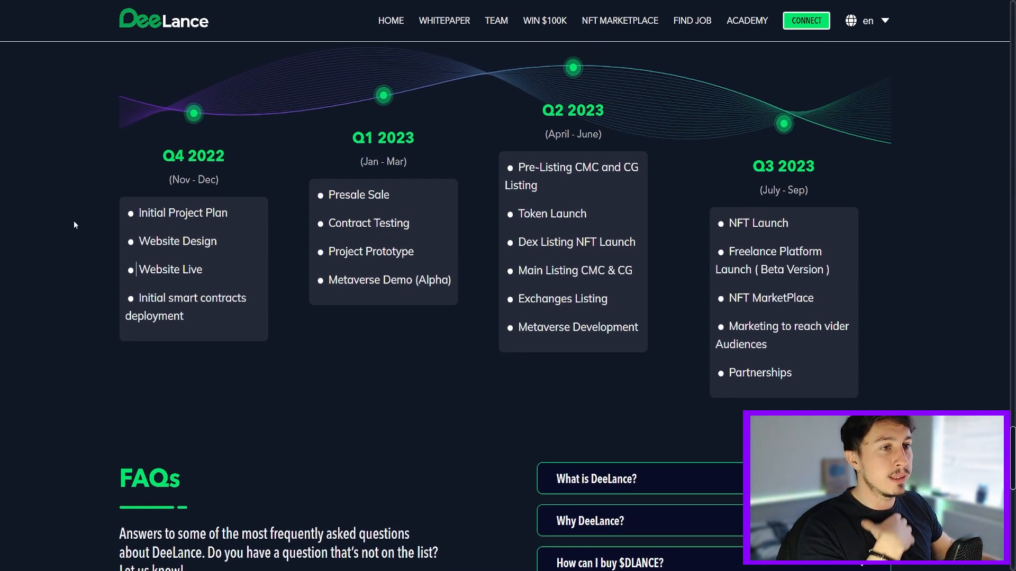
mouse_move(555, 150)
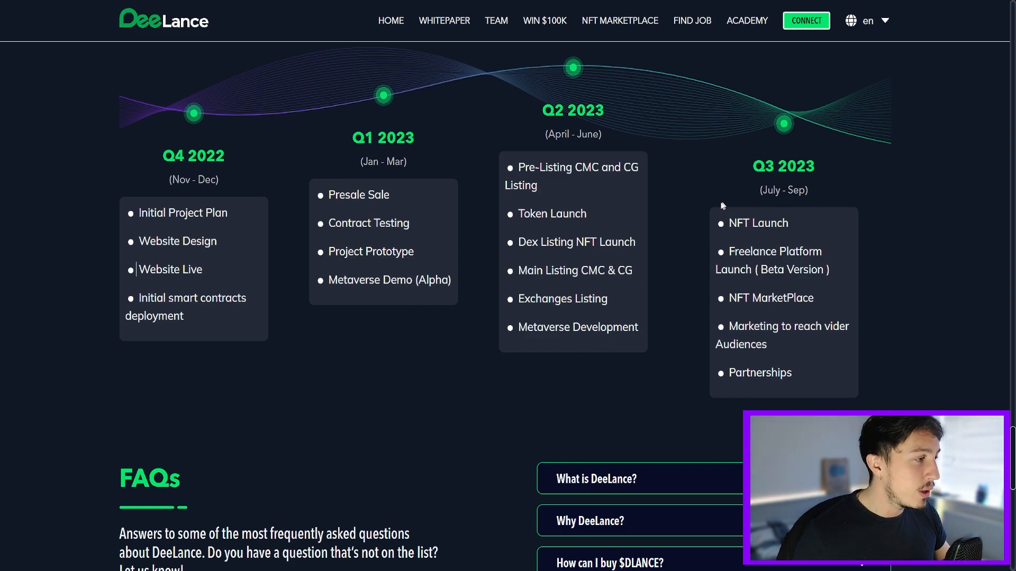
scroll("down", 3)
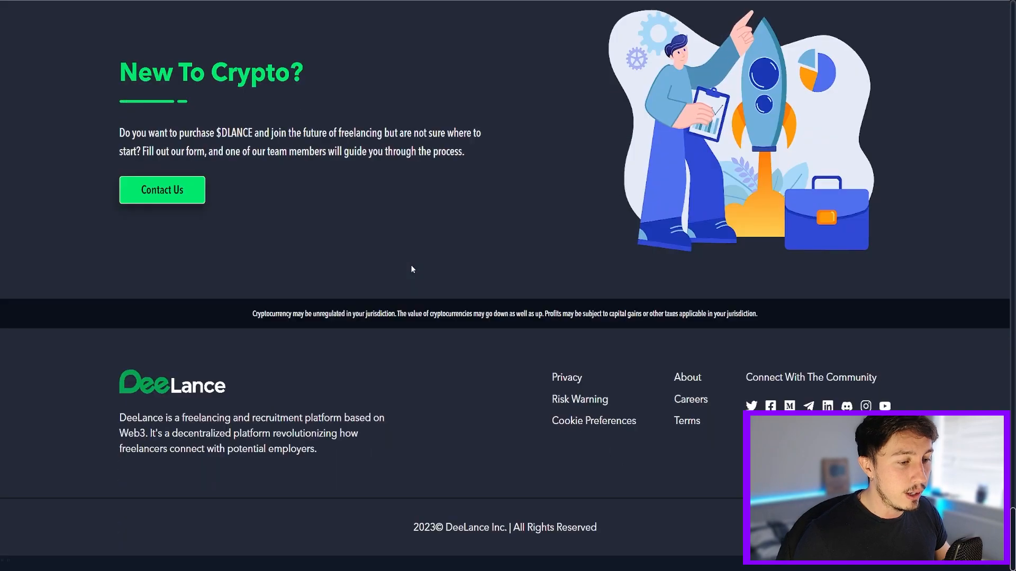
scroll("up", 3)
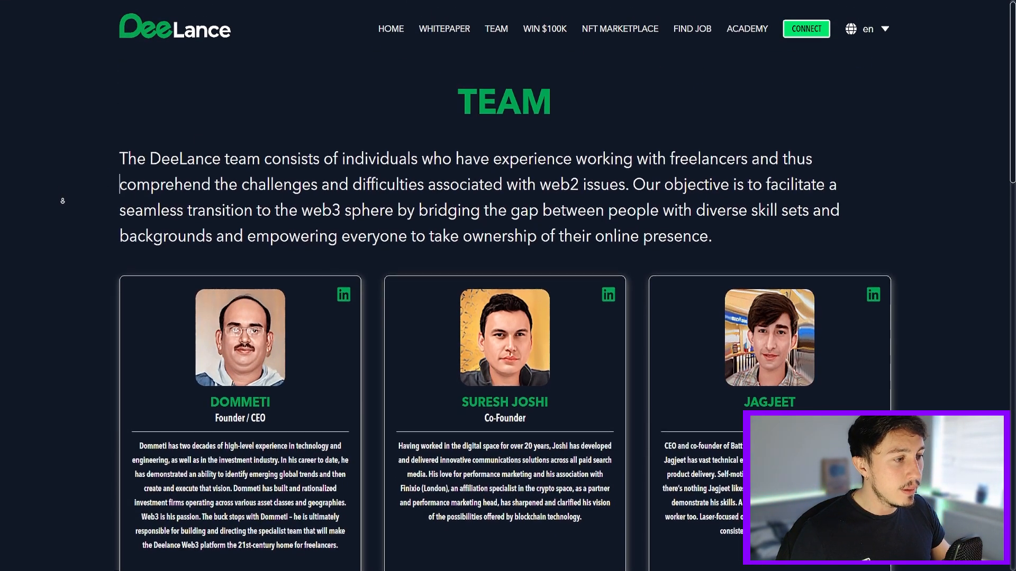
Scroll down through the founder profile cards on the Team page
scroll("down", 3)
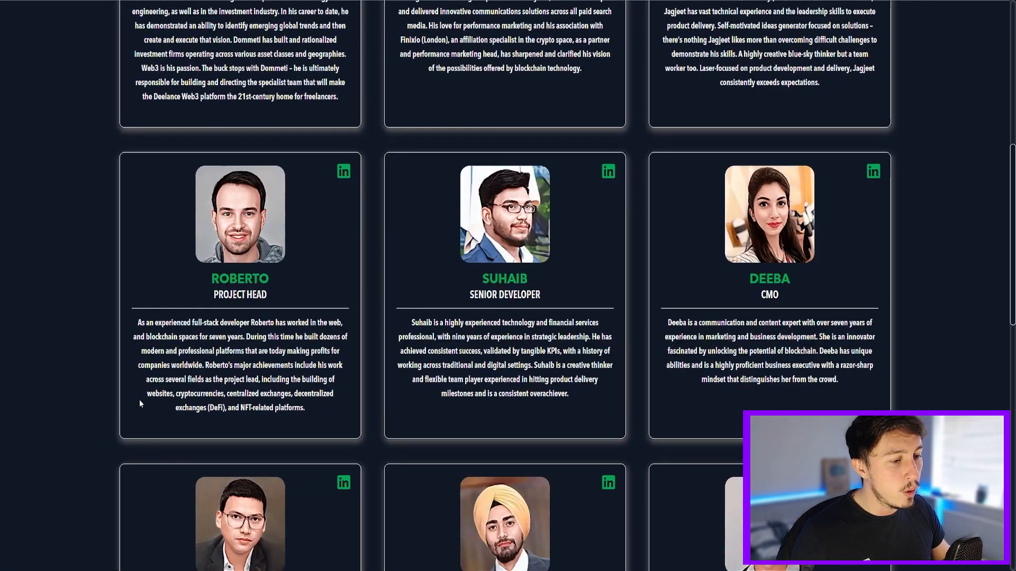
scroll("down", 3)
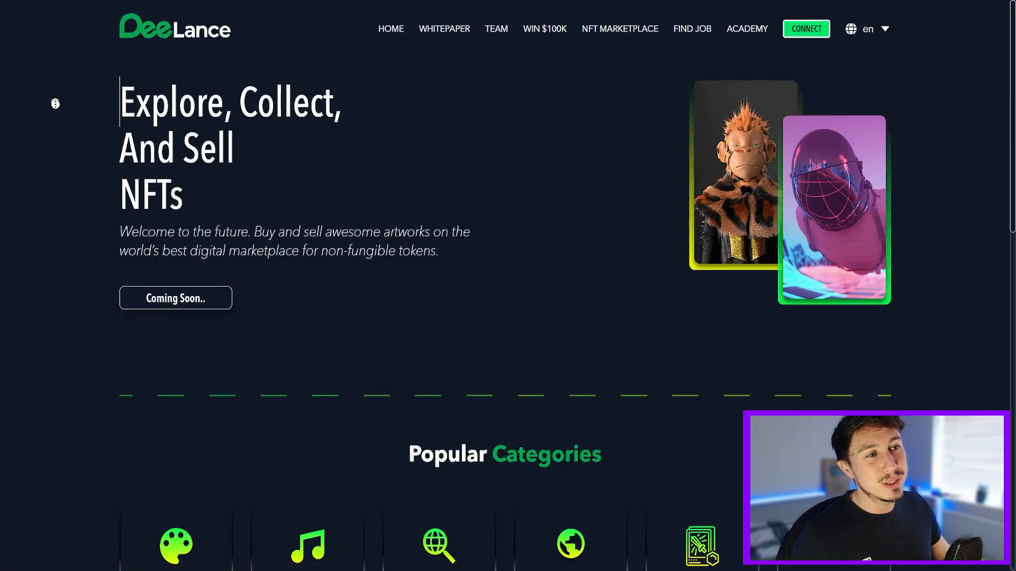
Scroll the NFT Marketplace page past Coming Soon to Popular Categories and Trending NFTs
scroll("down", 3)
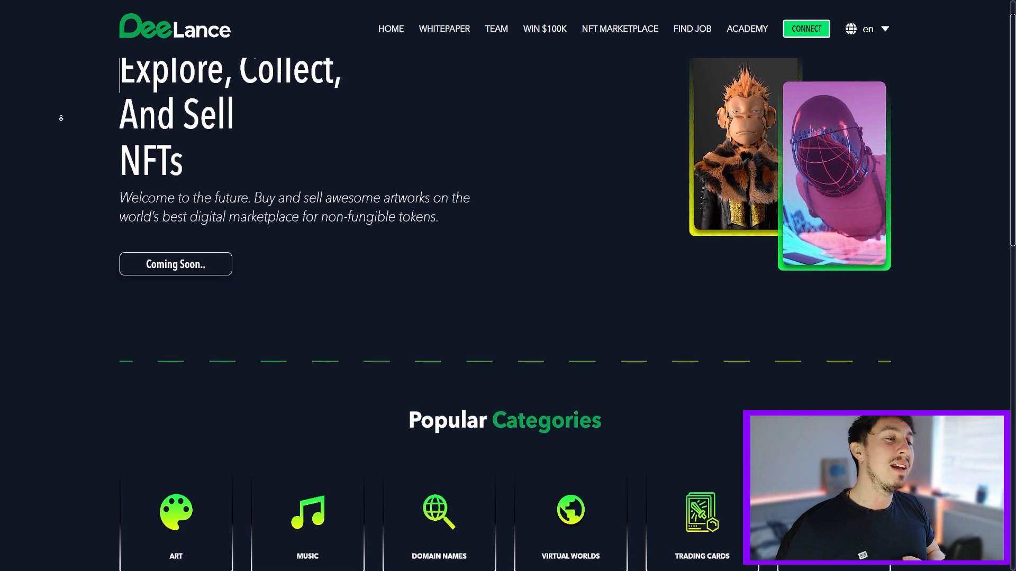
scroll("down", 3)
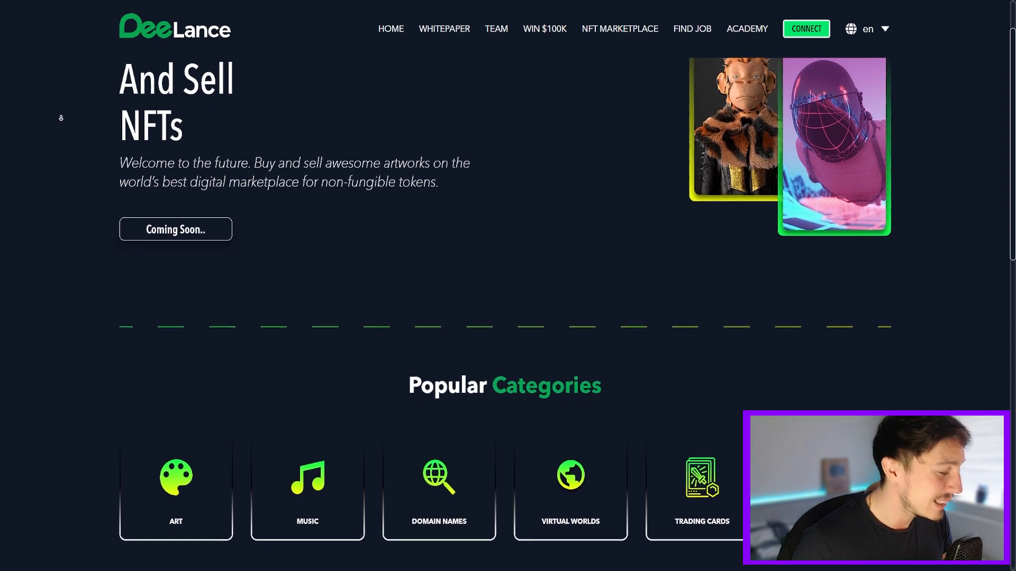
scroll("down", 3)
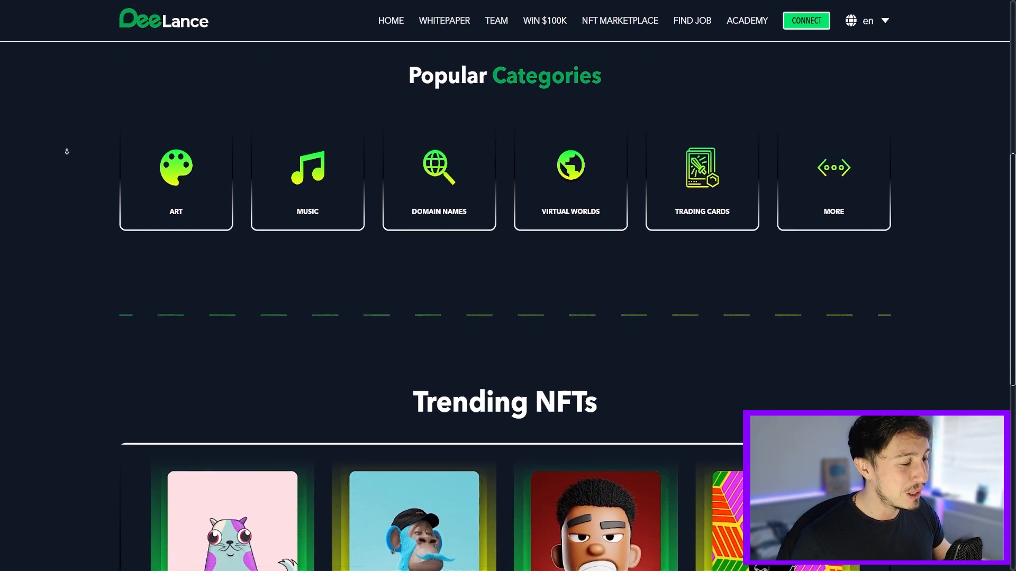
scroll("down", 3)
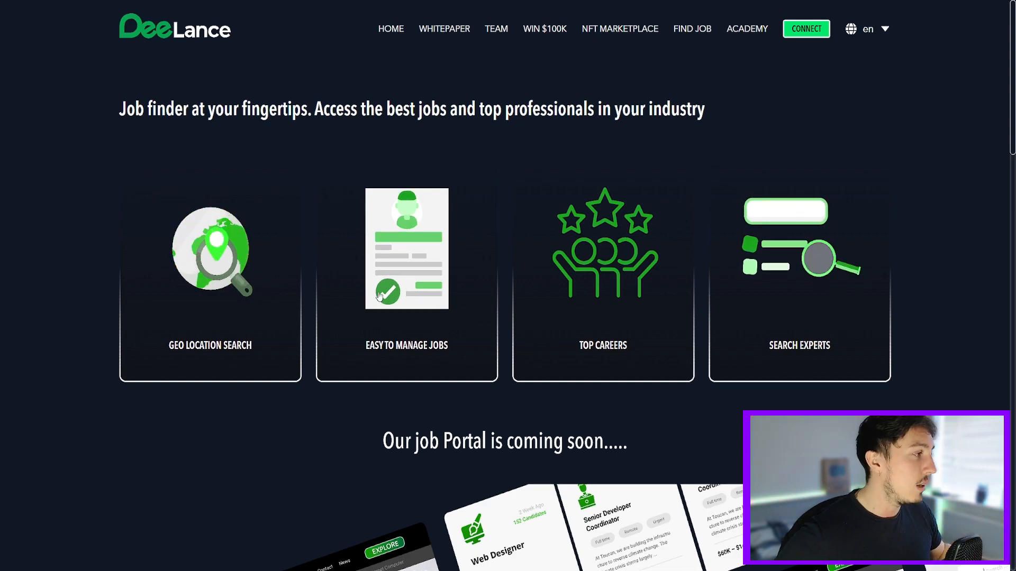
Scroll through the job portal mockups: featured jobs, candidate profiles and featured companies
scroll("down", 3)
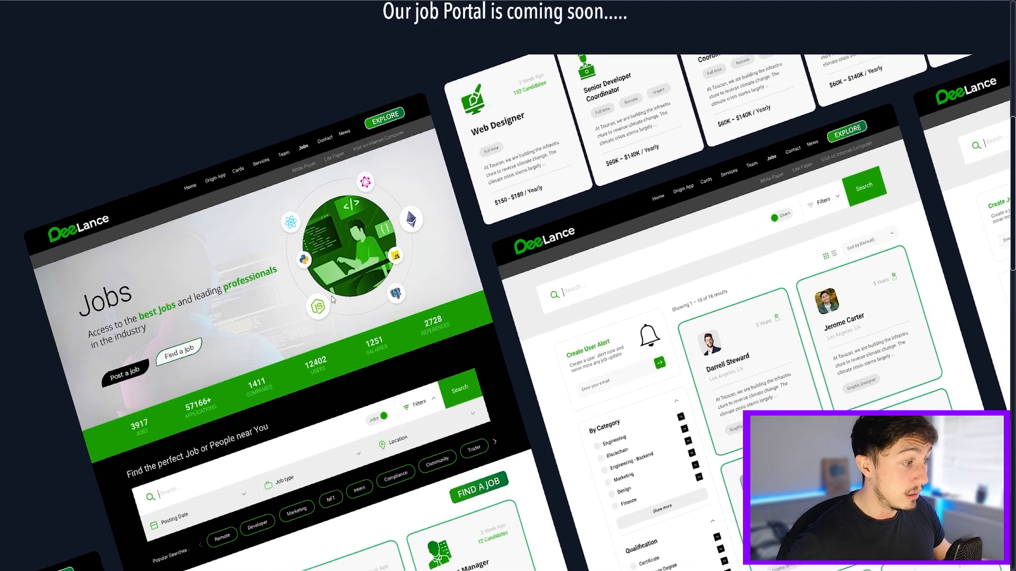
scroll("down", 3)
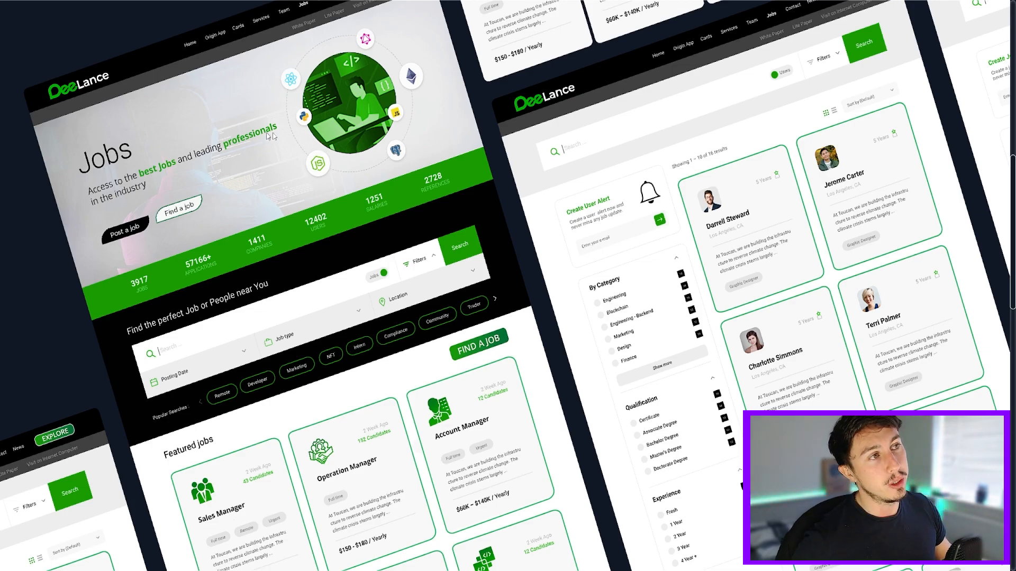
scroll("down", 3)
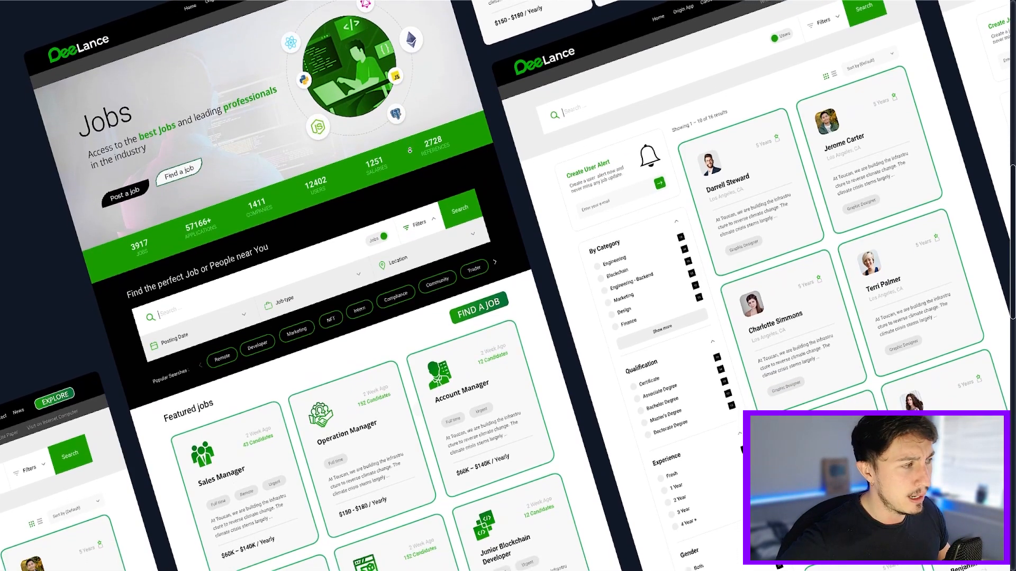
scroll("down", 3)
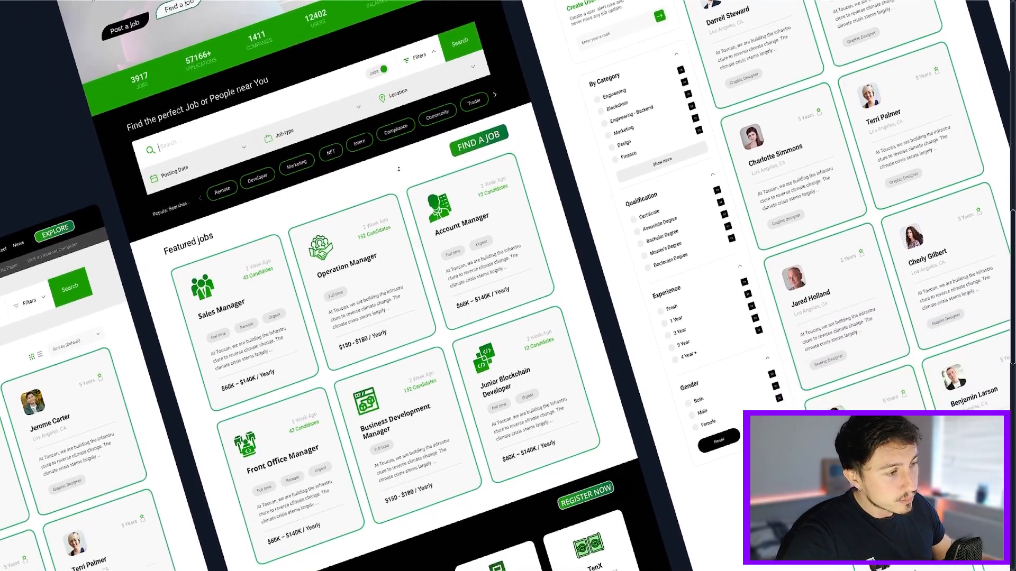
scroll("down", 3)
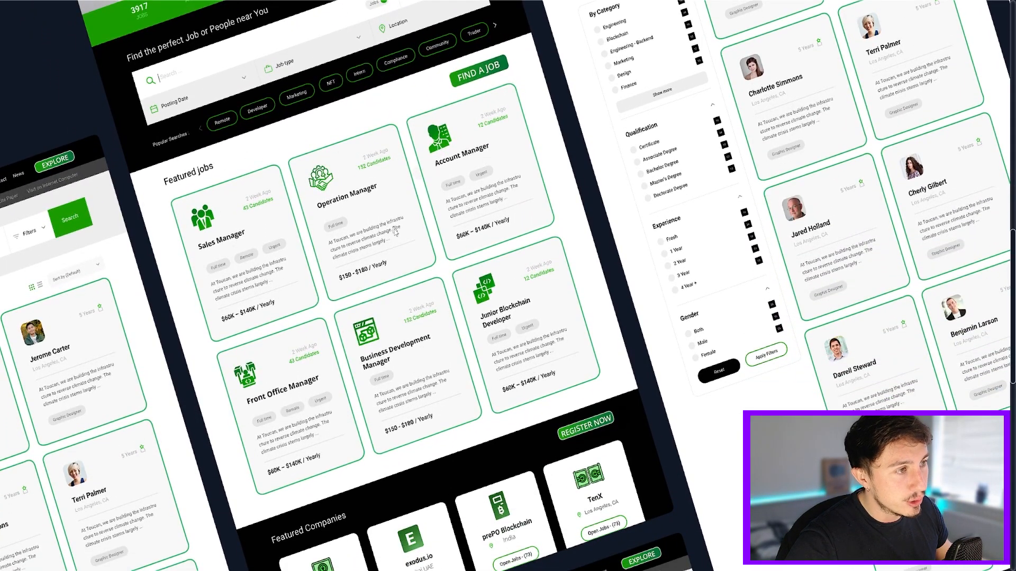
mouse_move(582, 309)
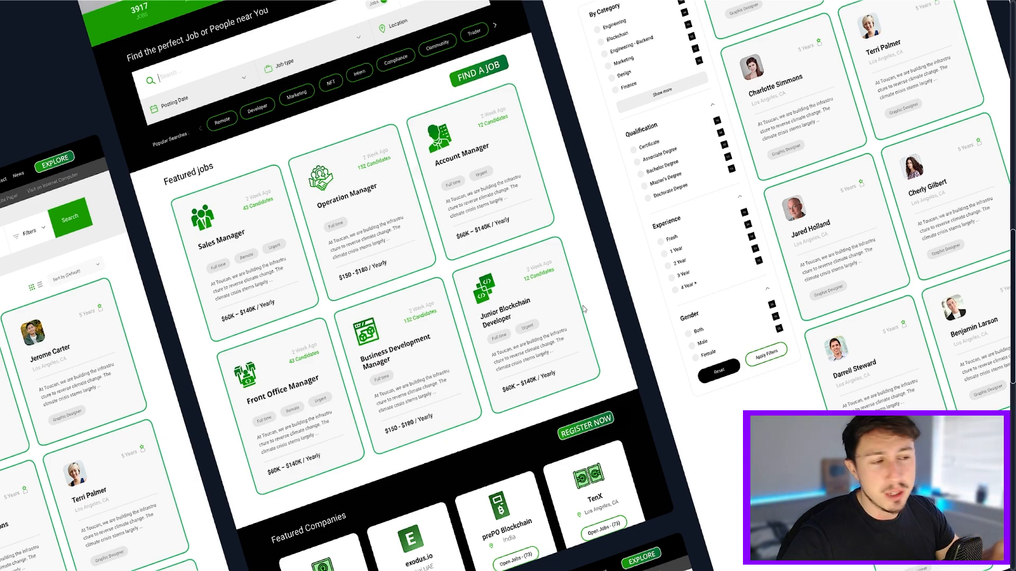
mouse_move(263, 225)
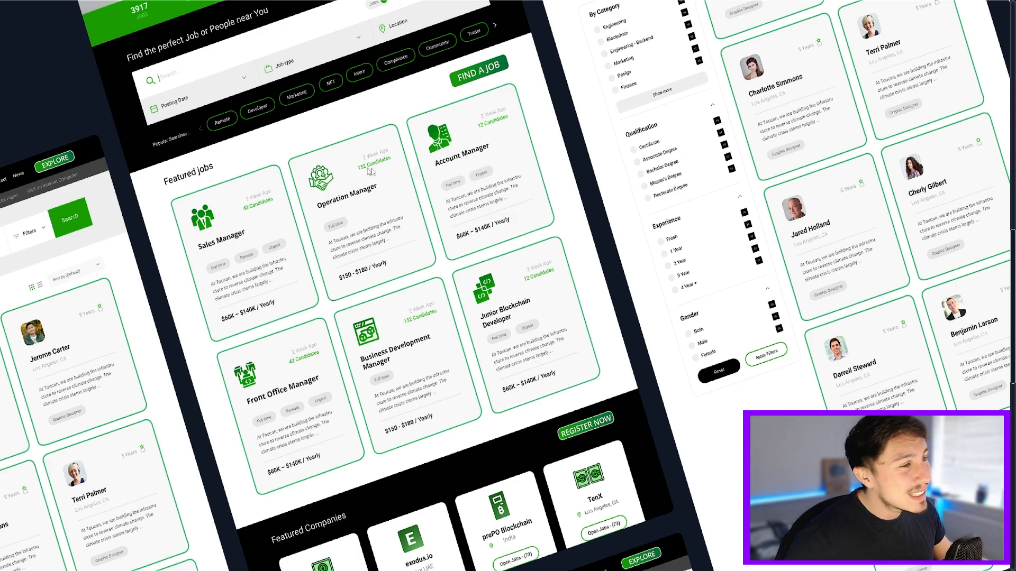
mouse_move(848, 403)
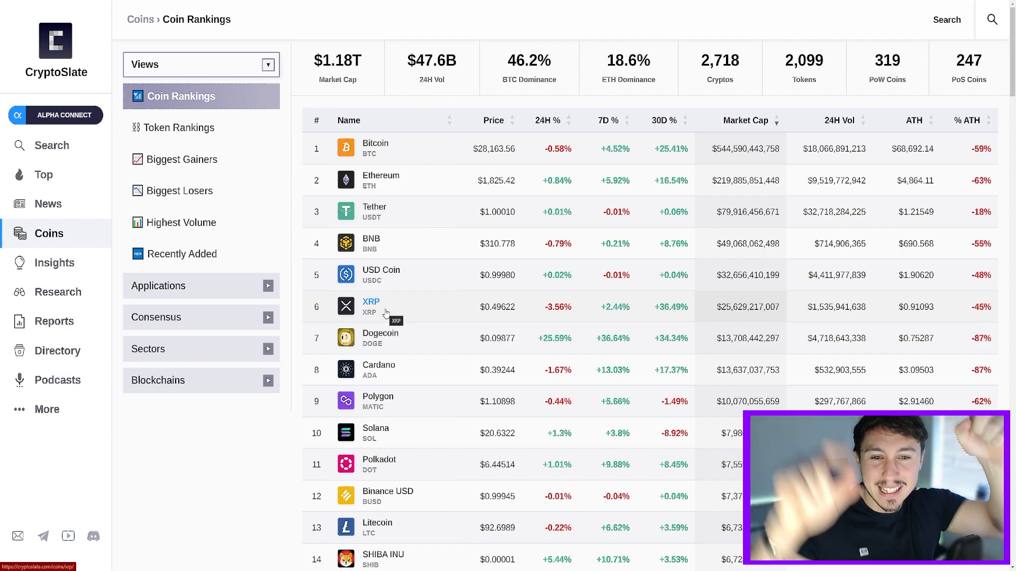
mouse_move(299, 245)
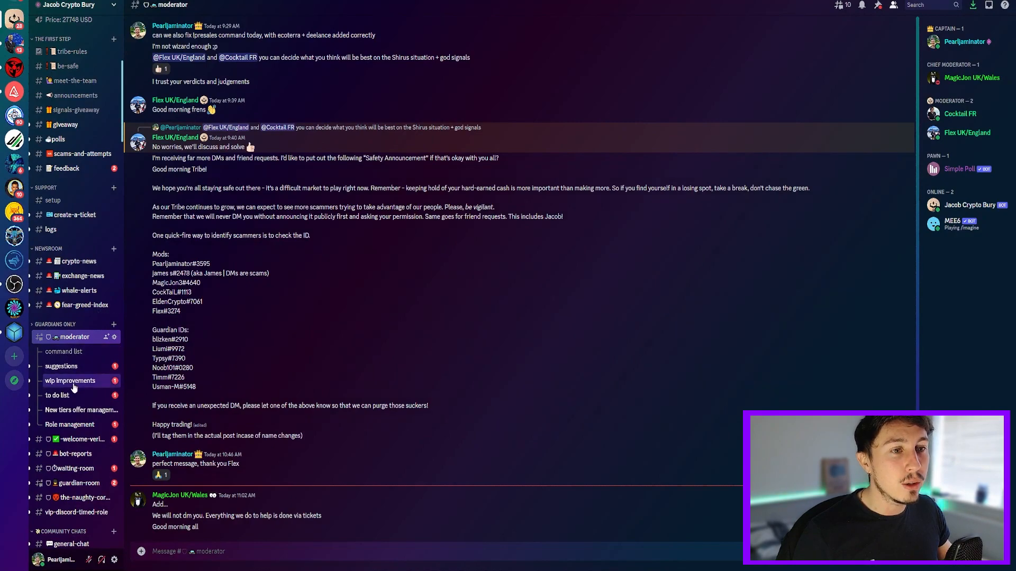
View the suggestions and to do list threads, then scroll general-chat's welcome messages
left_click(60, 366)
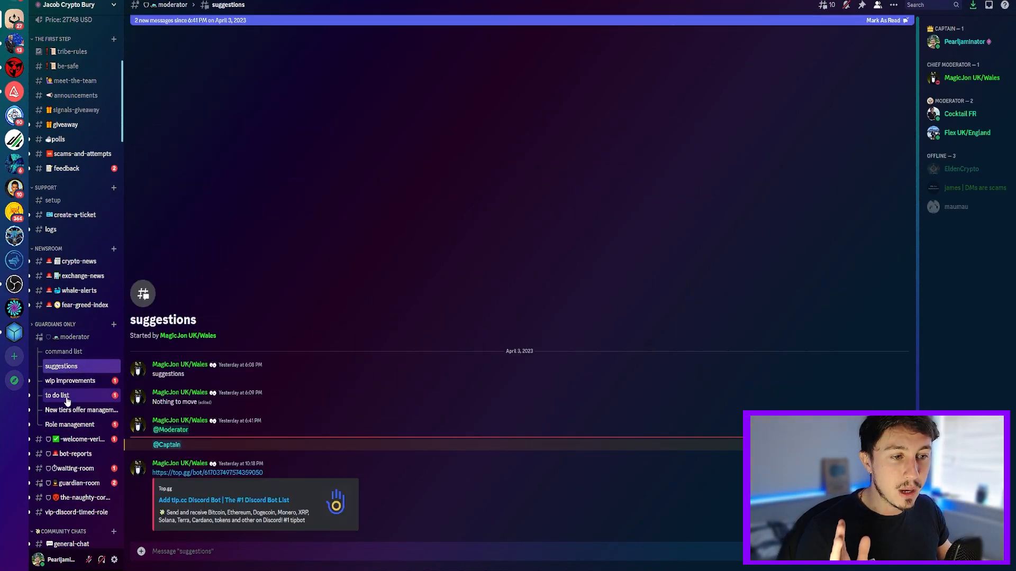
left_click(68, 371)
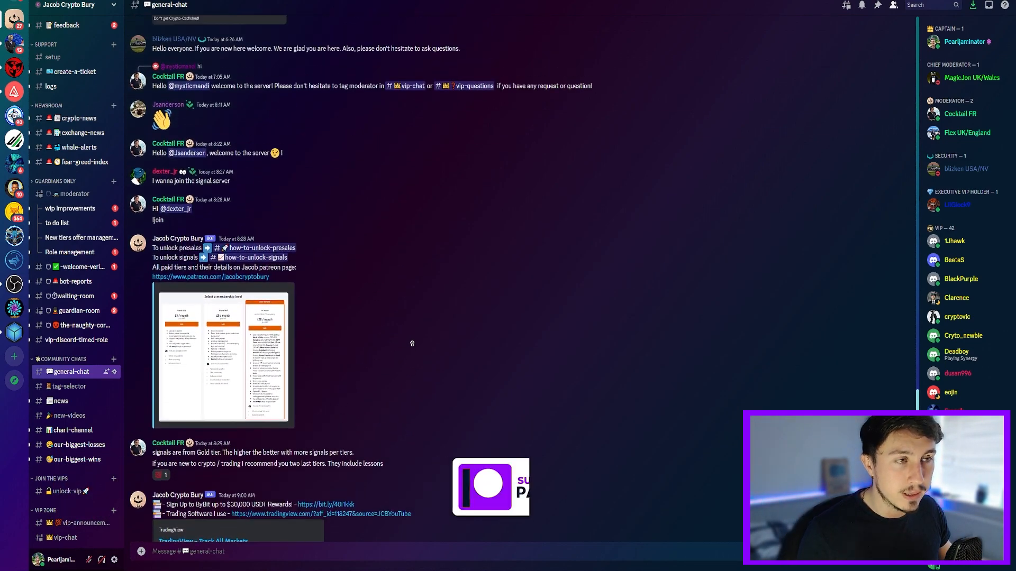
scroll("up", 3)
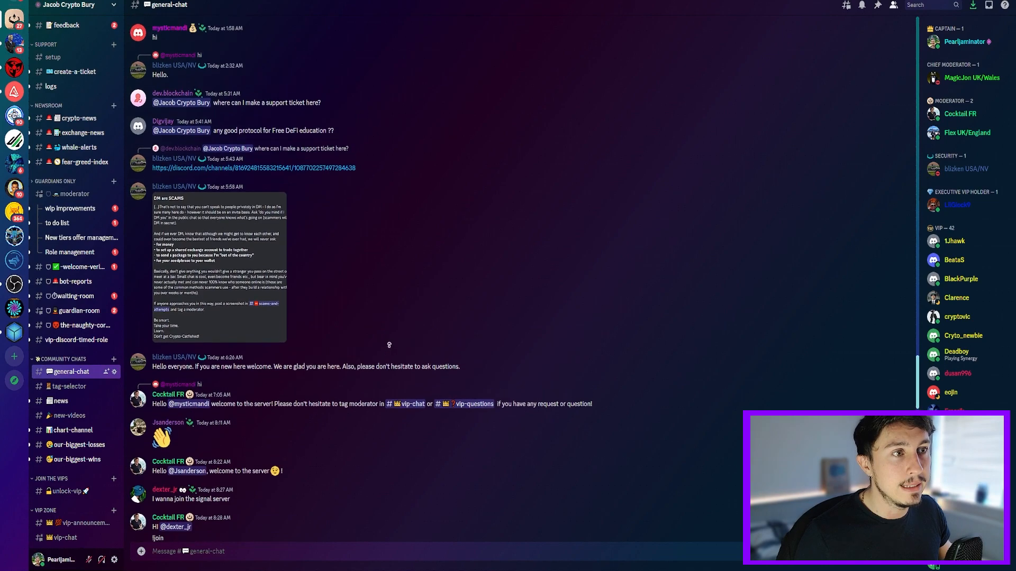
scroll("down", 3)
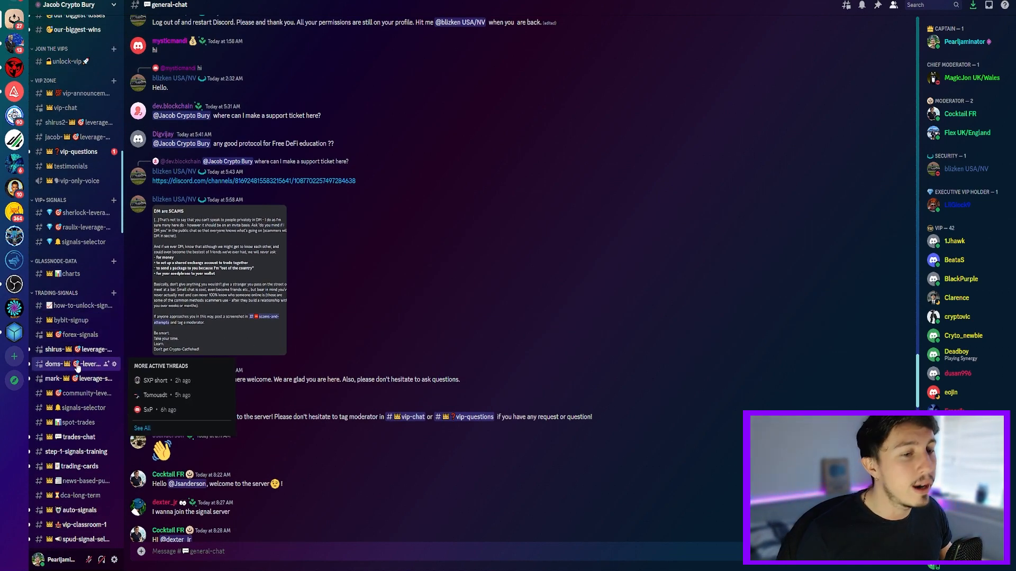
left_click(71, 349)
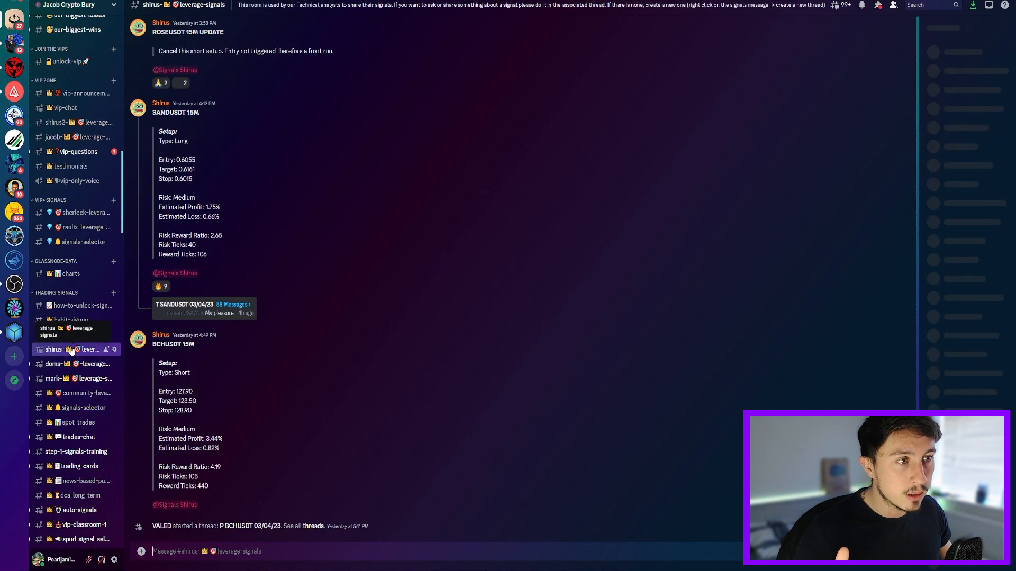
scroll("down", 3)
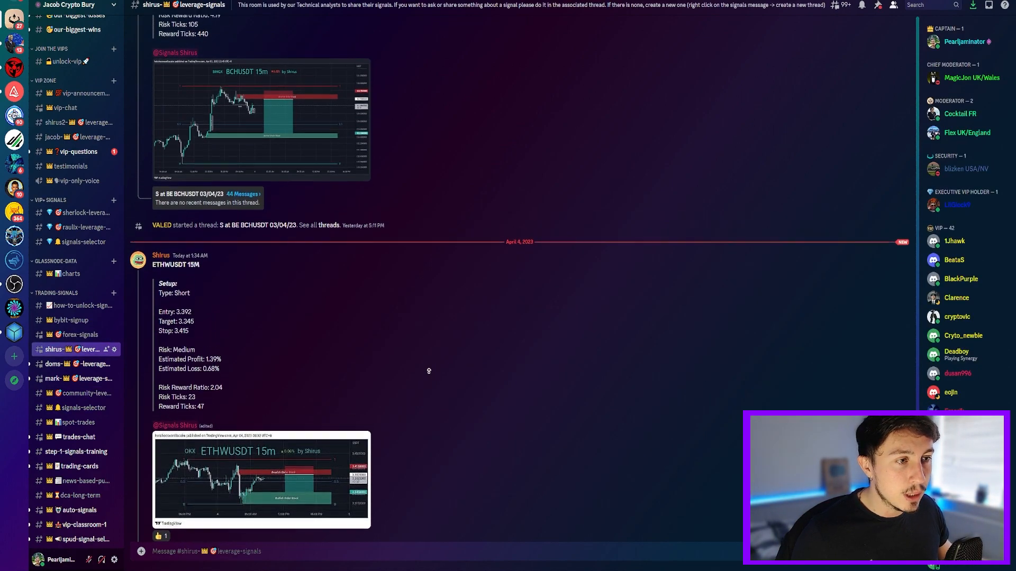
scroll("up", 3)
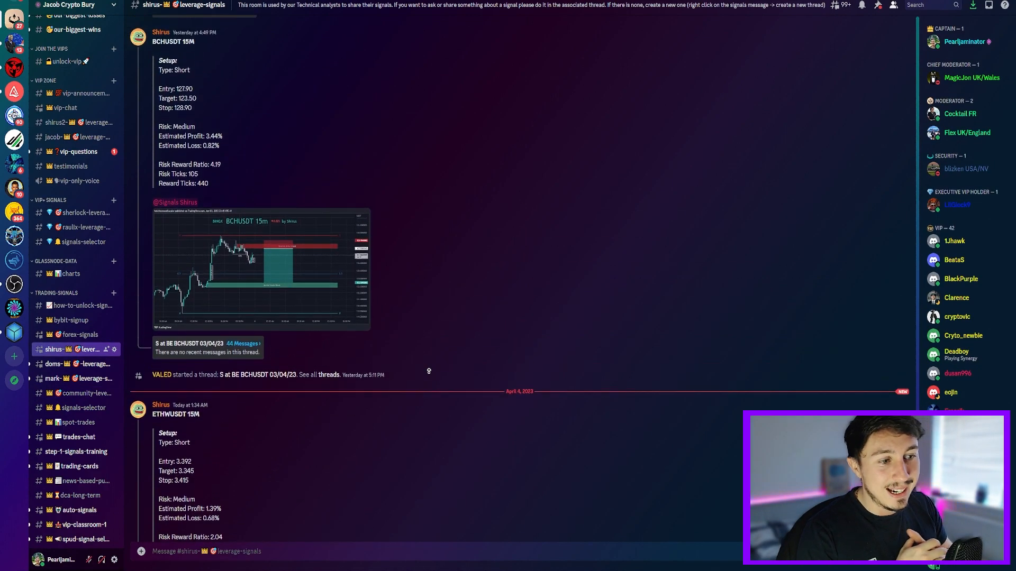
scroll("up", 3)
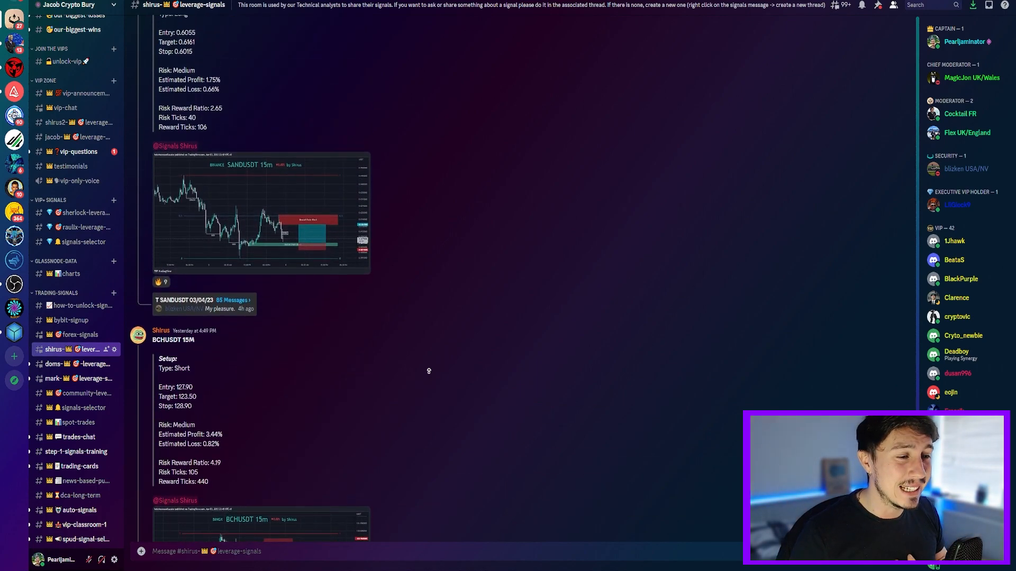
scroll("up", 3)
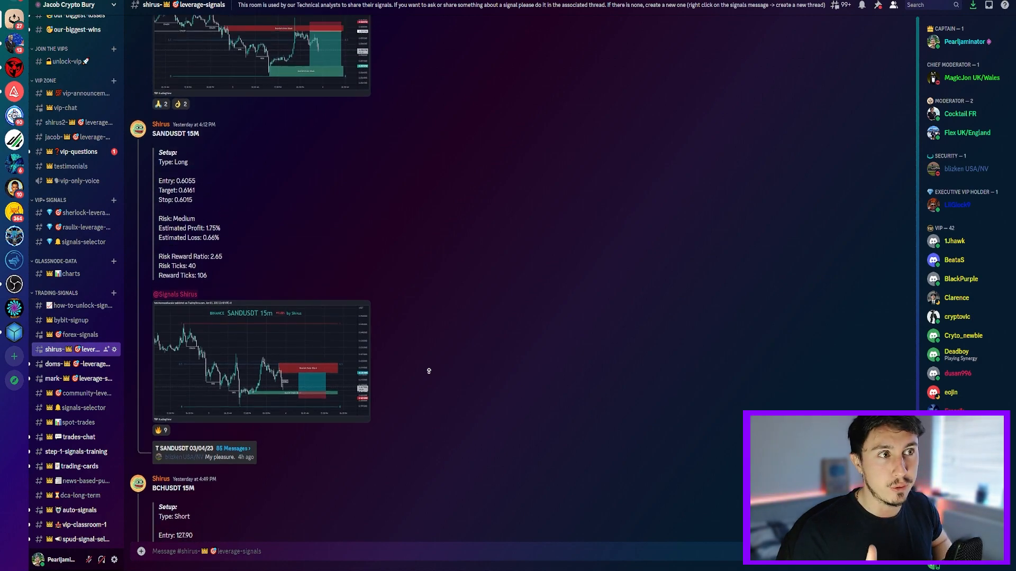
scroll("up", 3)
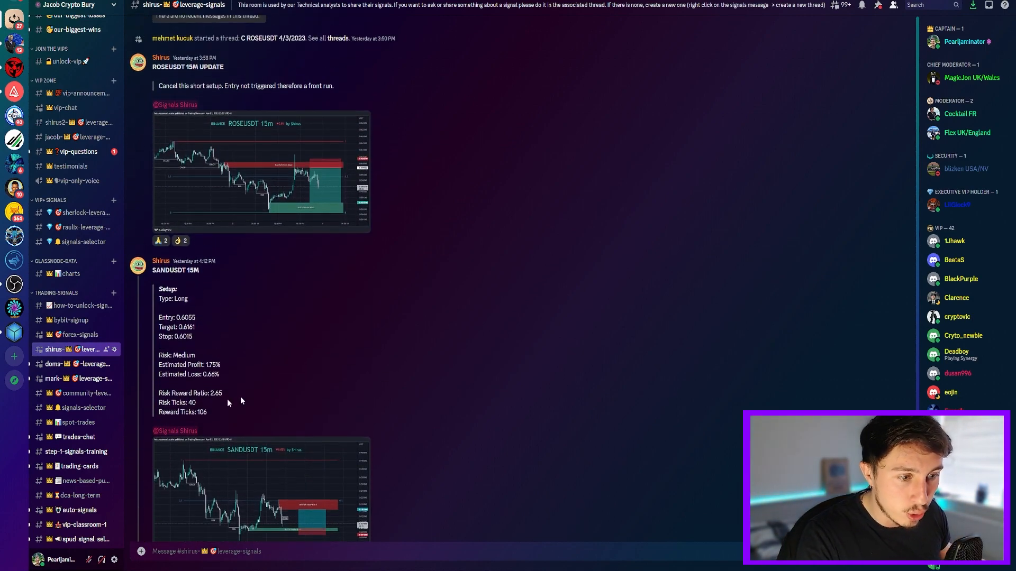
Open trades-chat and scroll up through trade discussion, stop-loss talk and a DOGEUSDT screenshot
left_click(78, 436)
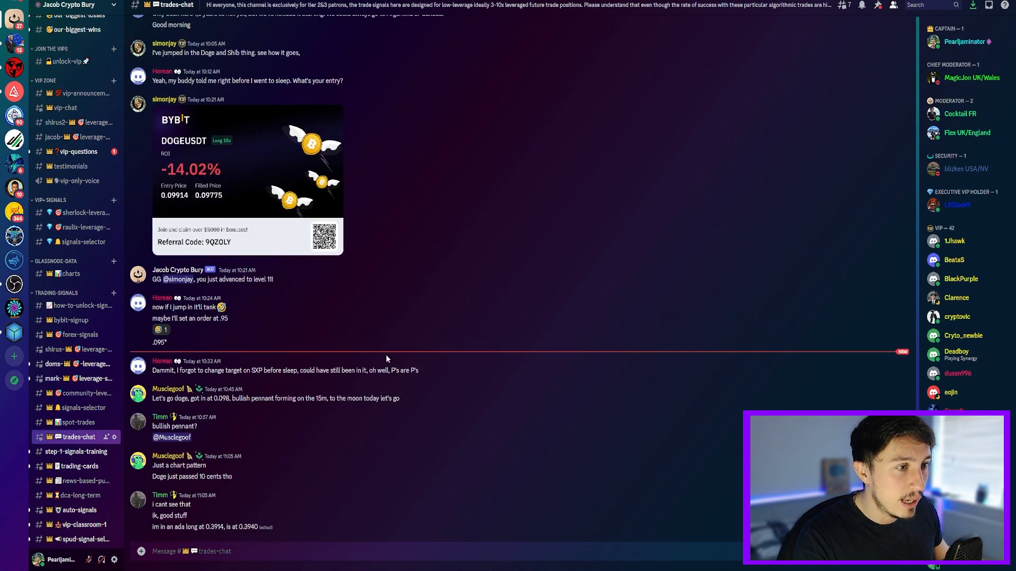
scroll("up", 3)
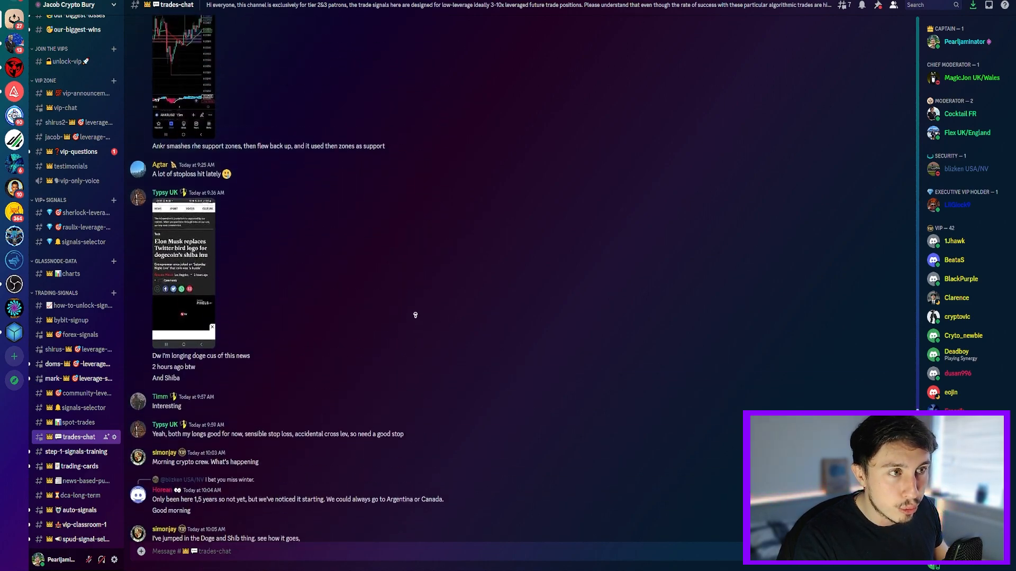
scroll("up", 3)
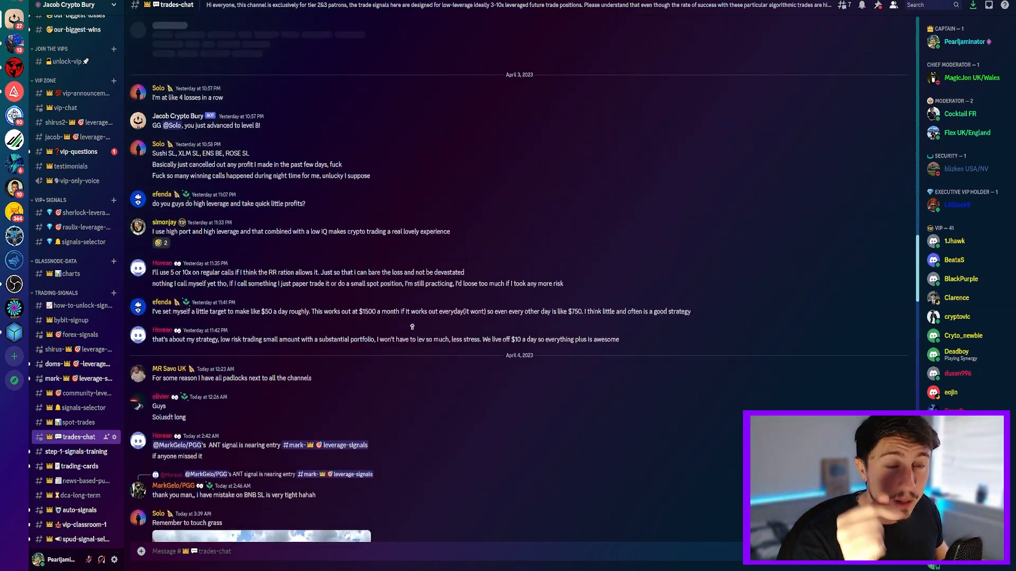
scroll("up", 3)
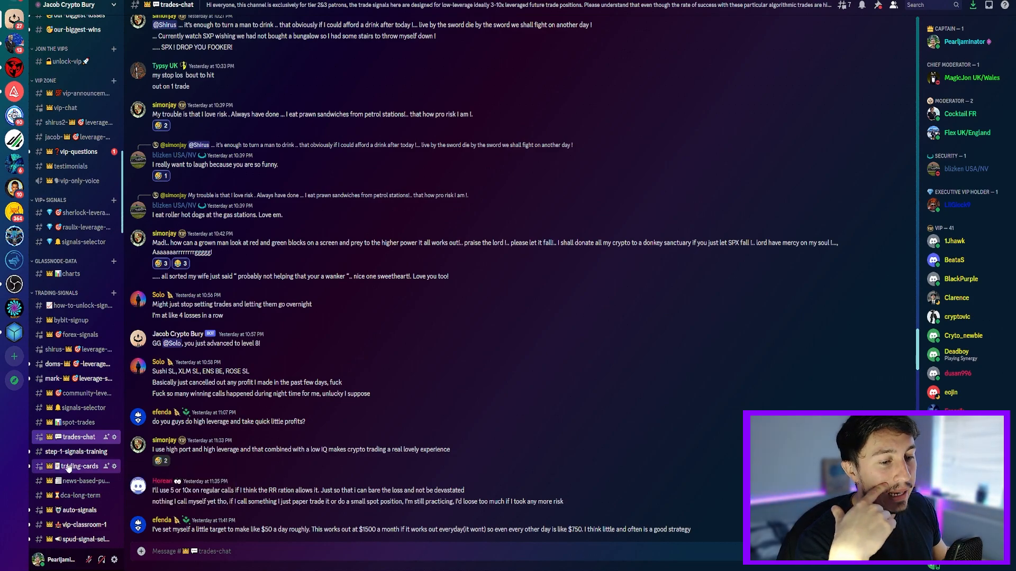
Open trading-cards and scroll through Bybit profit cards like MINAUSDT +33.60%
left_click(79, 465)
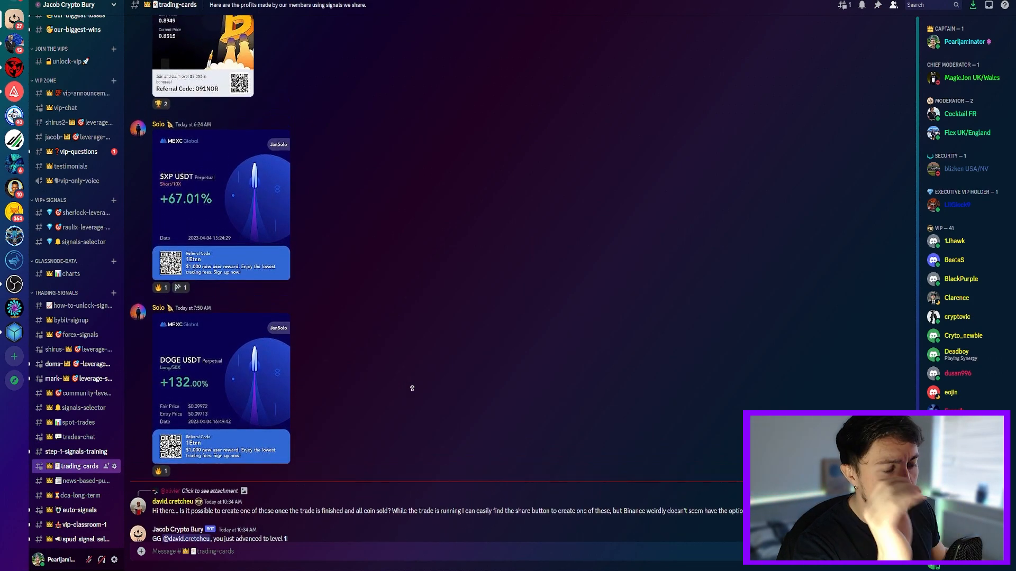
scroll("up", 3)
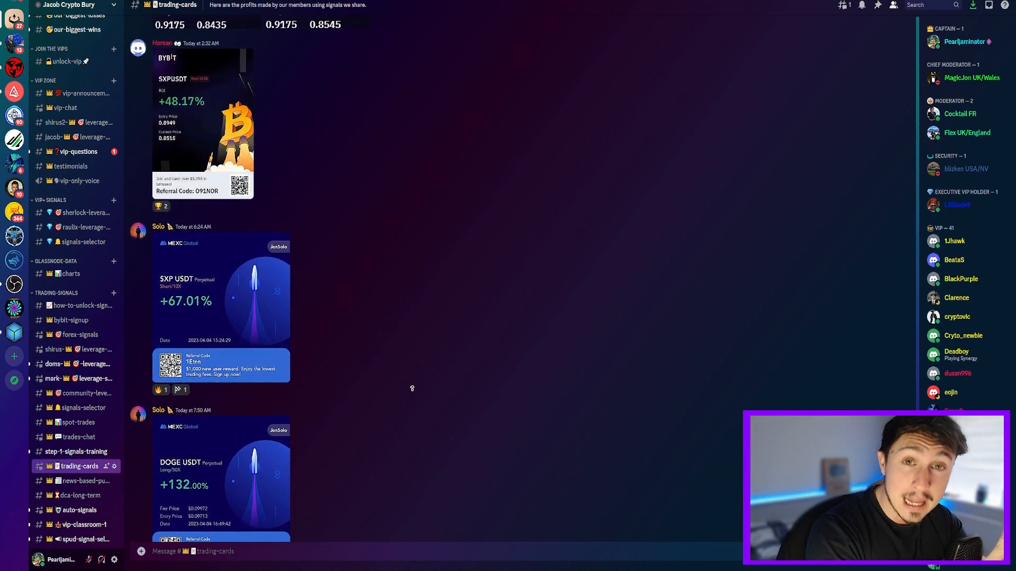
scroll("down", 3)
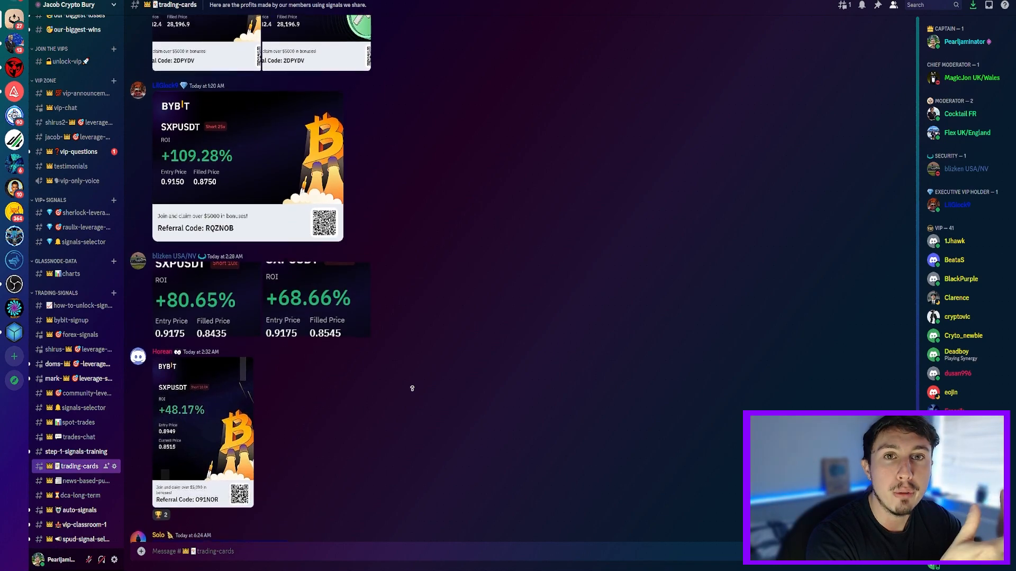
scroll("up", 3)
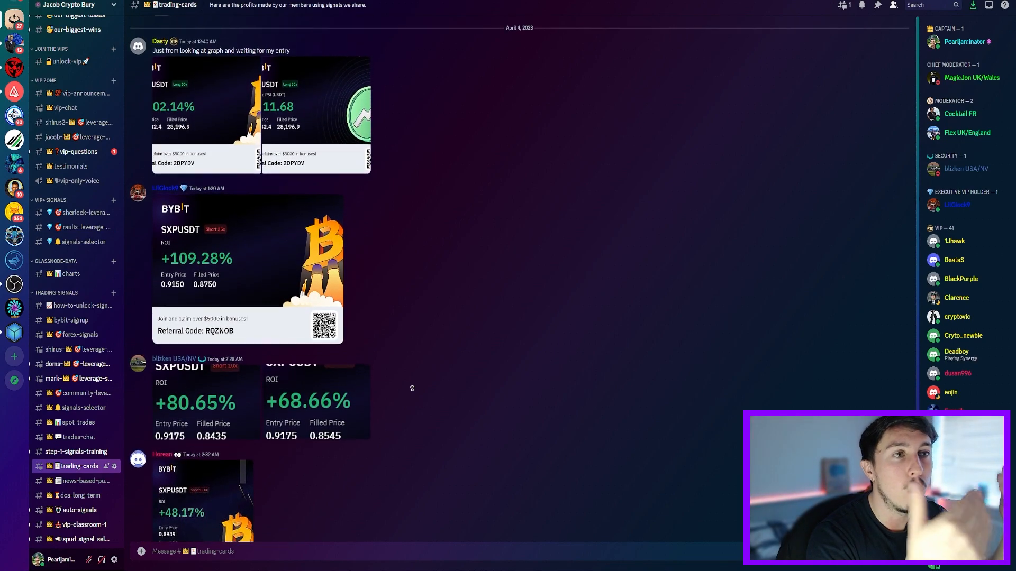
scroll("up", 3)
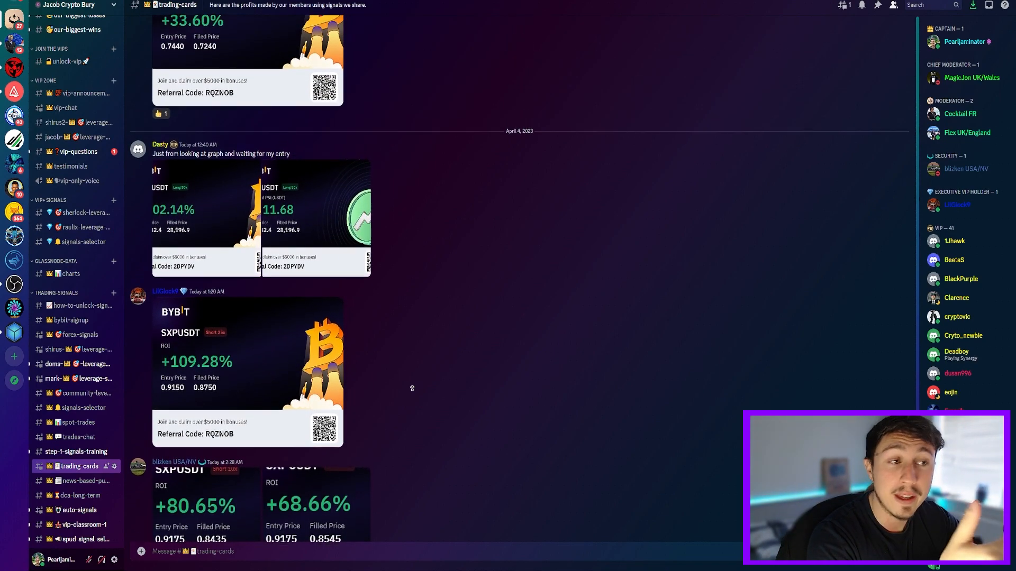
scroll("up", 3)
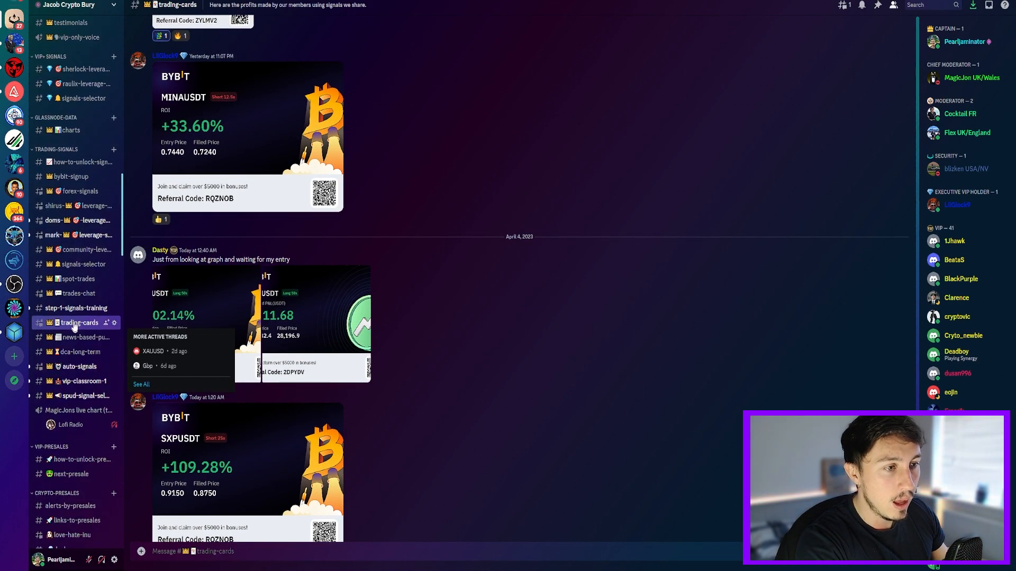
Keep scrolling the profit posts, such as SXPUSDT +109.28%, and browse the channel list
scroll("down", 3)
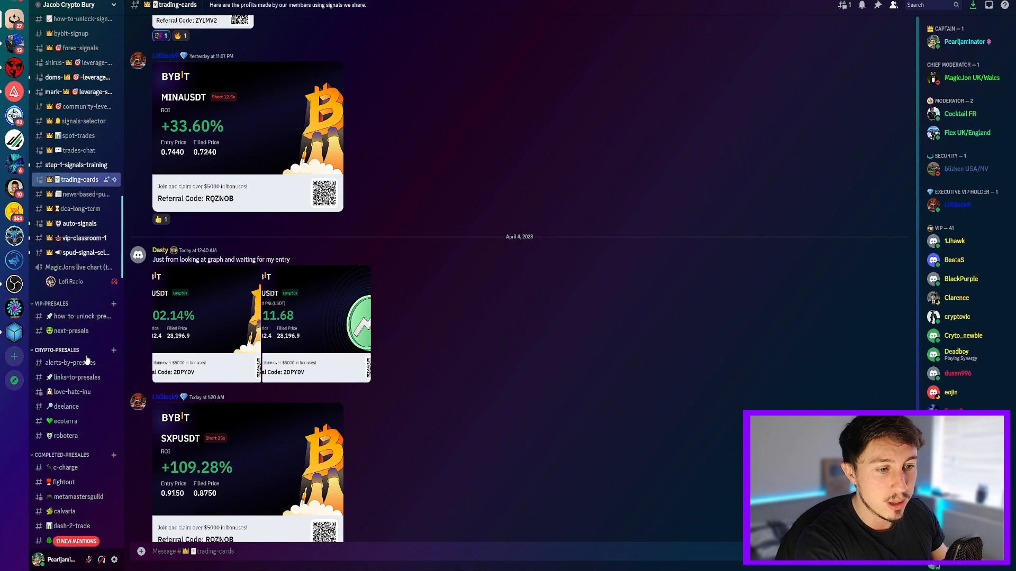
scroll("down", 3)
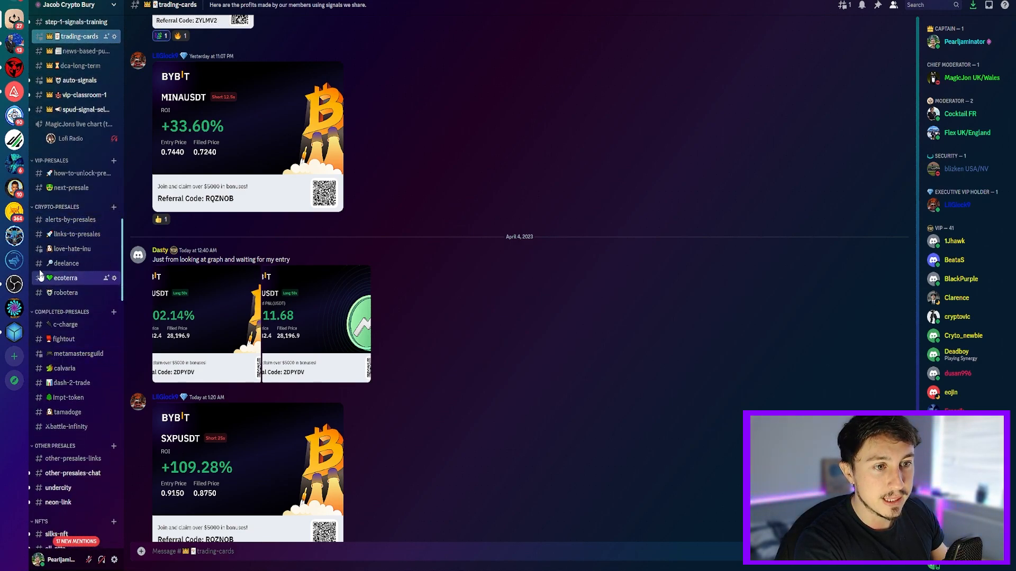
scroll("down", 3)
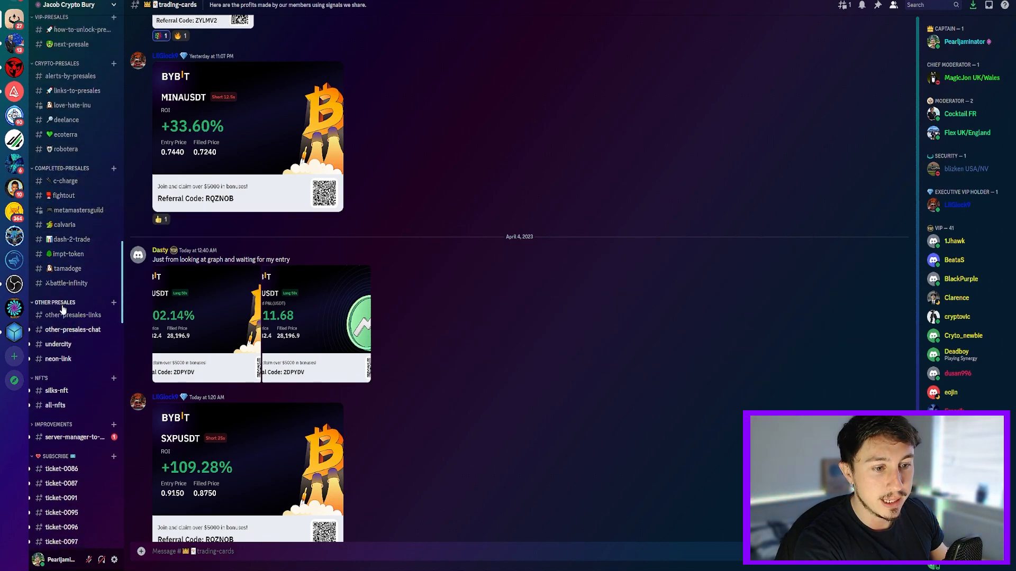
scroll("up", 3)
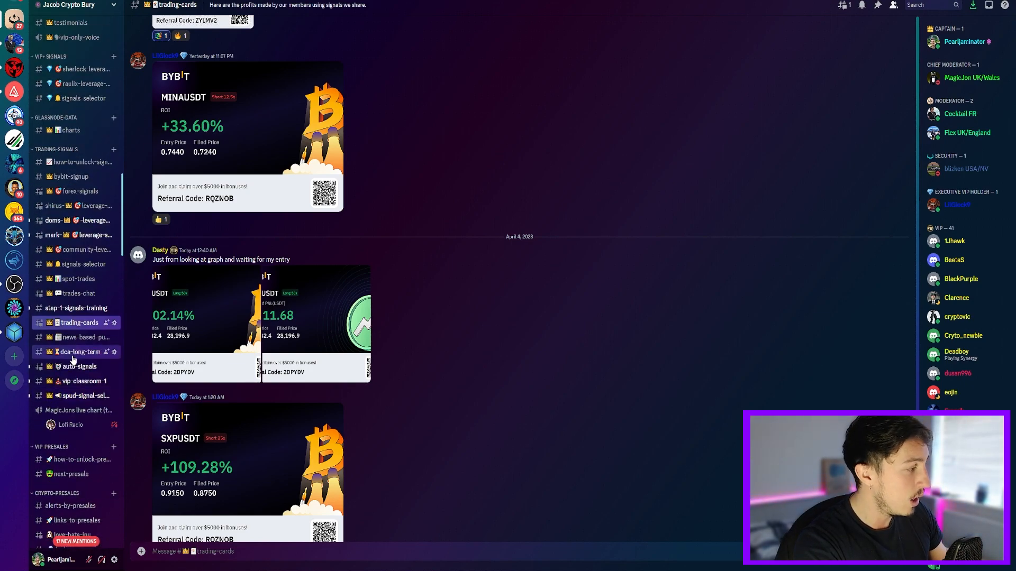
scroll("up", 3)
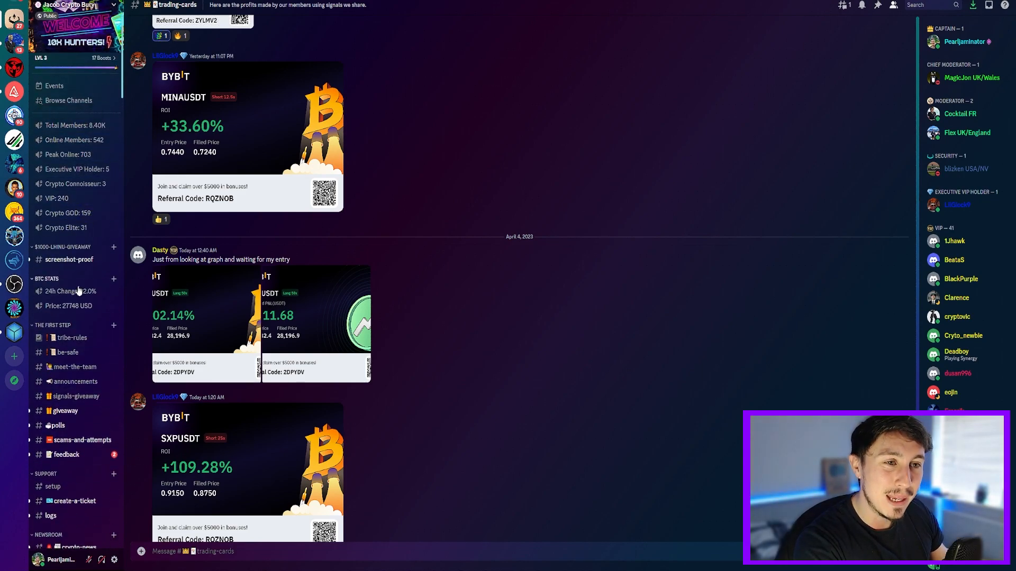
scroll("down", 3)
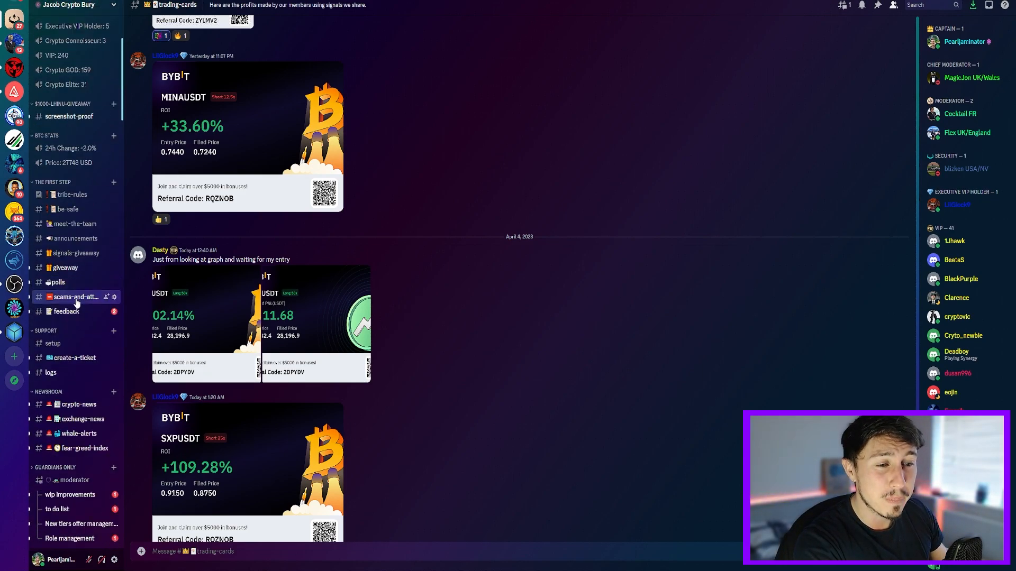
scroll("down", 3)
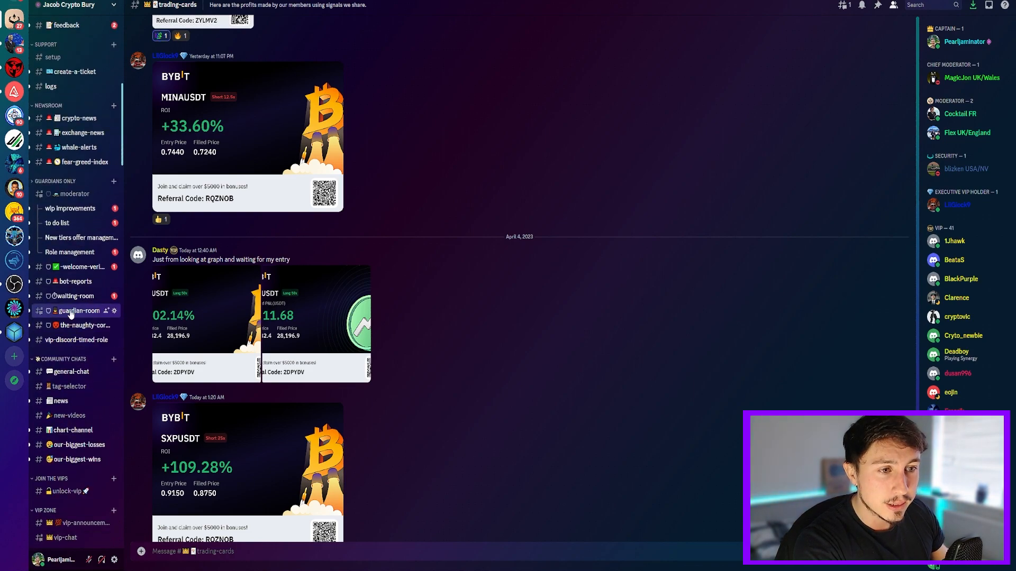
scroll("down", 3)
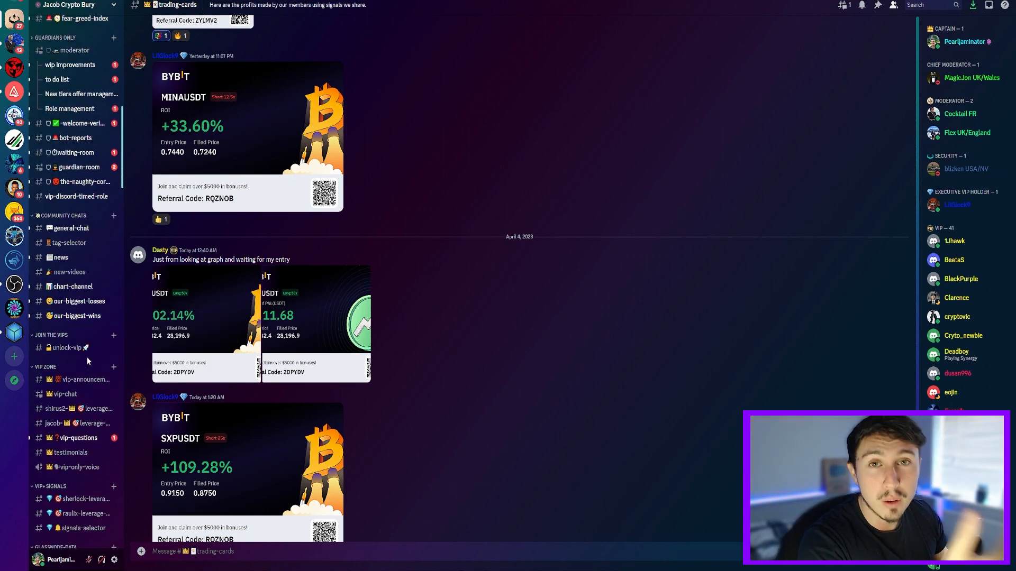
mouse_move(68, 228)
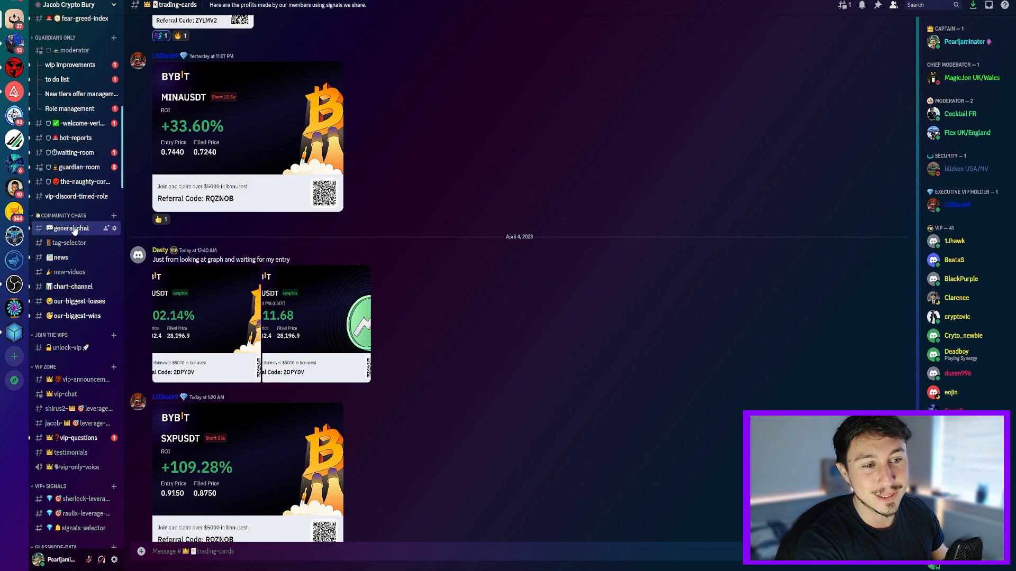
Open Discord's general-chat channel under Community Chats and scroll through the messages
left_click(68, 228)
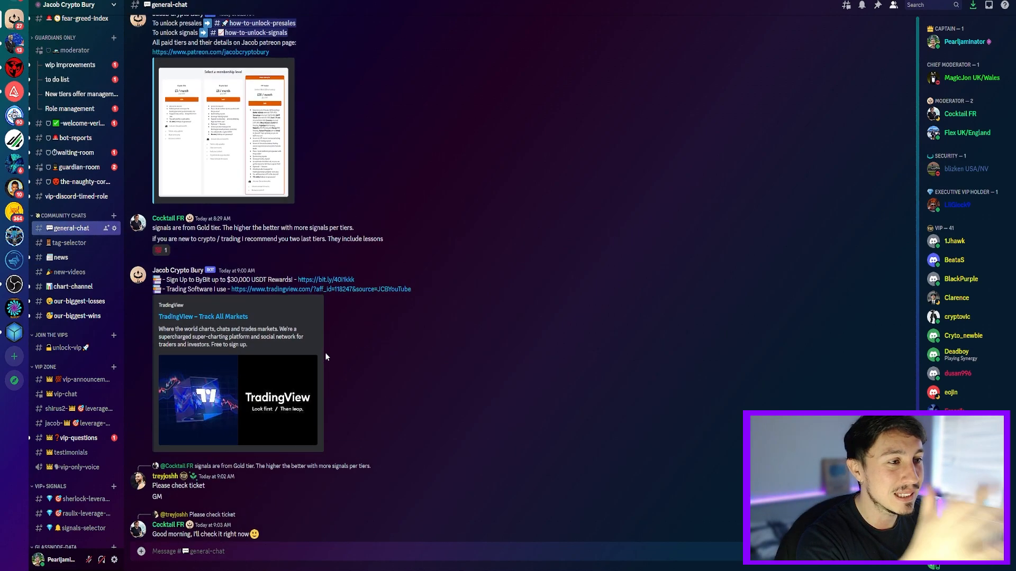
scroll("up", 3)
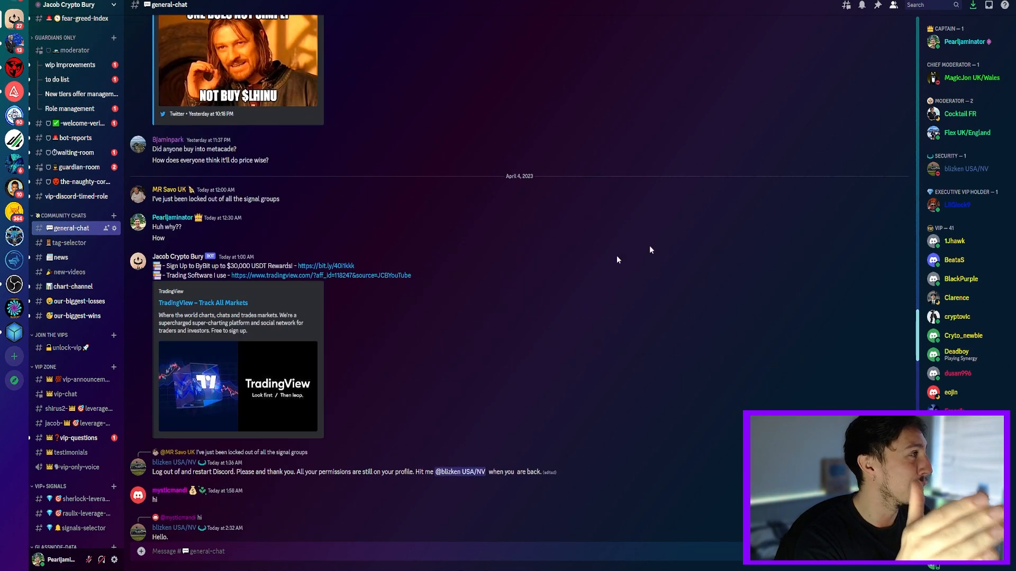
mouse_move(883, 236)
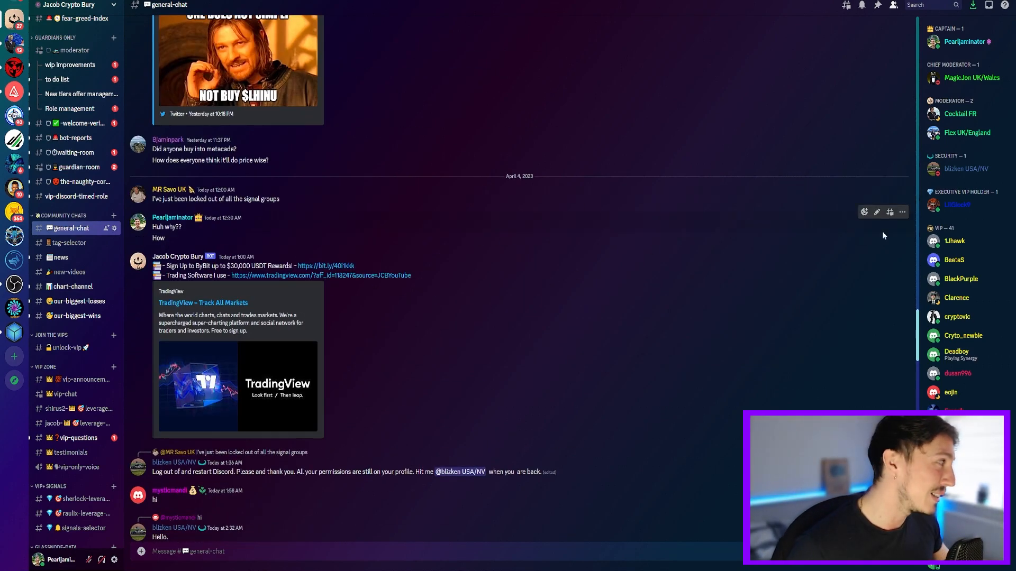
scroll("down", 3)
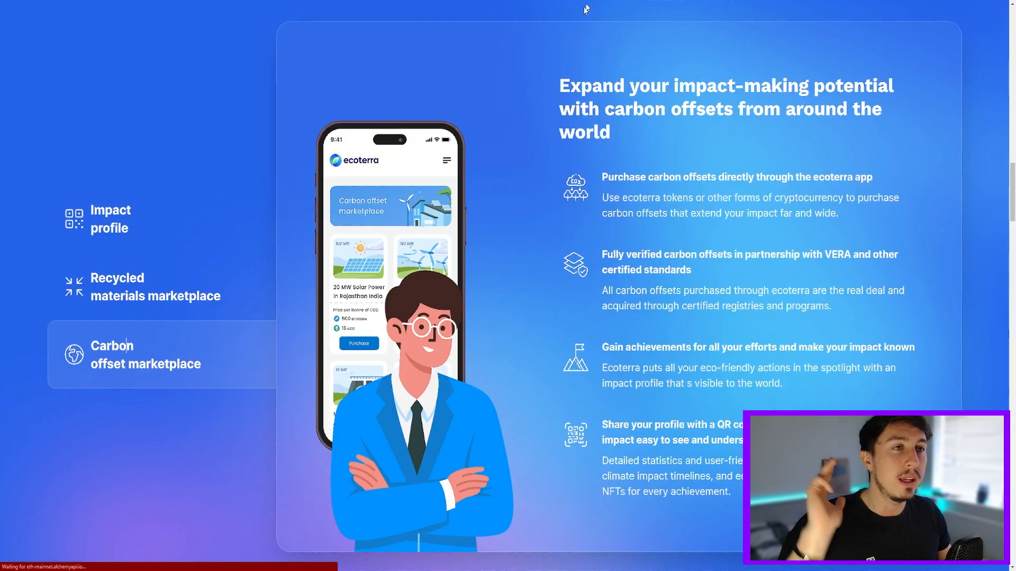
mouse_move(496, 38)
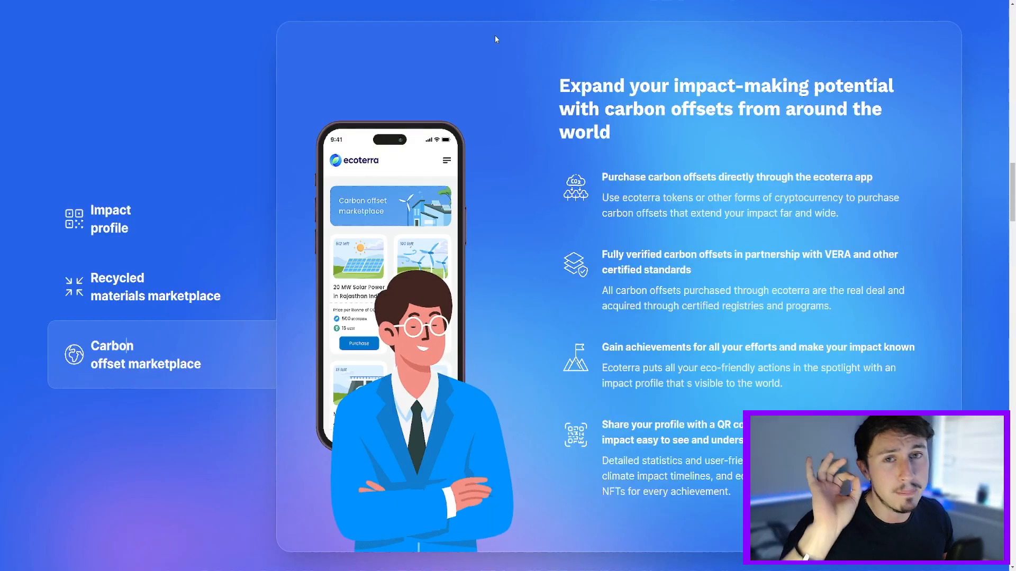